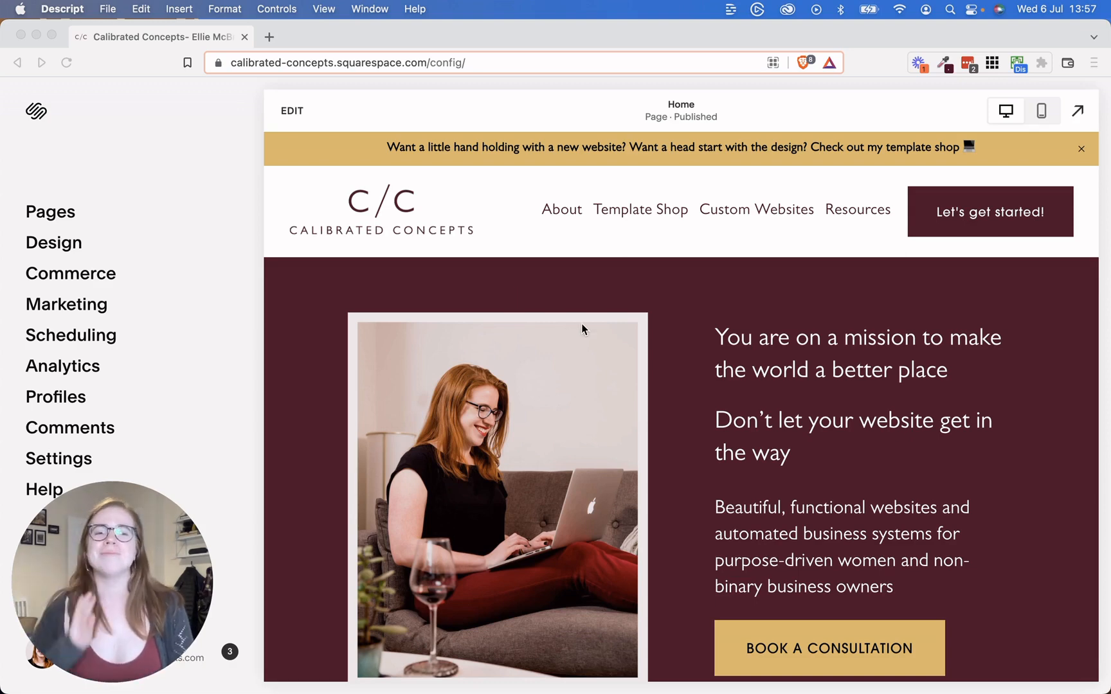
# Open the site's Pages panel and select the Sandbox 2 page
pyautogui.scroll(-3)
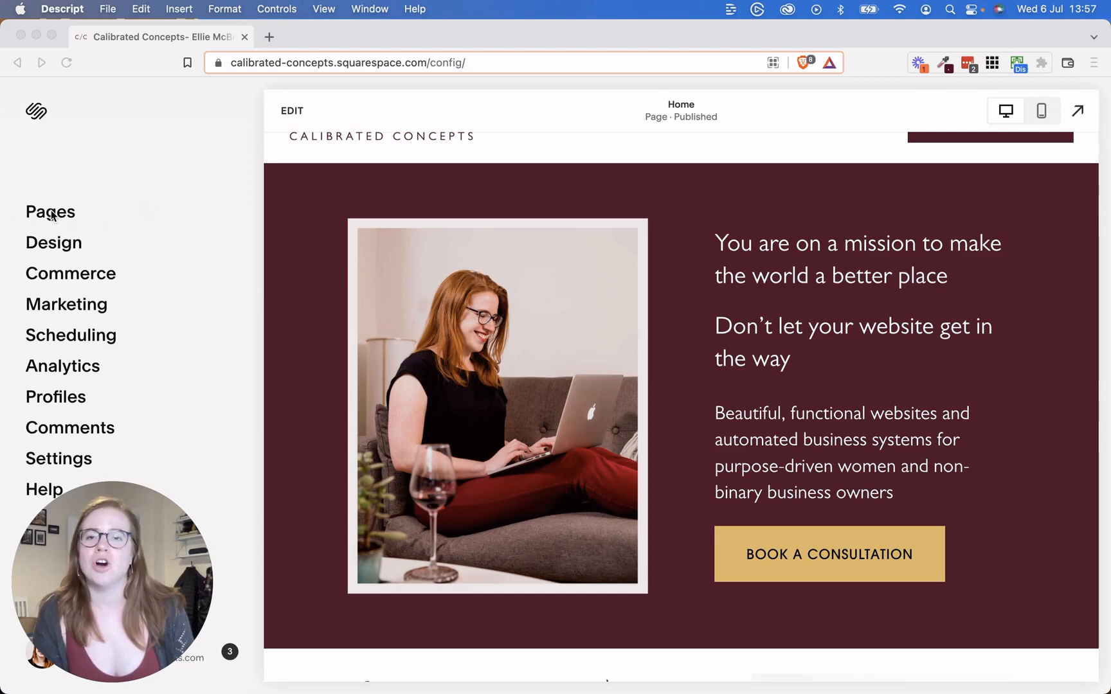
pyautogui.click(50, 211)
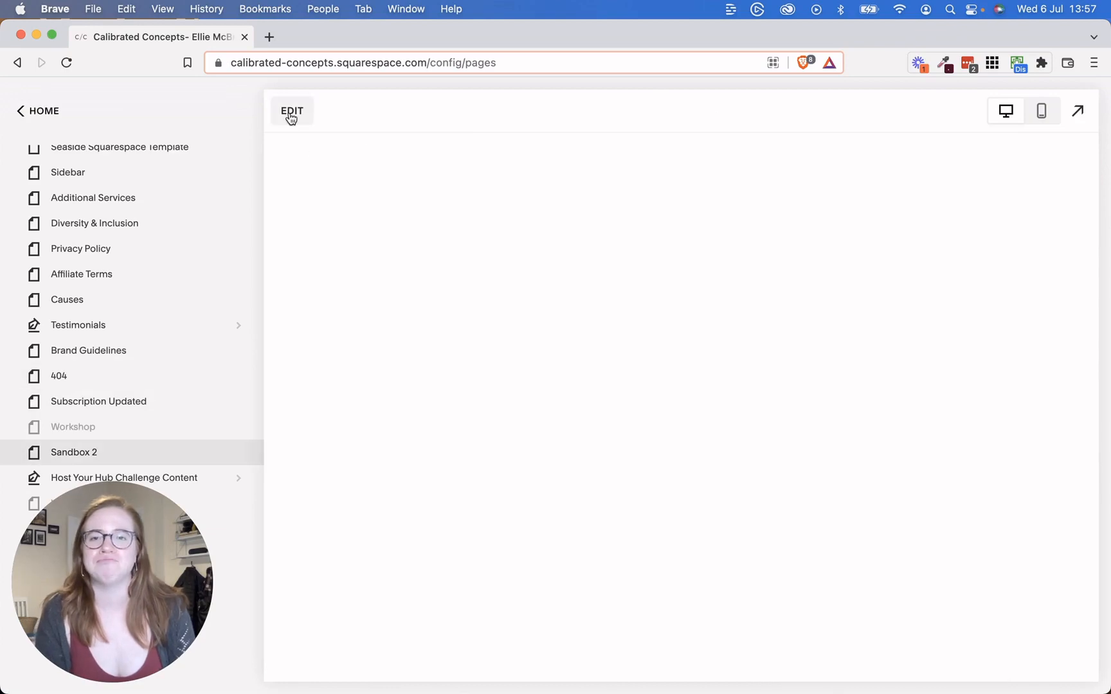
# Start editing Sandbox 2 and scroll to the empty white section below the maroon section
pyautogui.click(291, 111)
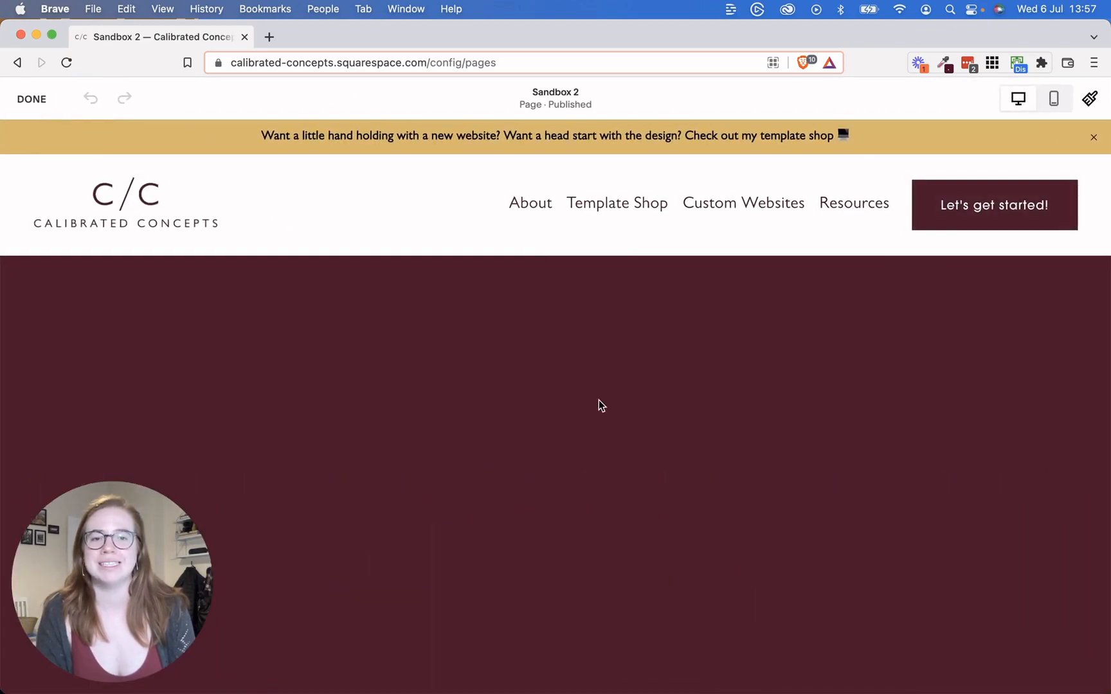
pyautogui.scroll(-3)
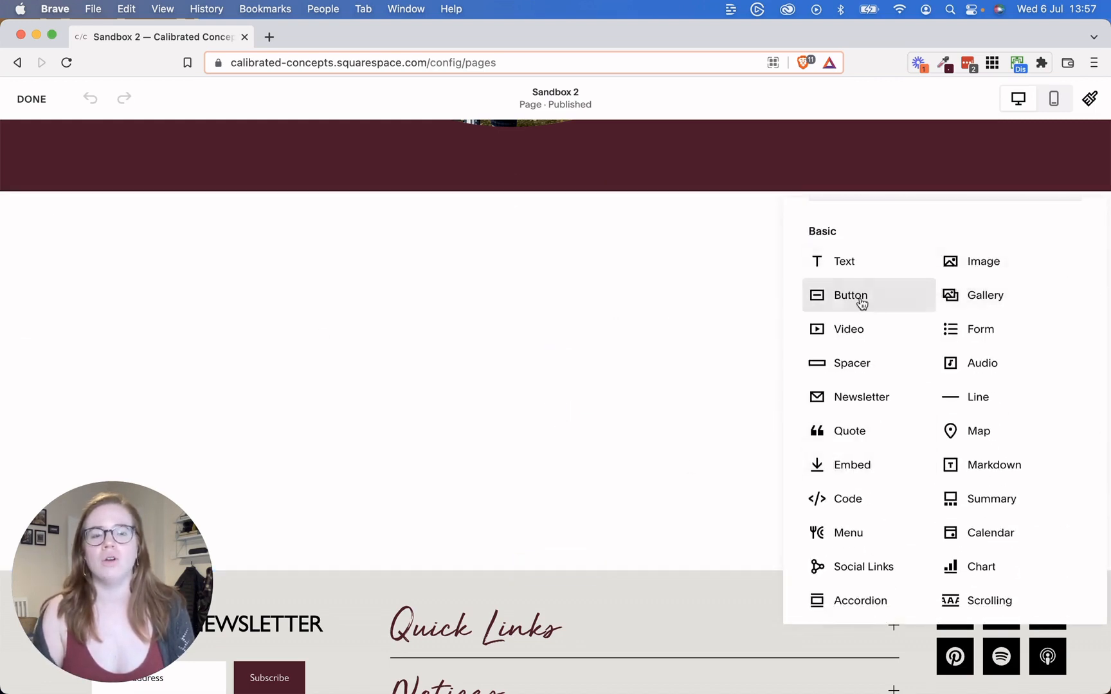
pyautogui.moveTo(543, 350)
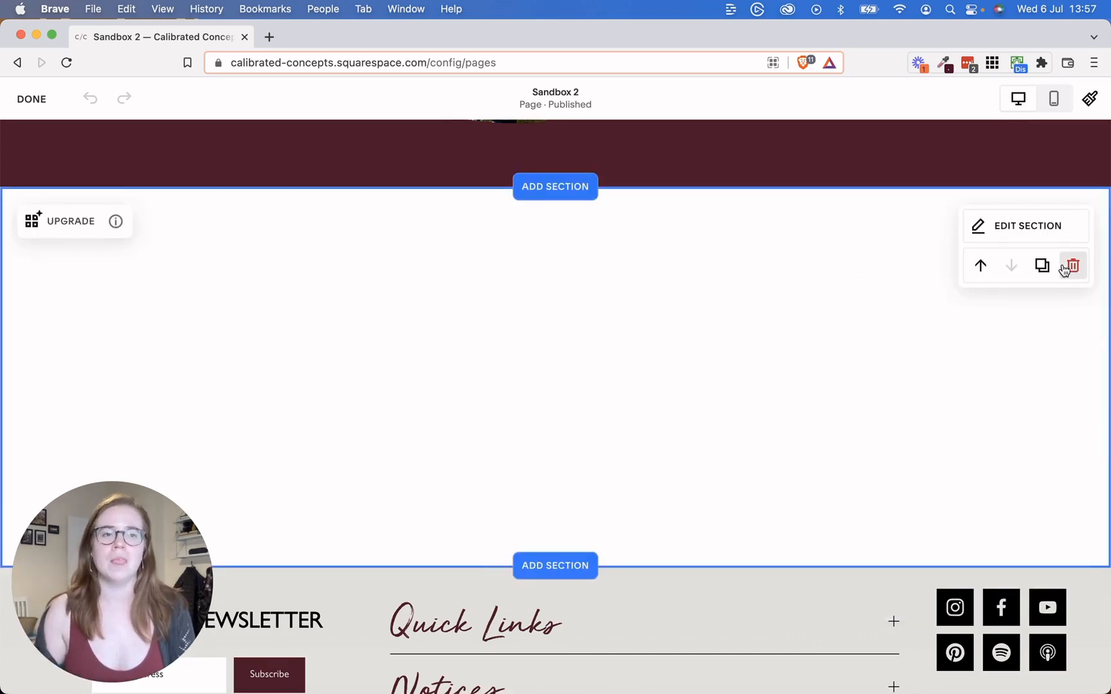
pyautogui.moveTo(1041, 266)
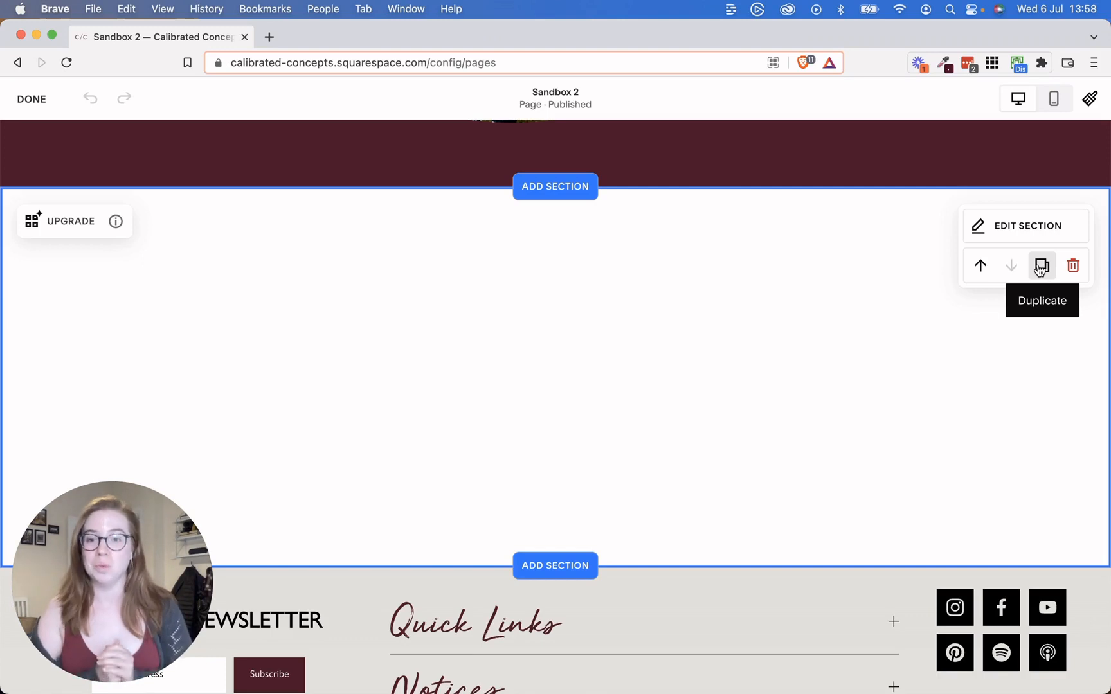
pyautogui.moveTo(877, 283)
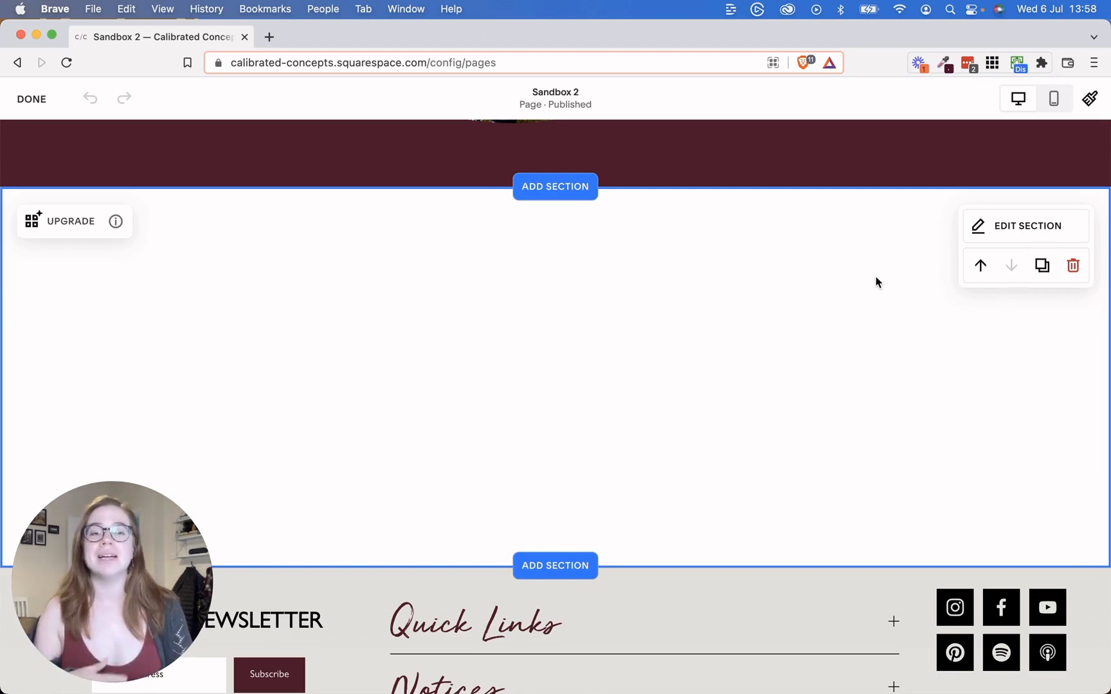
pyautogui.scroll(-3)
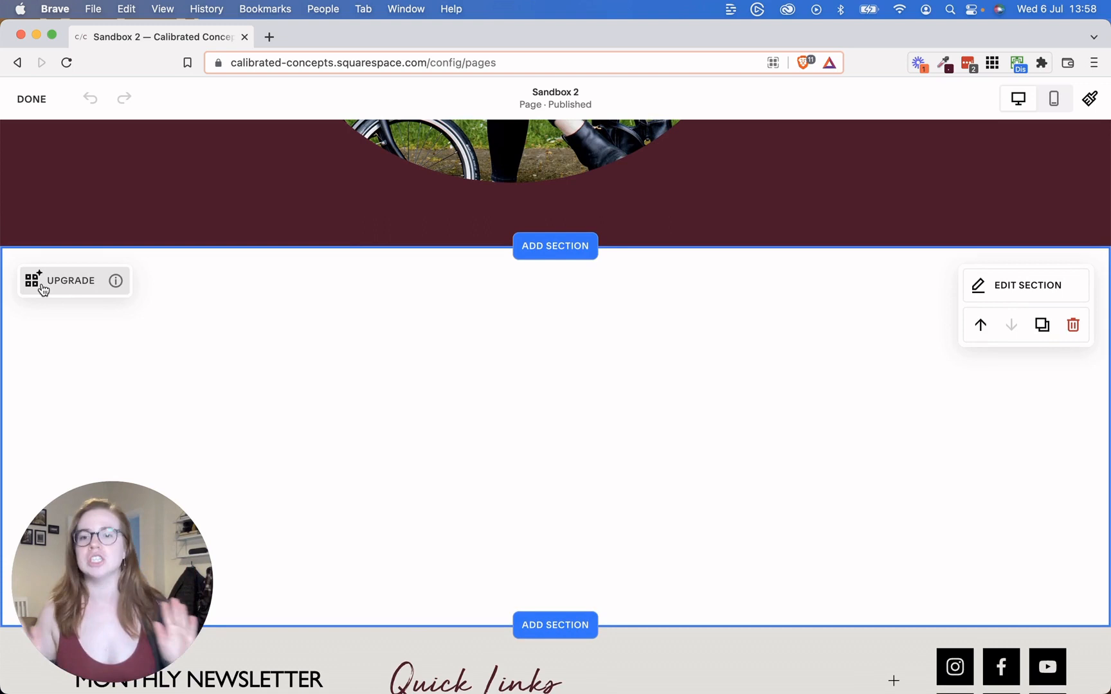
pyautogui.moveTo(450, 186)
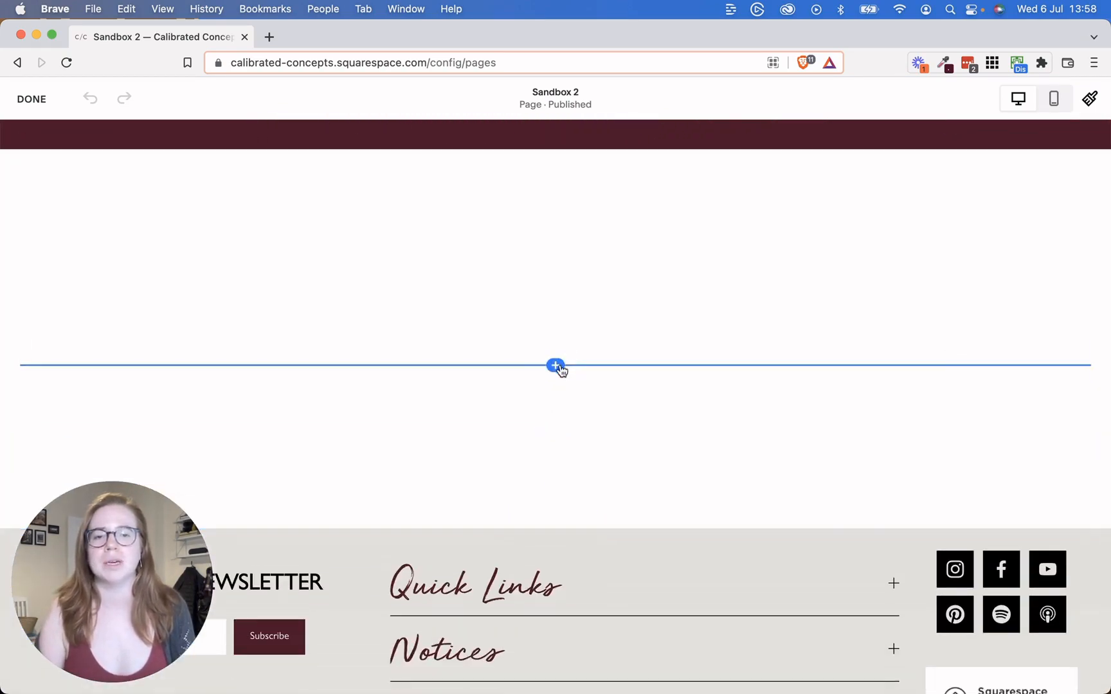
# Add an Overlap-design image block with the desk photo, then edit its headline and body text
pyautogui.click(556, 366)
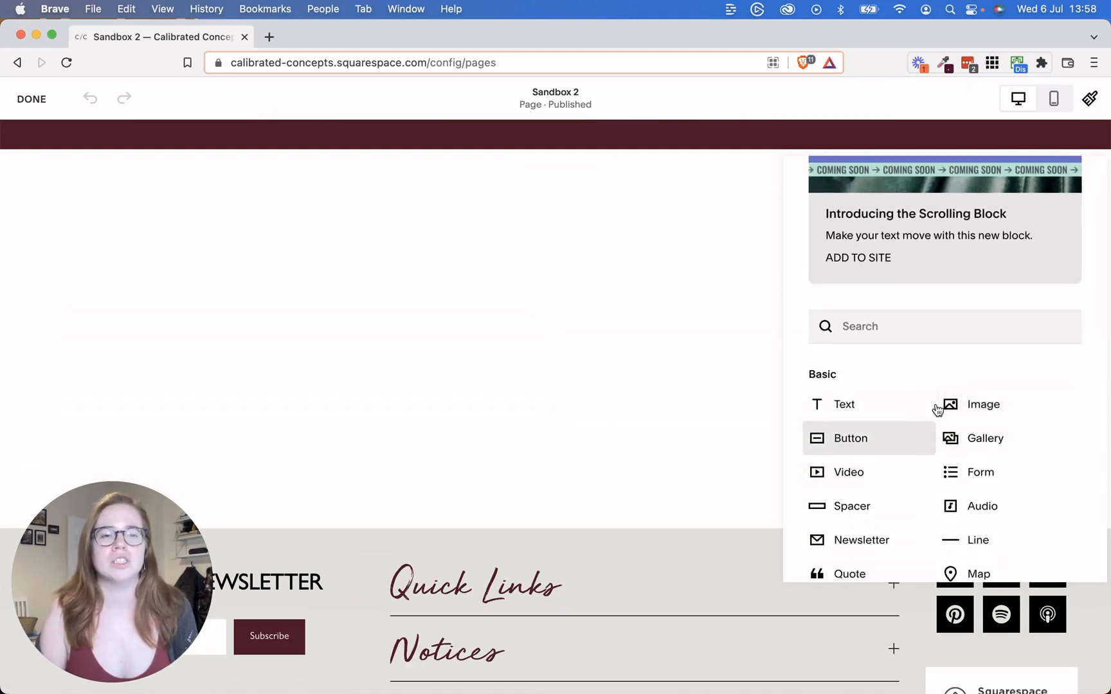
pyautogui.click(981, 404)
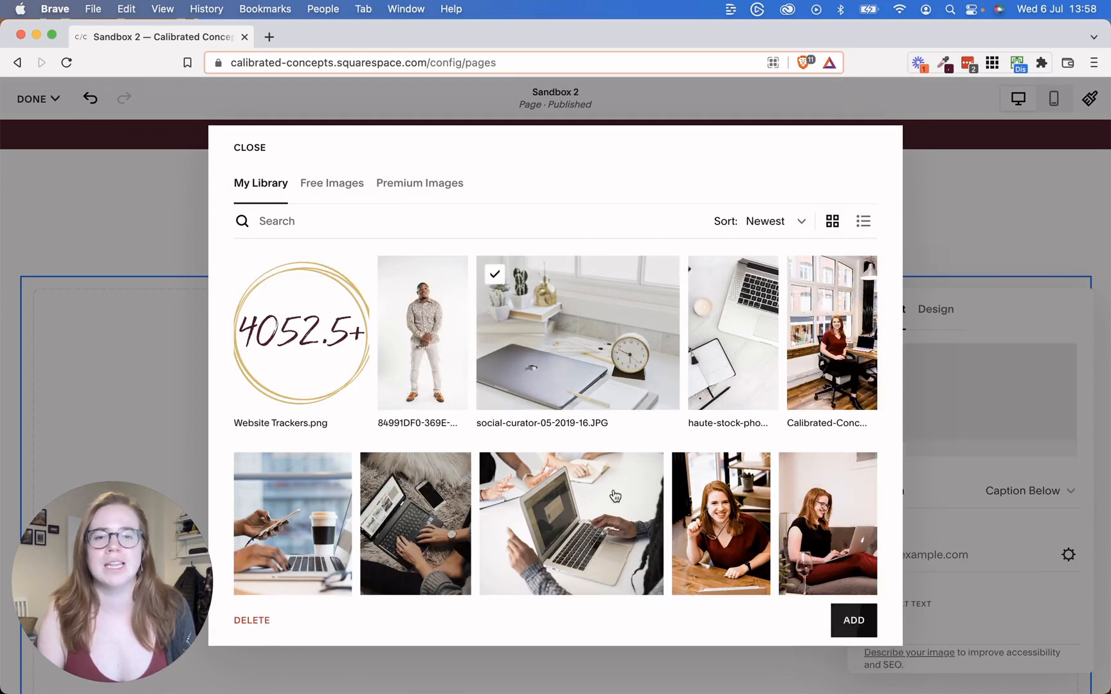
pyautogui.click(853, 619)
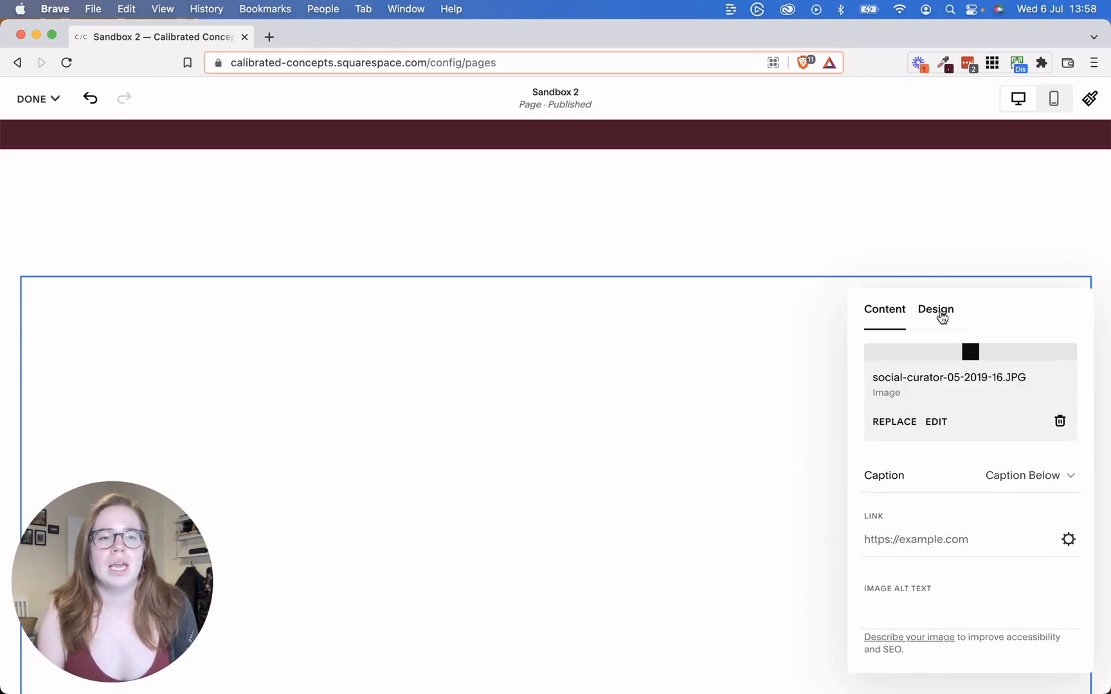
pyautogui.click(936, 310)
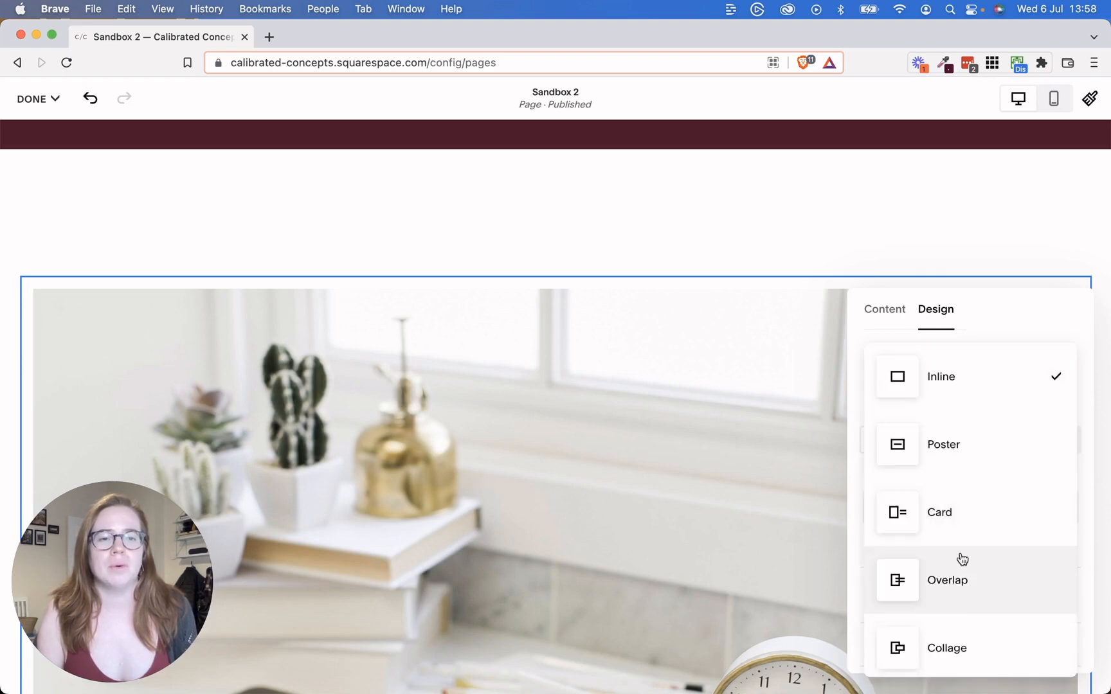
pyautogui.click(947, 579)
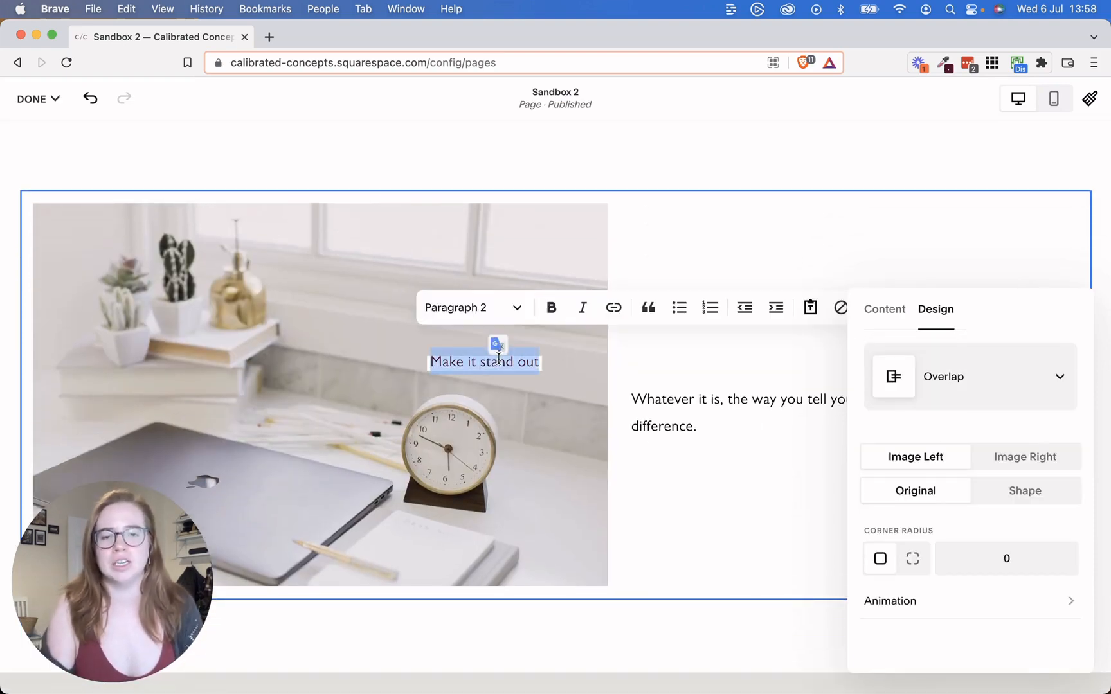
pyautogui.write('Headline')
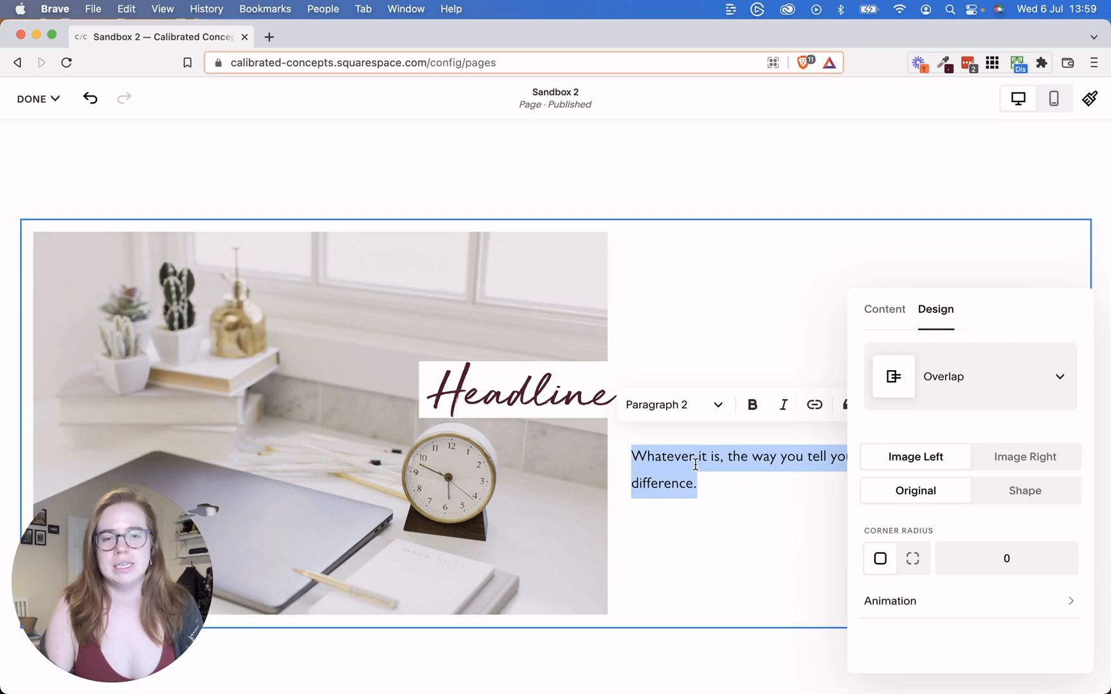
pyautogui.write('SO')
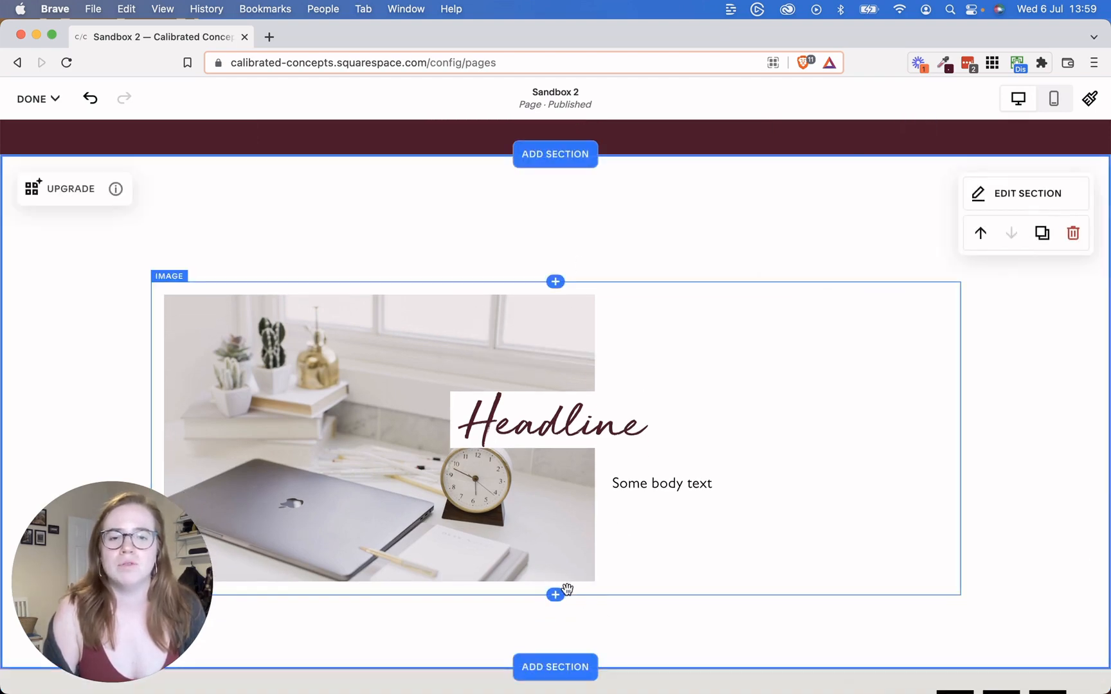
pyautogui.click(554, 595)
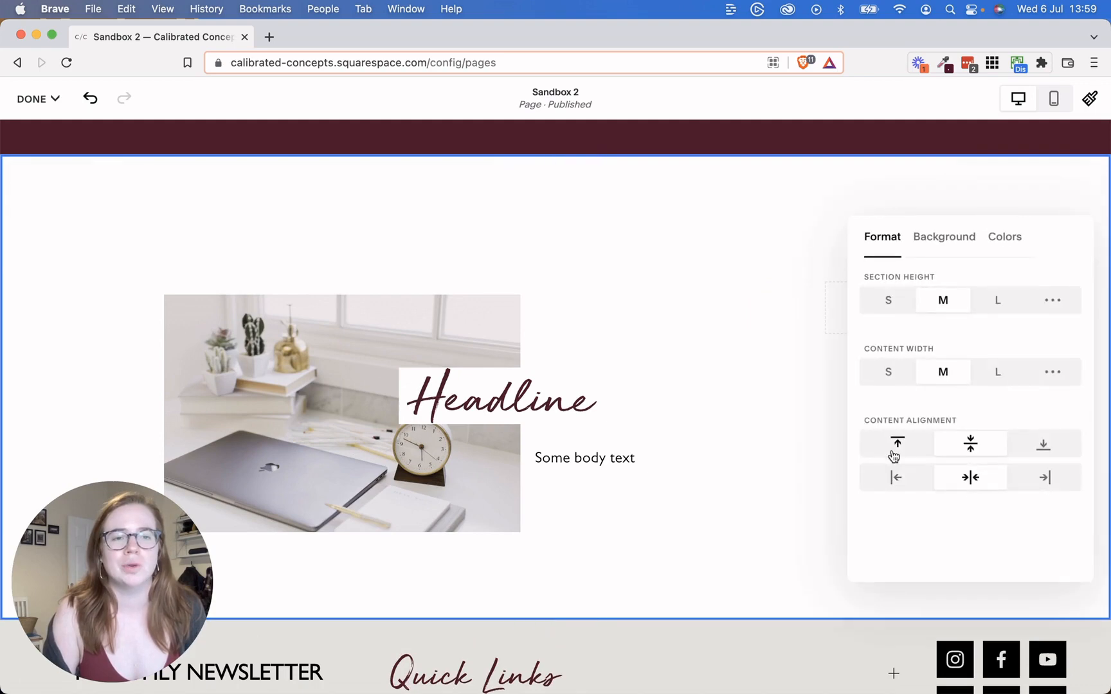
pyautogui.click(1043, 477)
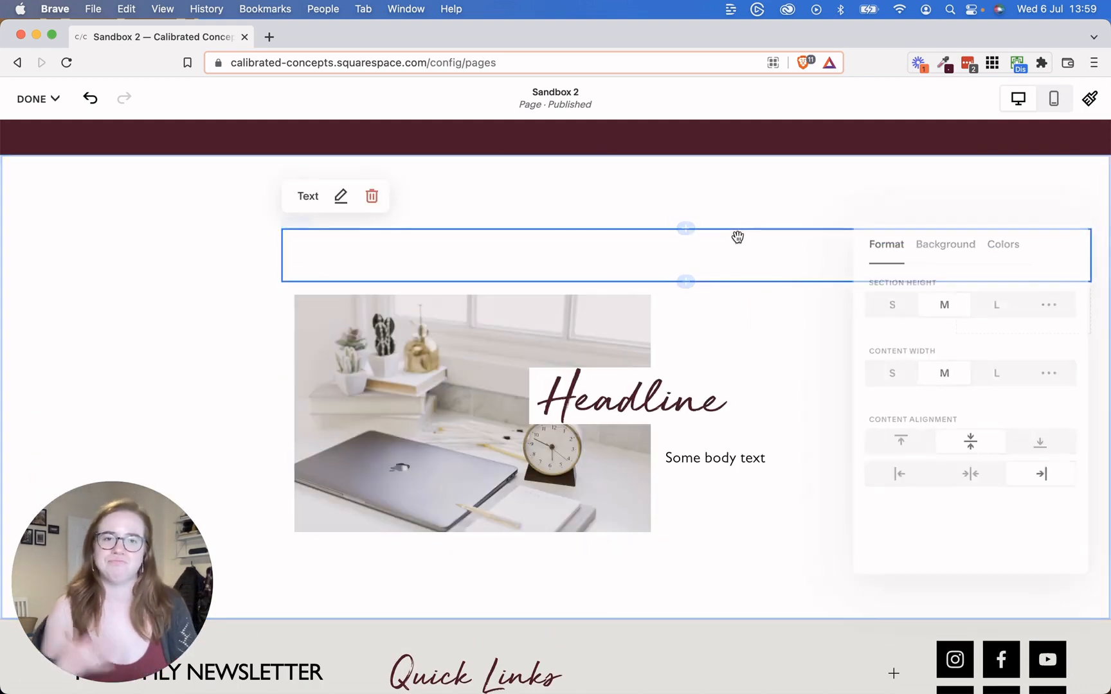
pyautogui.click(371, 196)
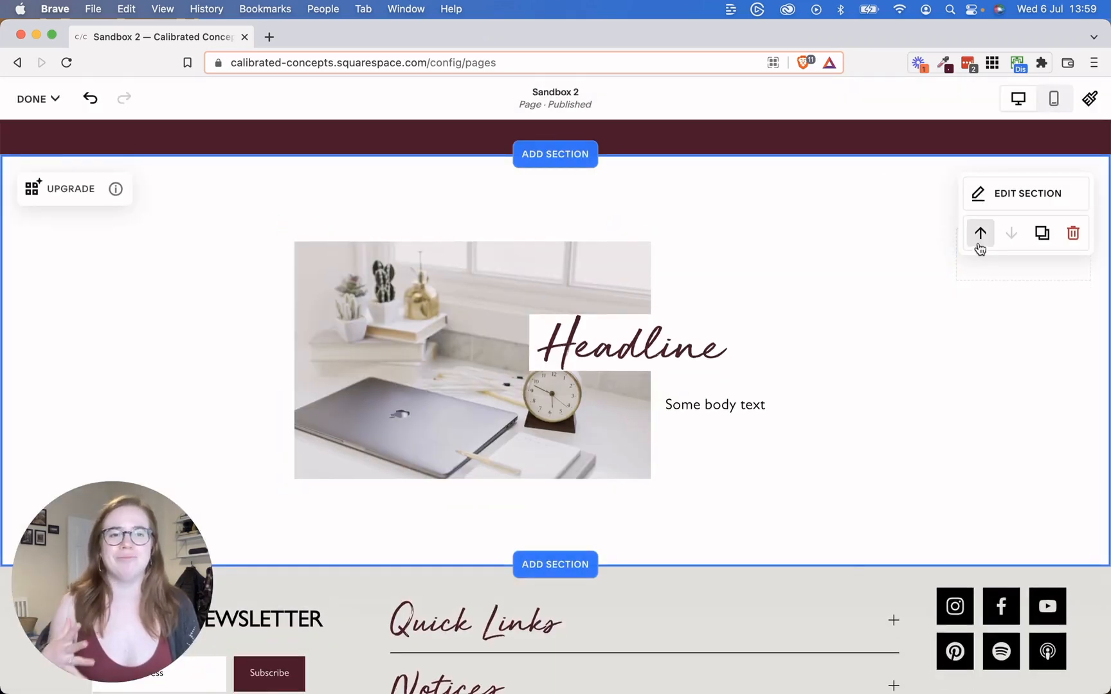
pyautogui.click(1025, 194)
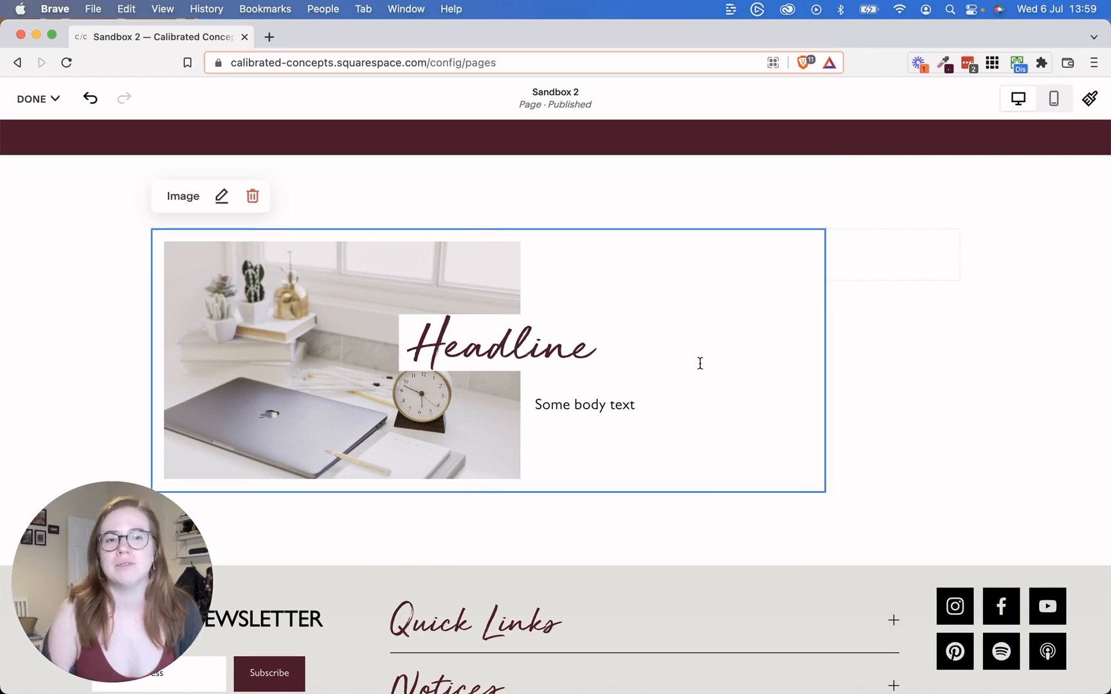
pyautogui.click(892, 254)
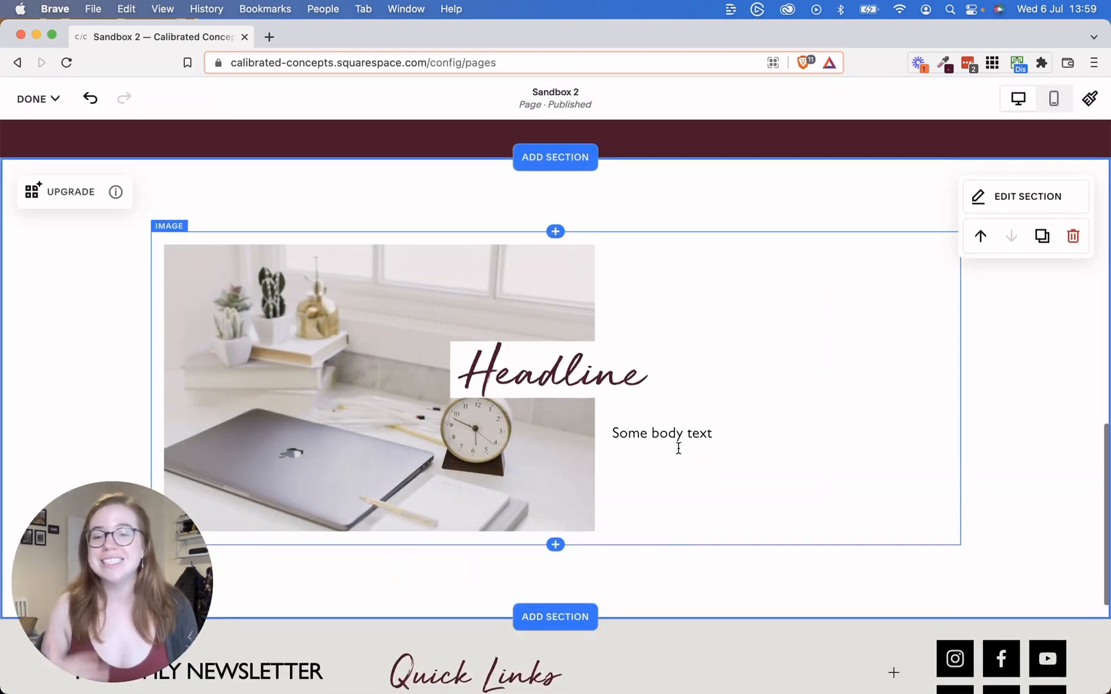
pyautogui.scroll(-3)
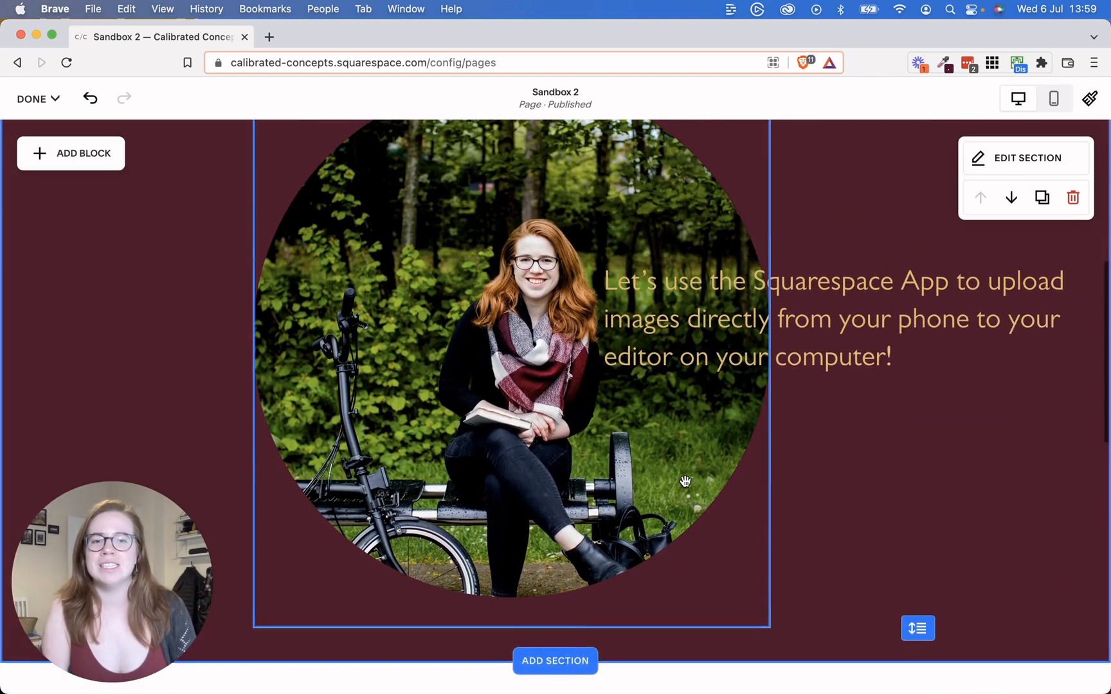
pyautogui.scroll(-3)
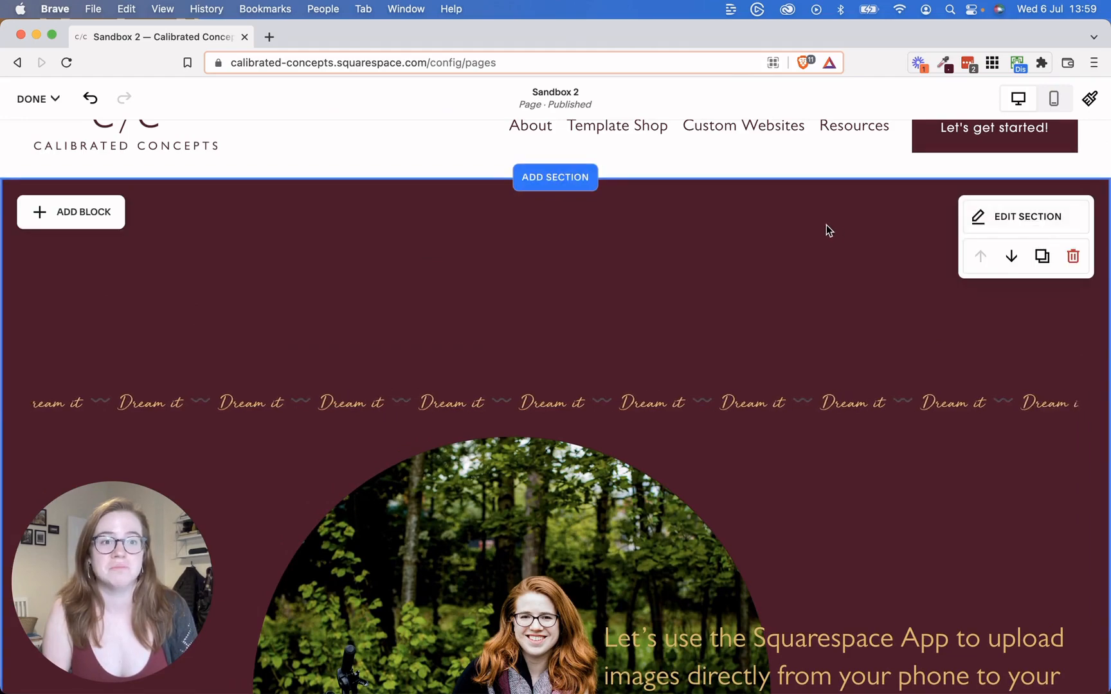
# Remove the maroon Dream it section and add a blank section above the desk photo
pyautogui.click(1072, 256)
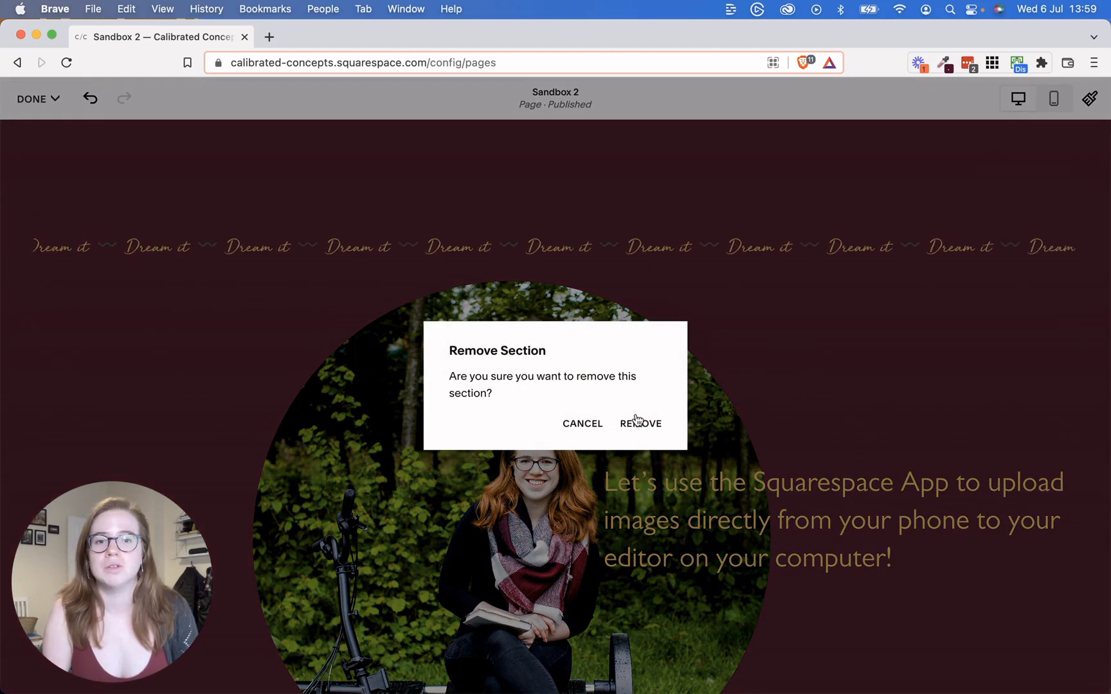
pyautogui.click(640, 423)
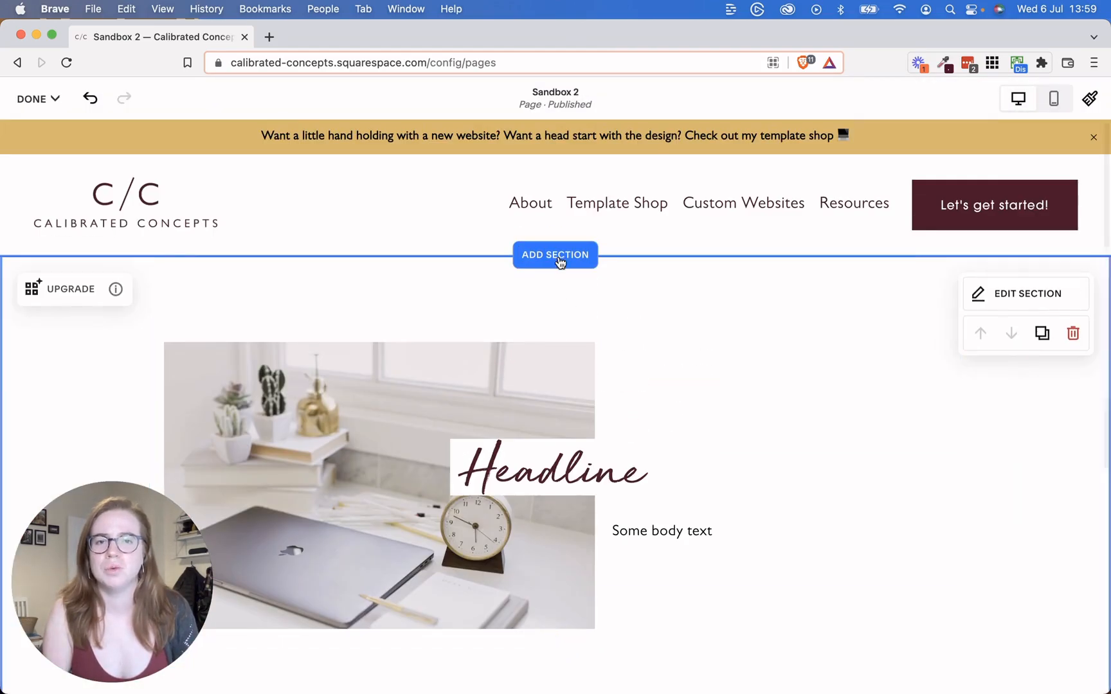
pyautogui.click(555, 255)
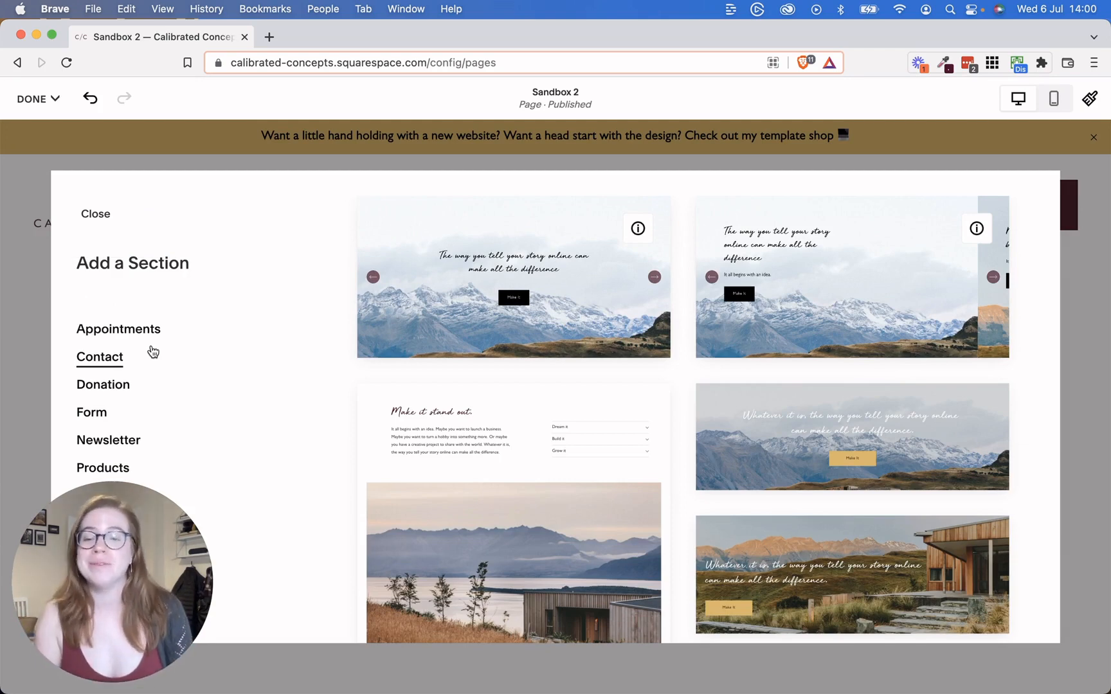
pyautogui.scroll(-3)
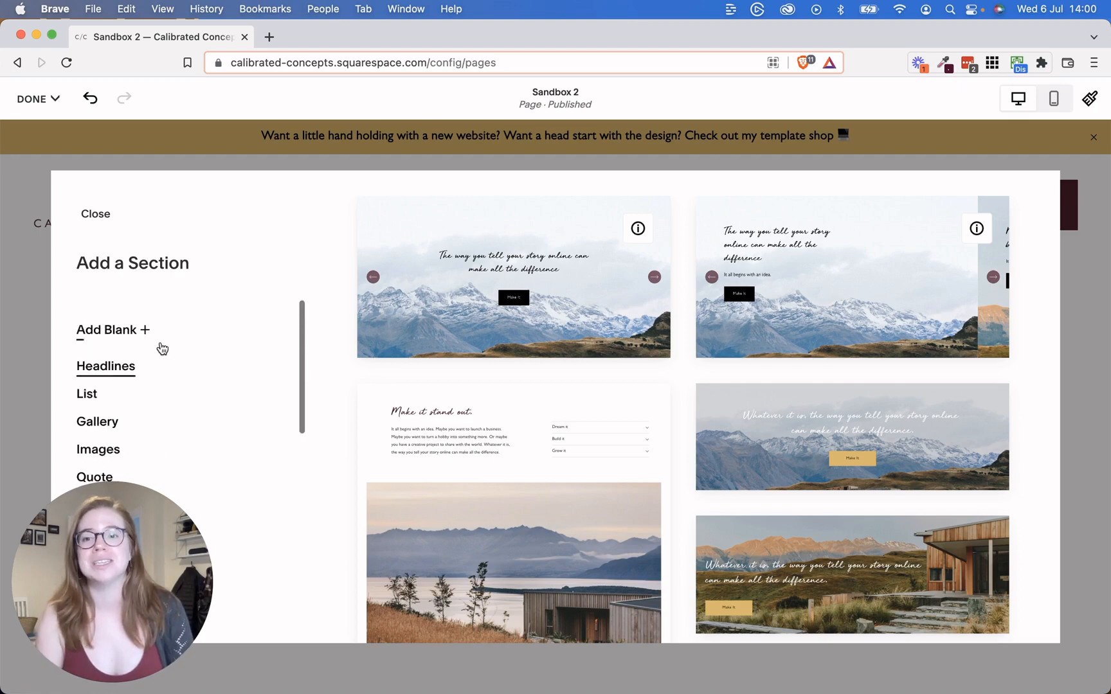
pyautogui.scroll(-3)
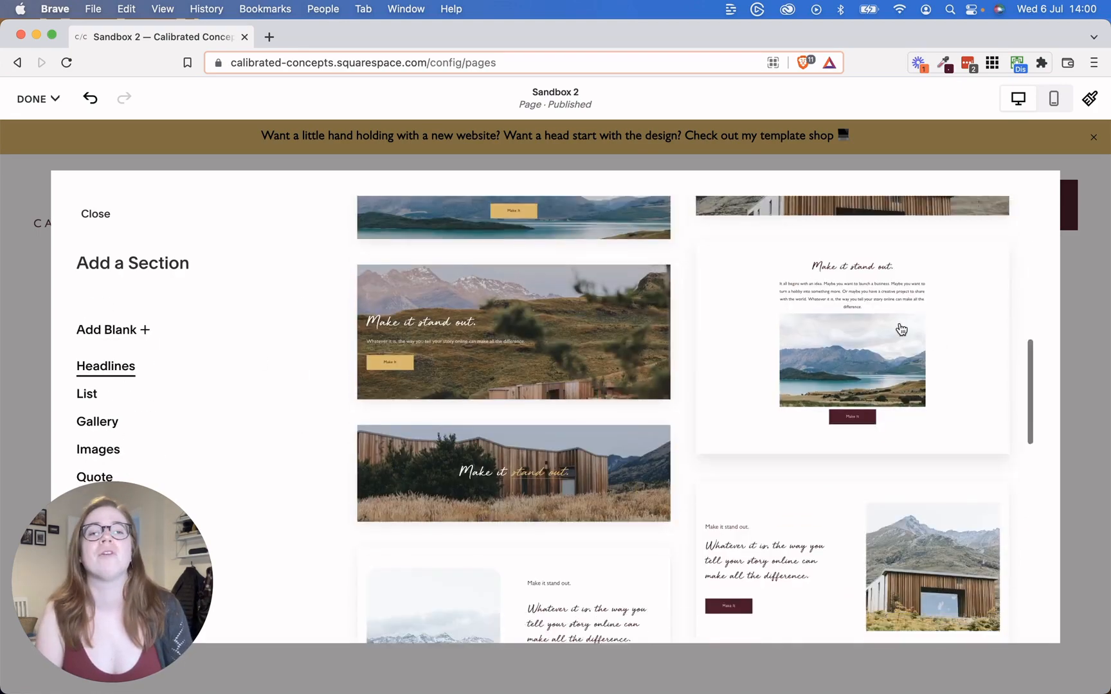
pyautogui.scroll(-3)
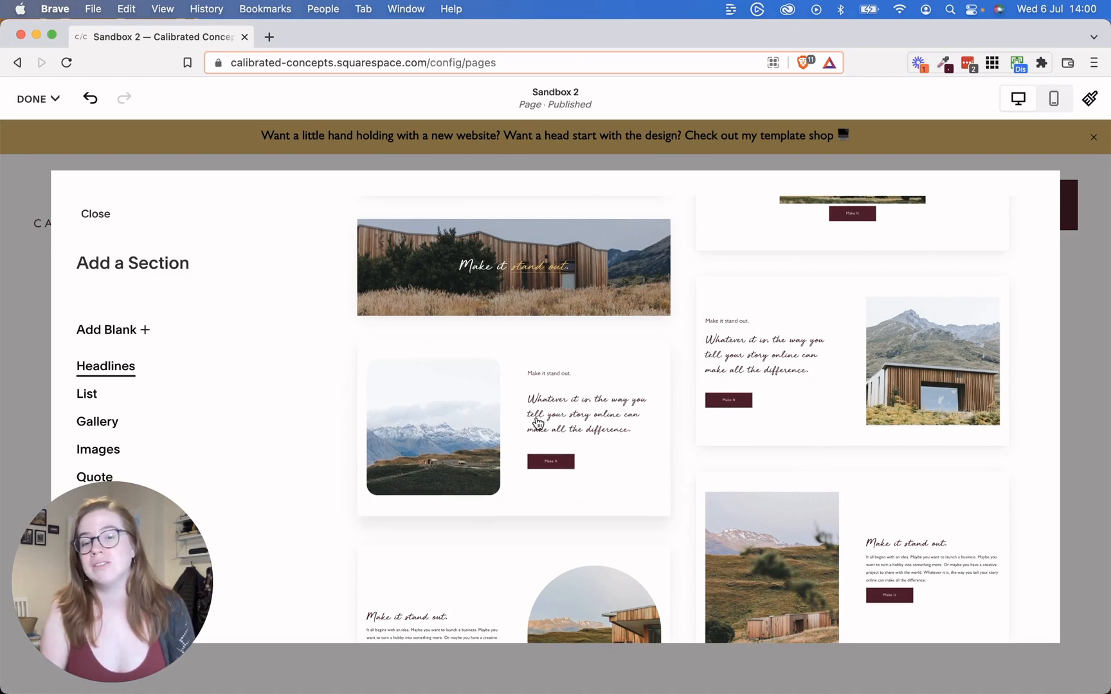
pyautogui.scroll(-3)
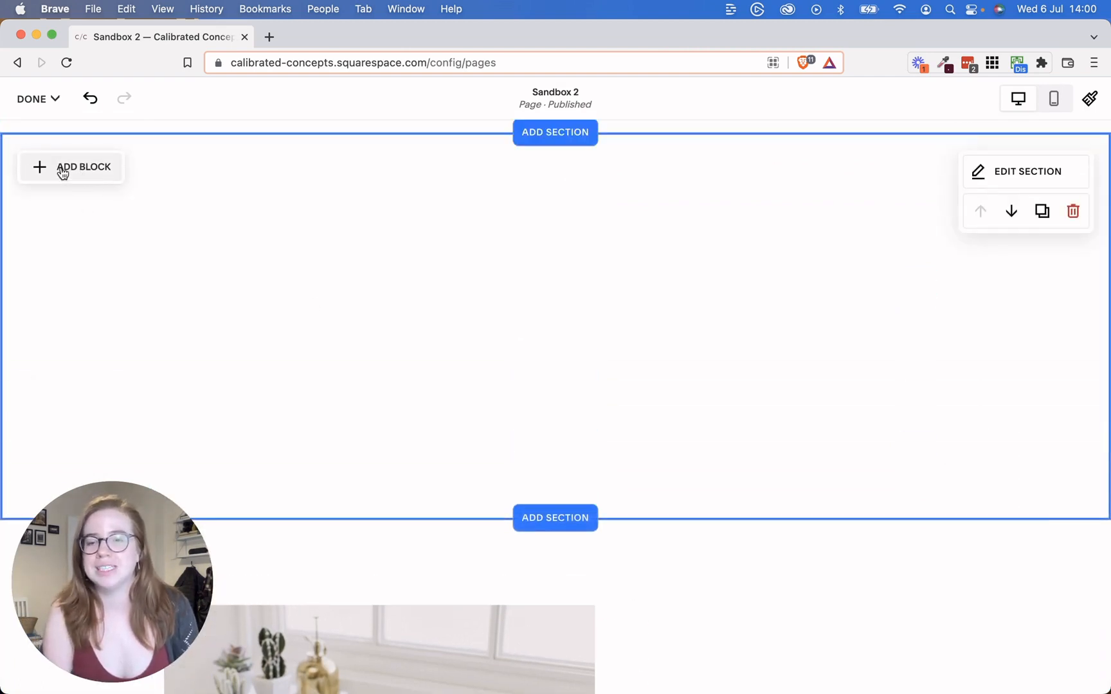
# Add an image block using the desk photo with laptop and clock from the library
pyautogui.click(71, 167)
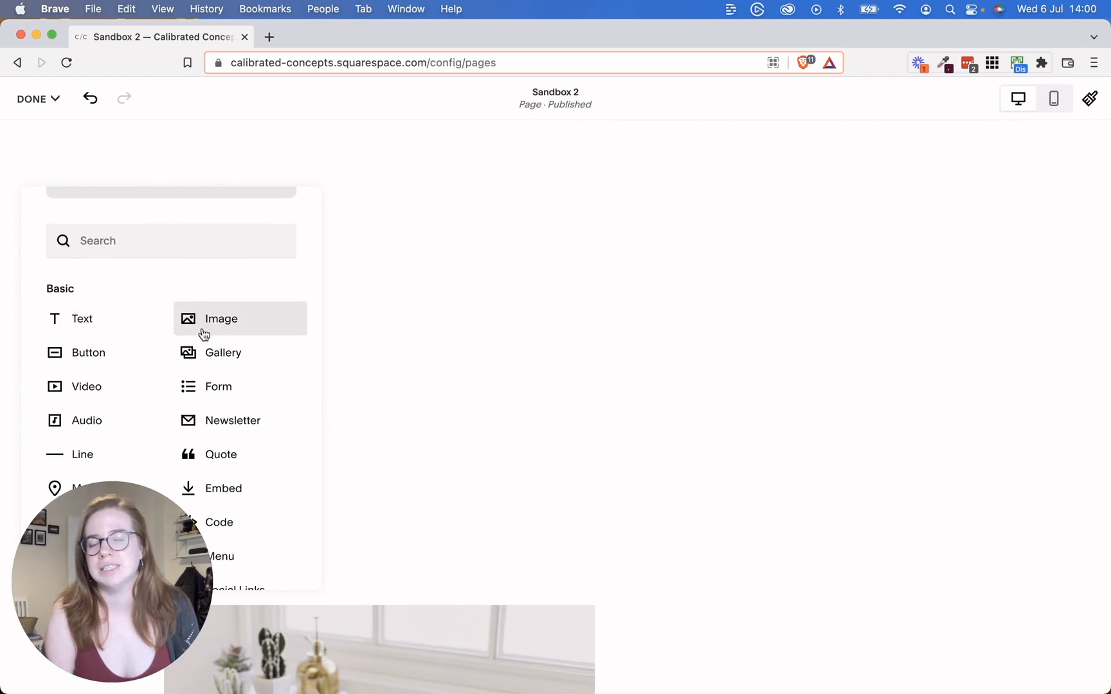
pyautogui.click(220, 318)
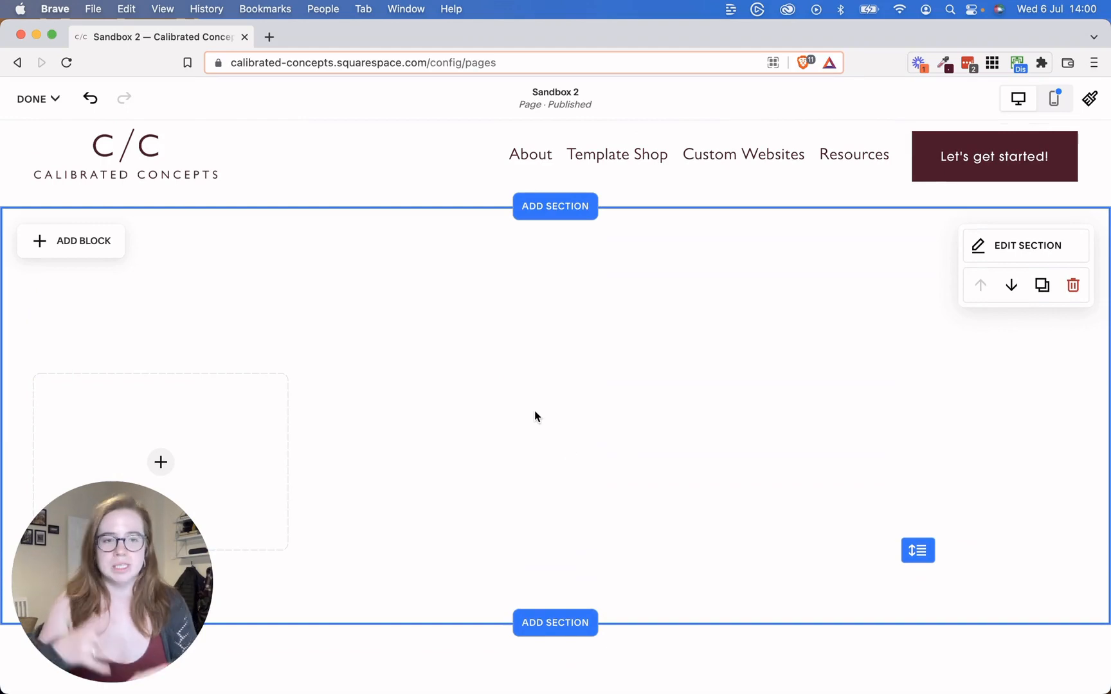
pyautogui.scroll(-3)
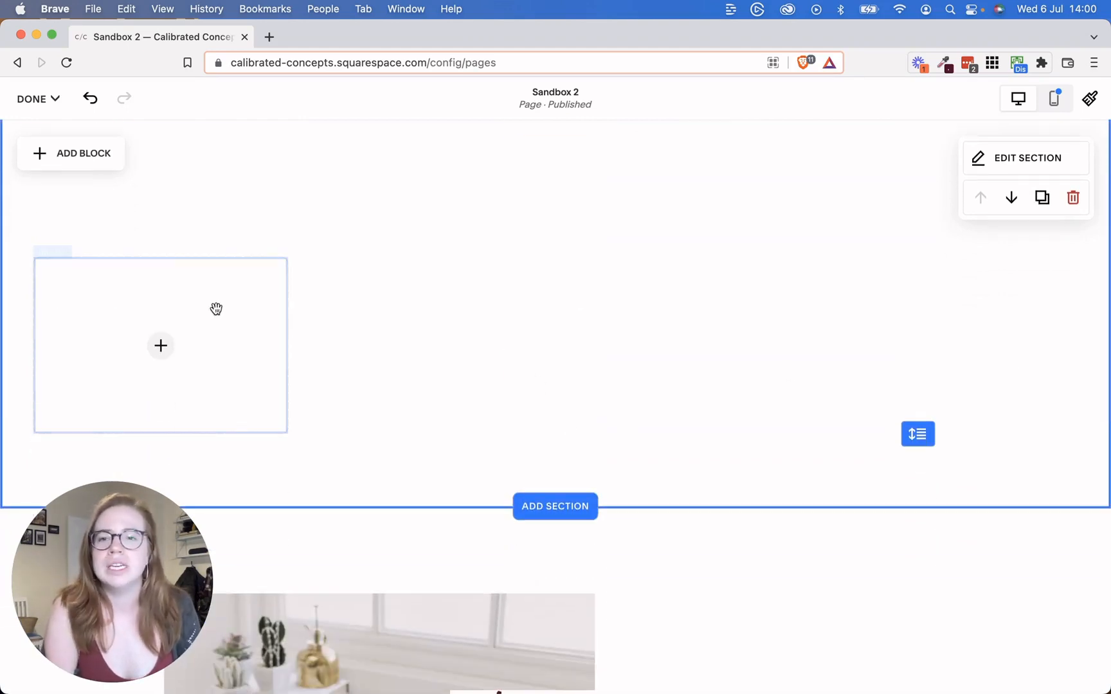
pyautogui.scroll(-3)
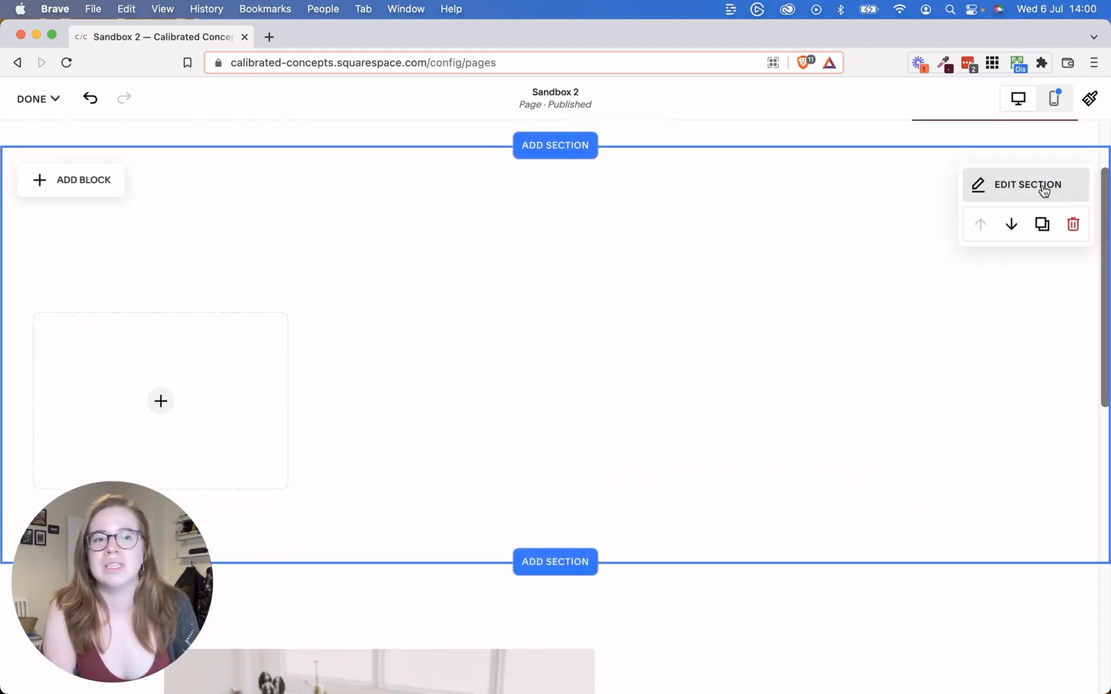
pyautogui.click(1027, 185)
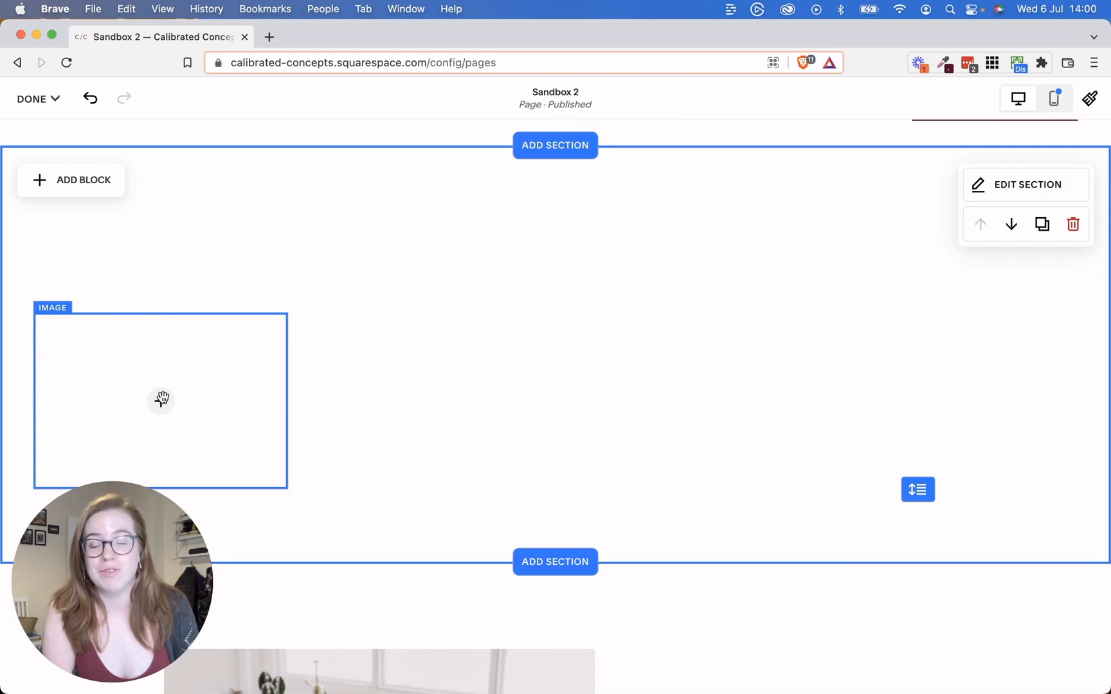
pyautogui.click(160, 400)
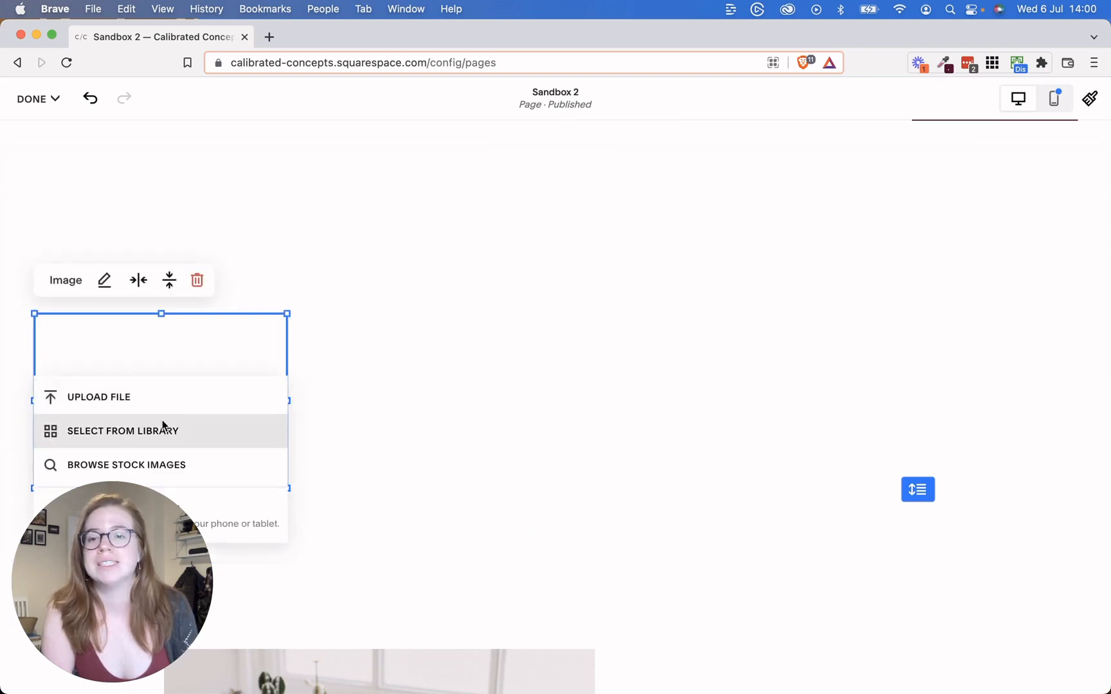
pyautogui.click(121, 431)
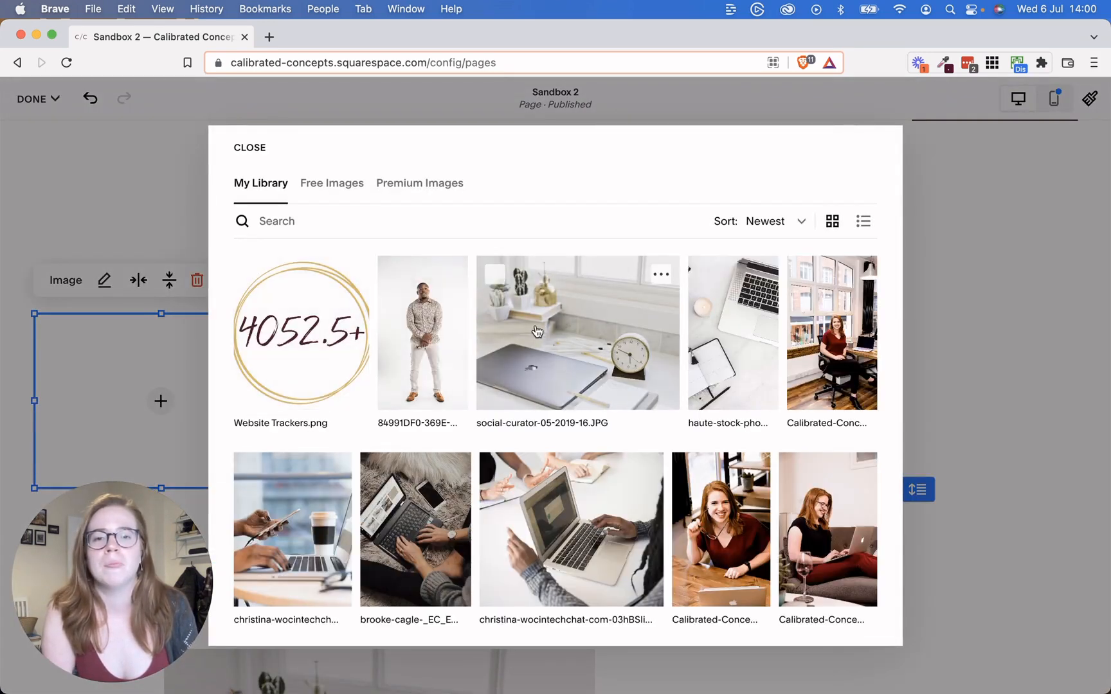
pyautogui.click(576, 333)
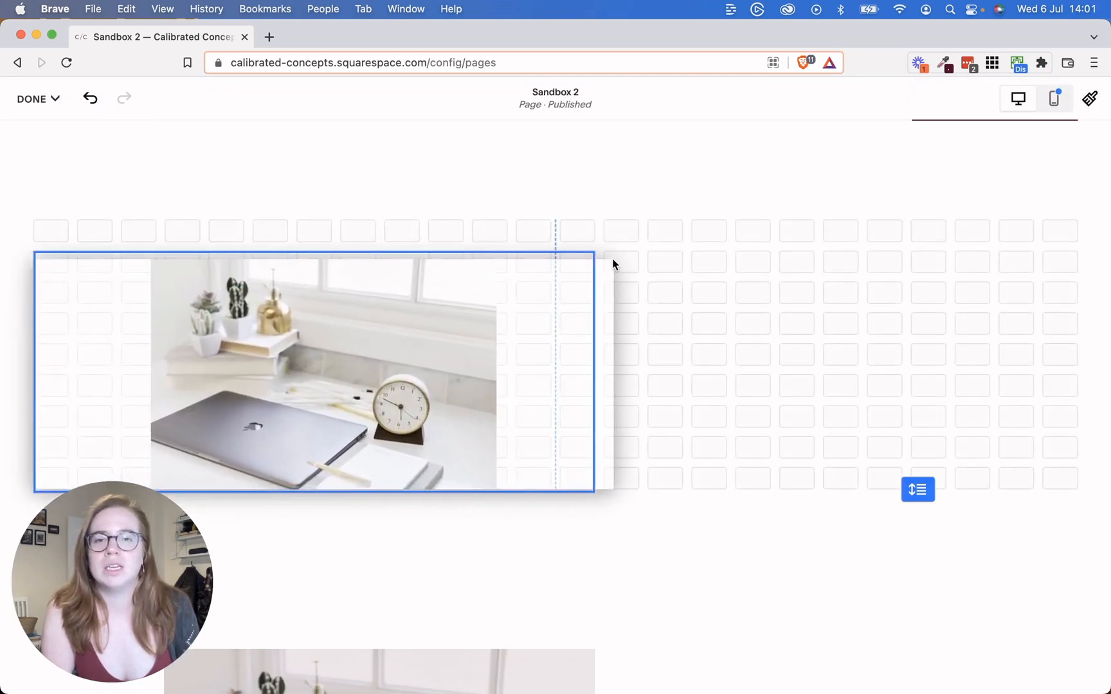
# Widen the image block across the section and set its design to Fill
pyautogui.click(315, 372)
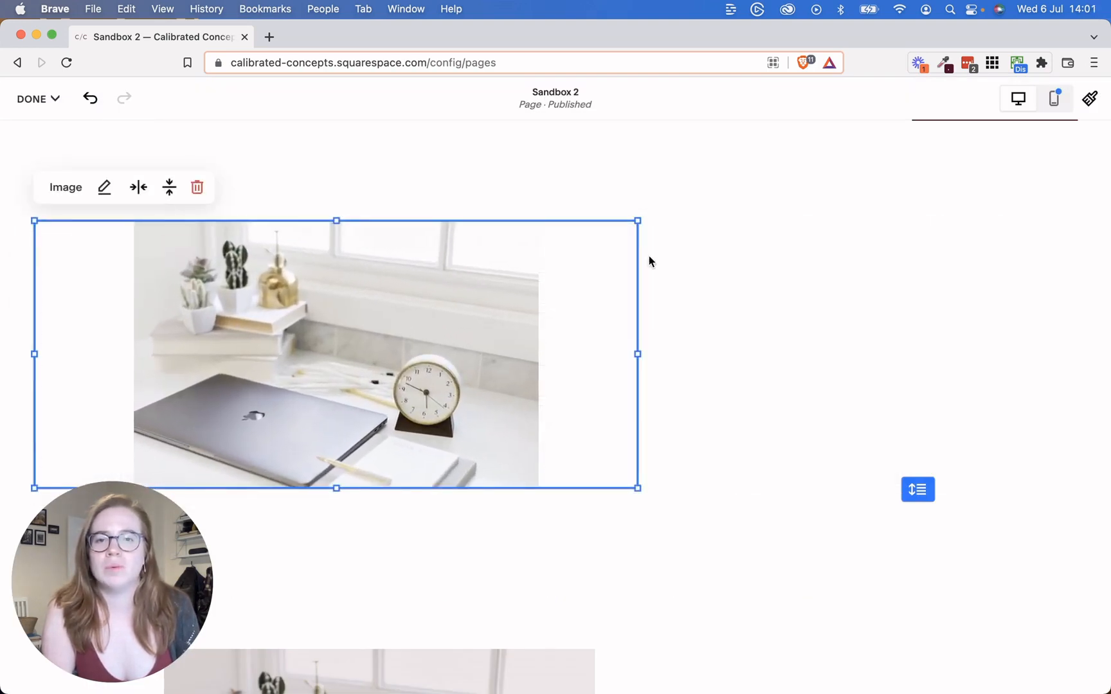
pyautogui.scroll(-3)
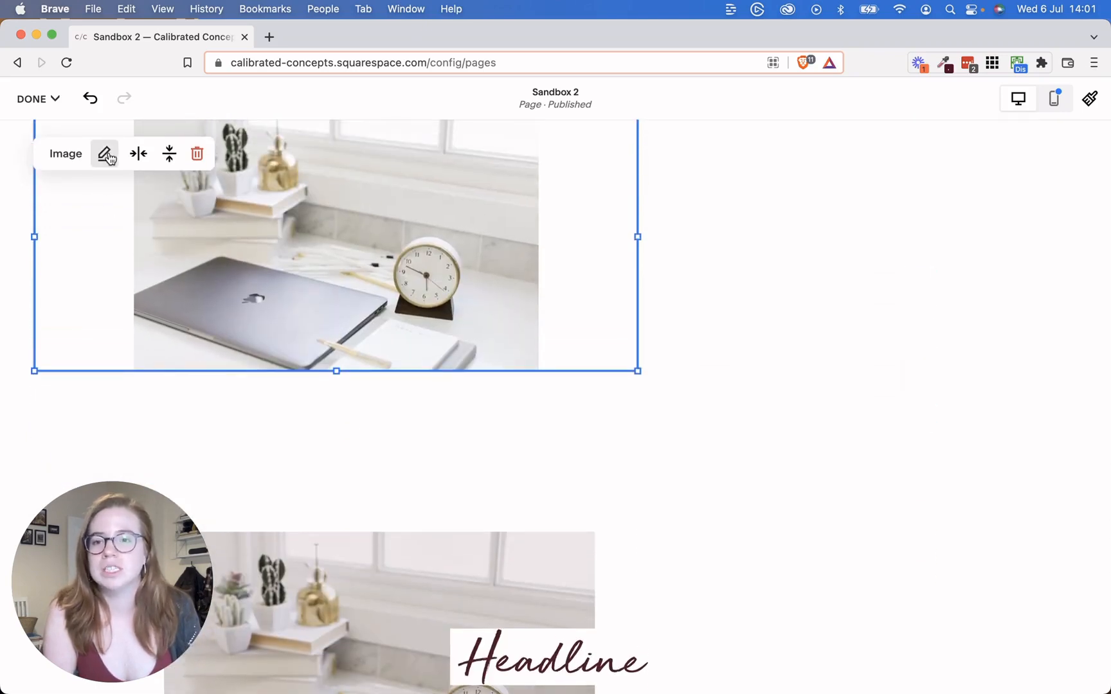
pyautogui.click(105, 153)
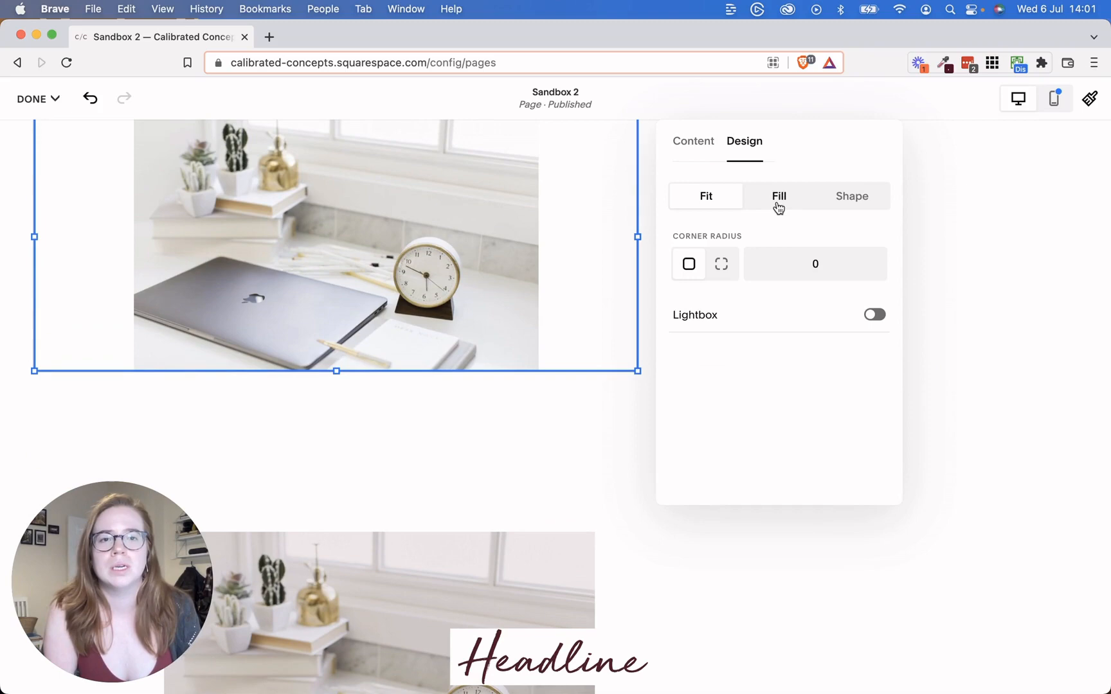
pyautogui.click(779, 196)
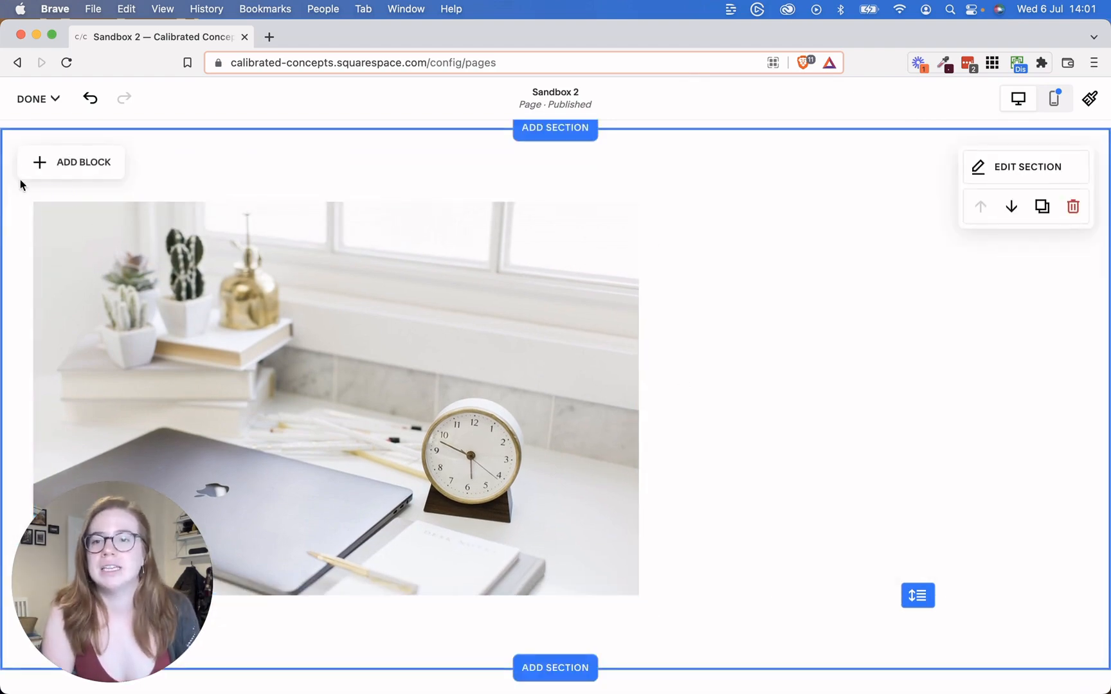
# Add a 'Headline' text block over the photo's right edge, styled Heading 1 and enlarged
pyautogui.click(71, 162)
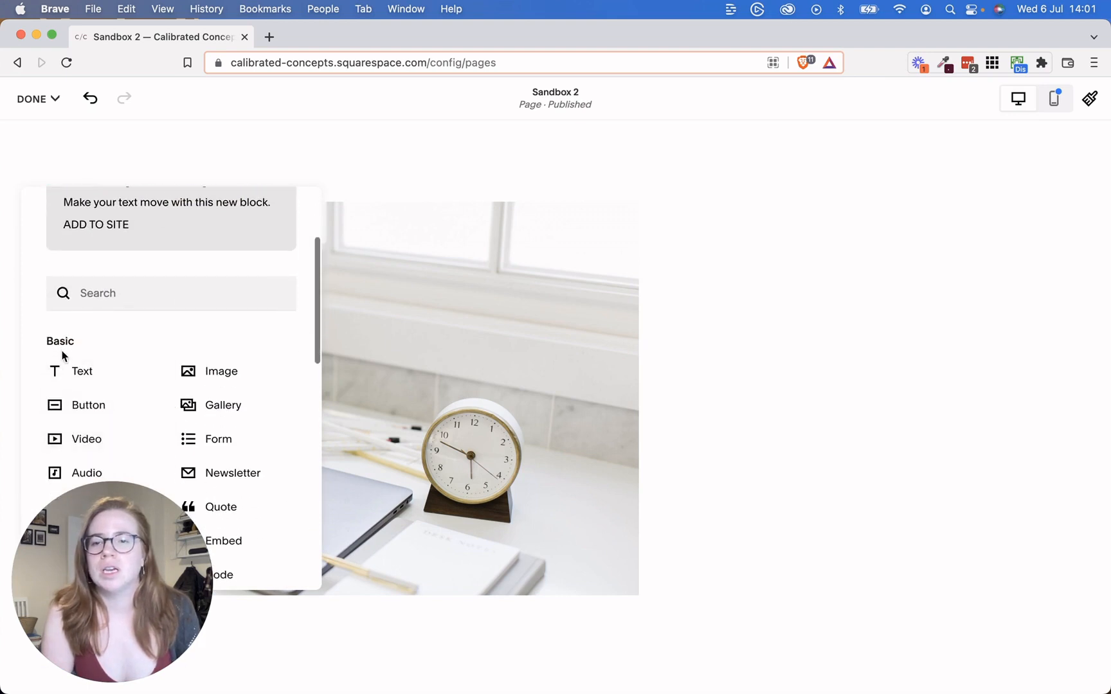
pyautogui.click(70, 371)
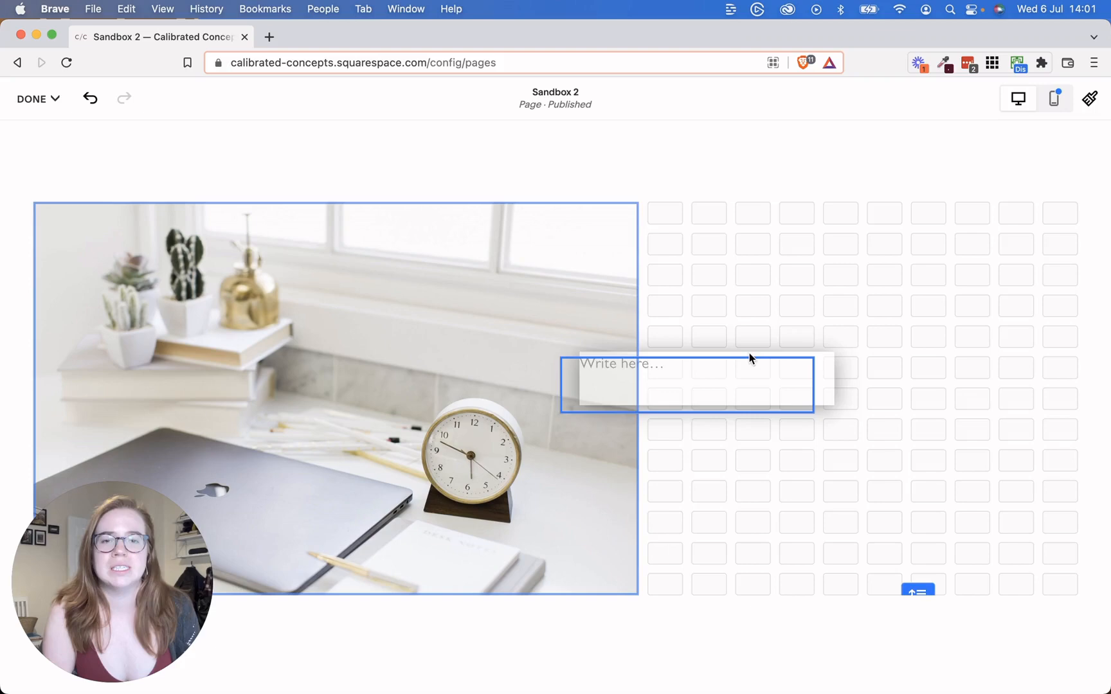
pyautogui.scroll(-3)
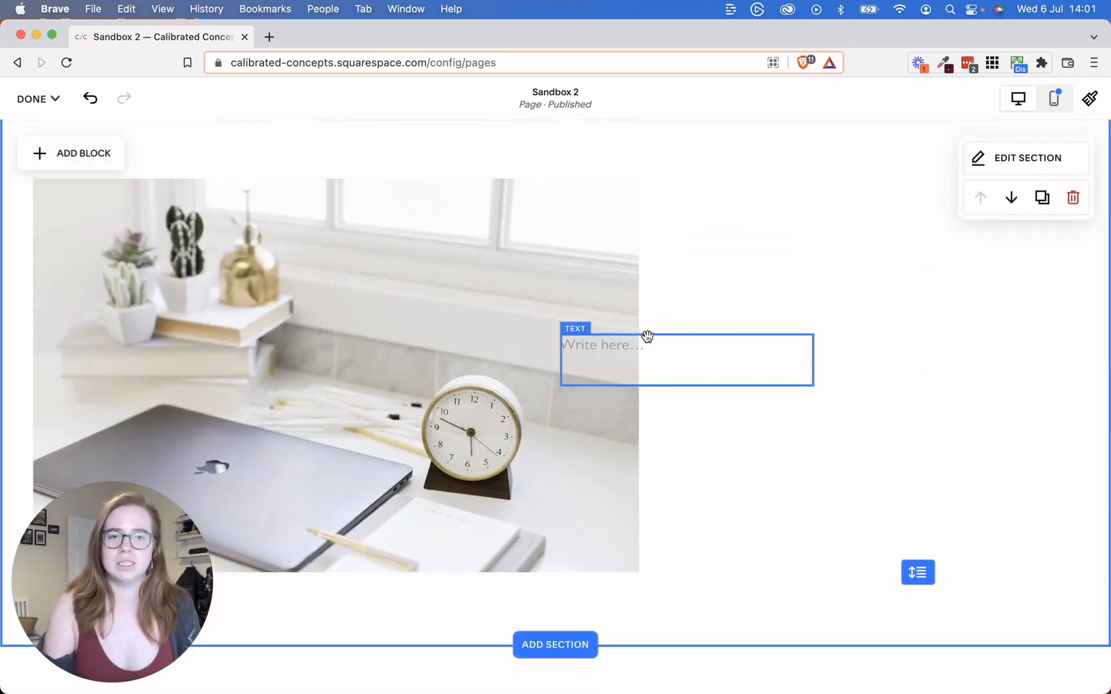
pyautogui.write('Headline')
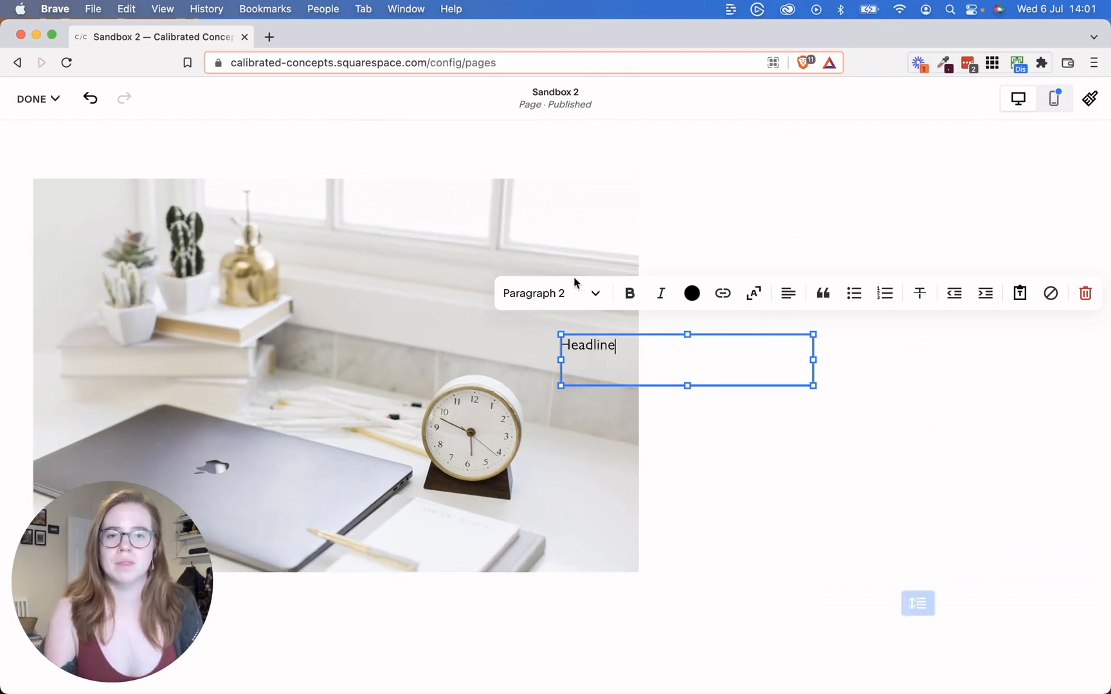
pyautogui.click(551, 293)
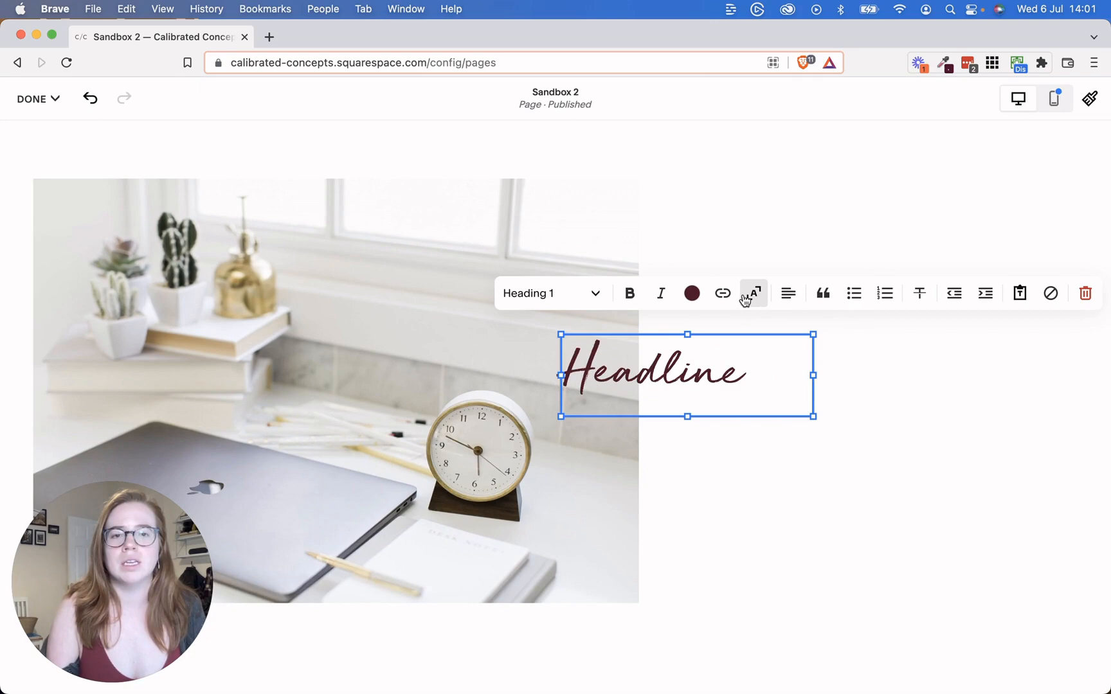
pyautogui.click(752, 292)
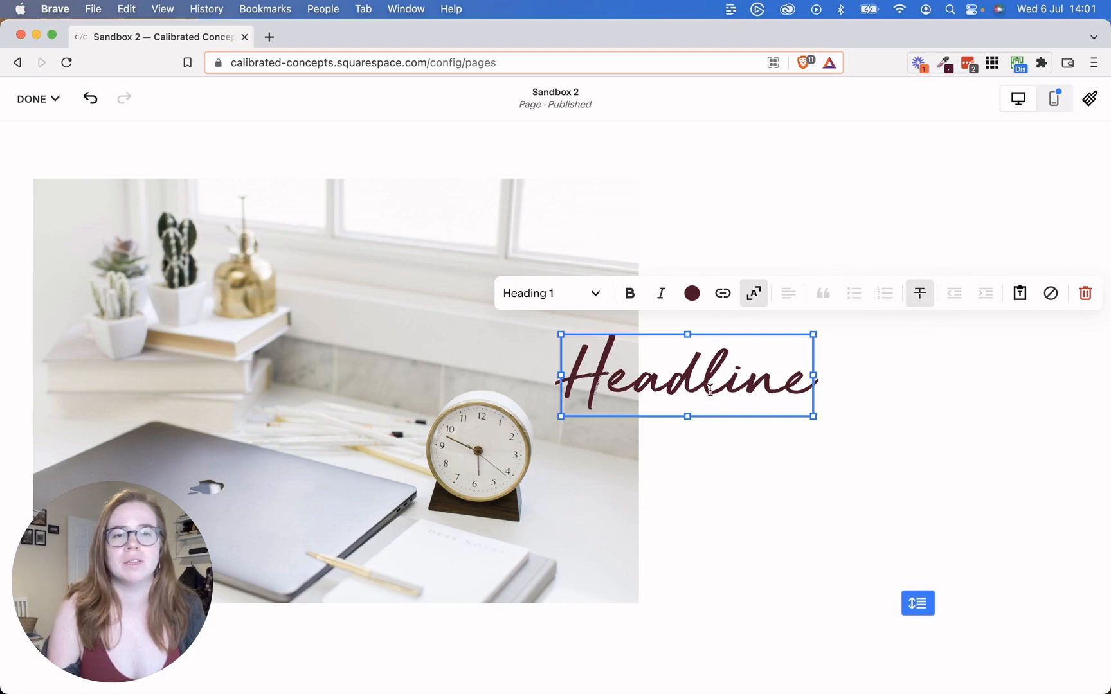
pyautogui.tripleClick(684, 376)
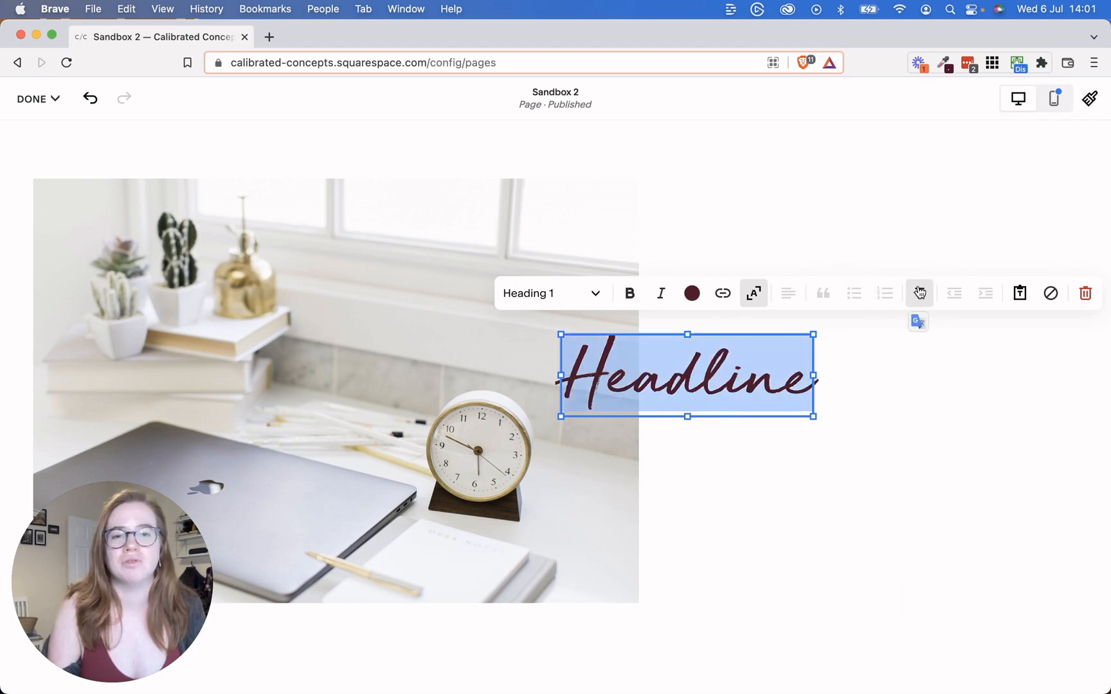
pyautogui.click(919, 293)
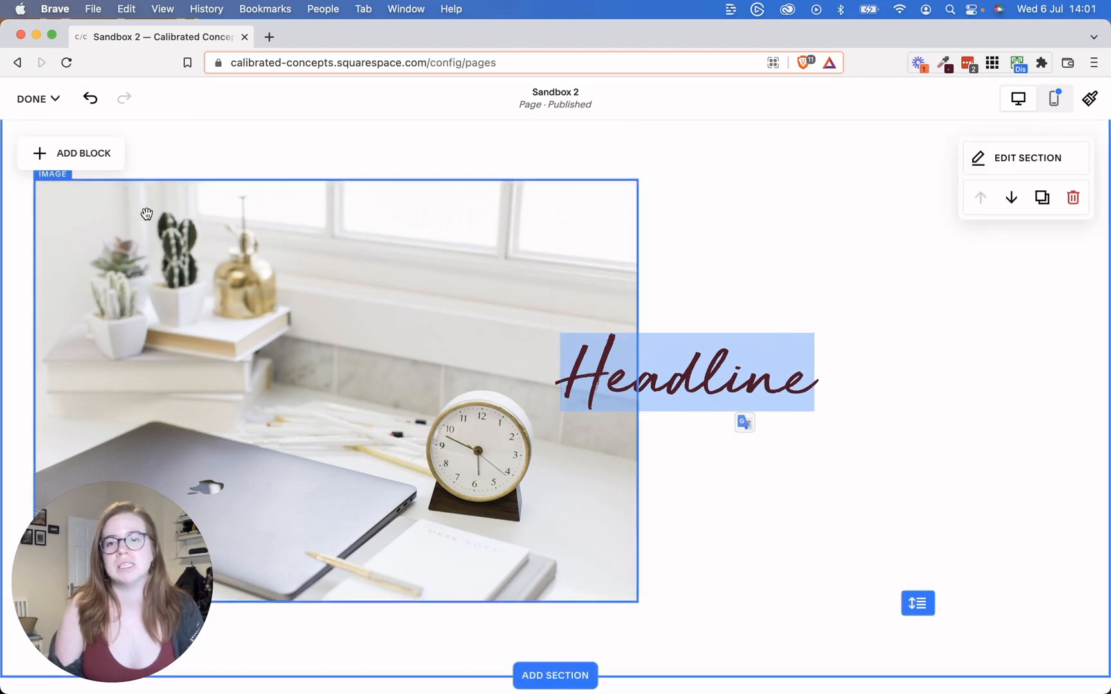
# Add a text block reading 'Some body text' just below the Headline
pyautogui.click(71, 153)
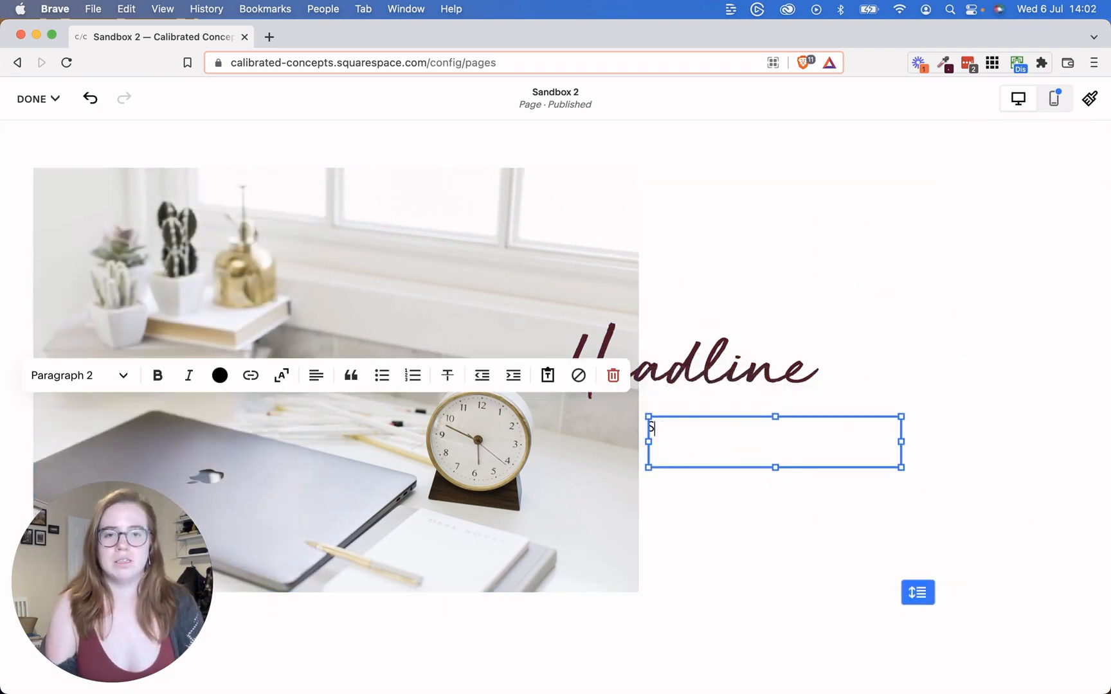
pyautogui.write('Some body tes')
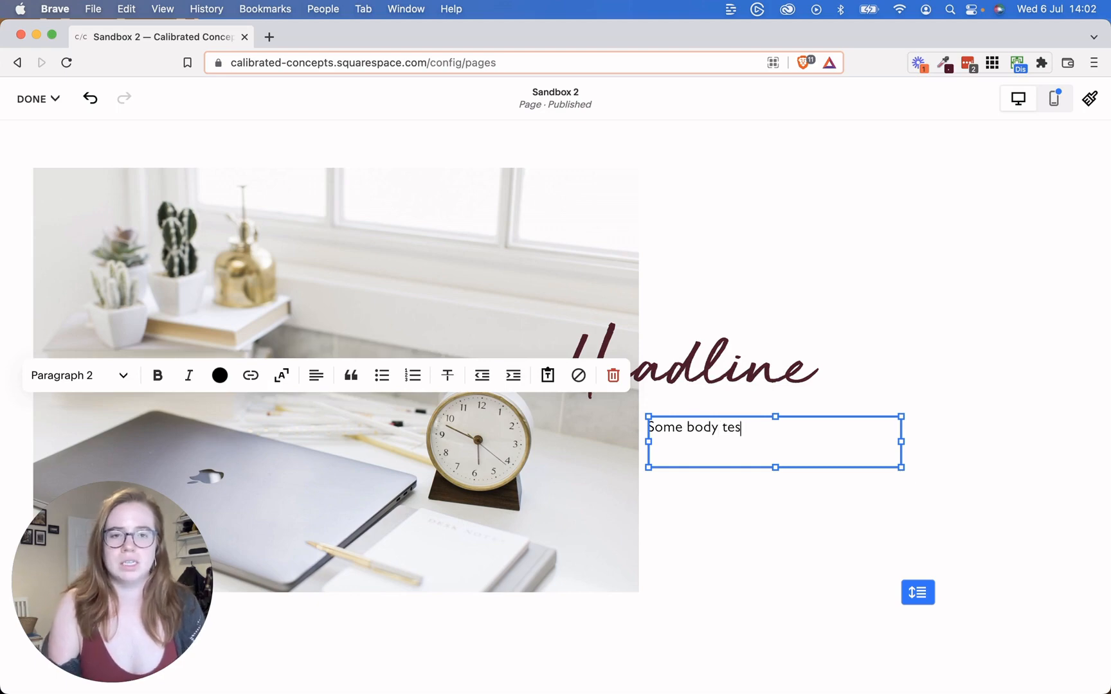
pyautogui.write('t')
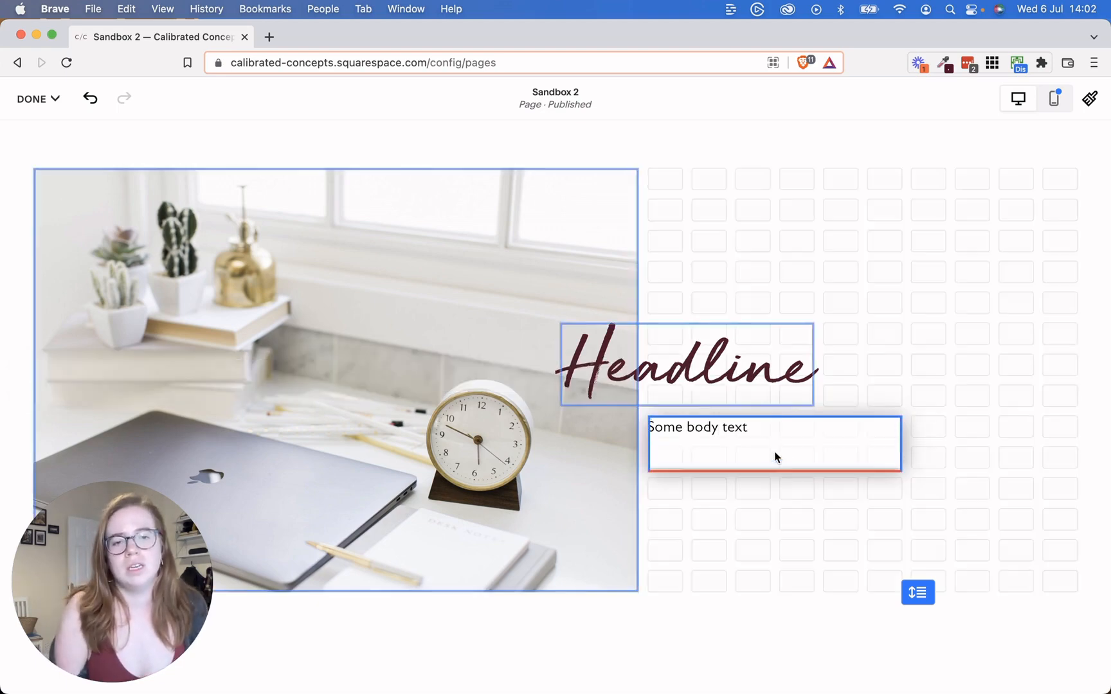
pyautogui.click(765, 442)
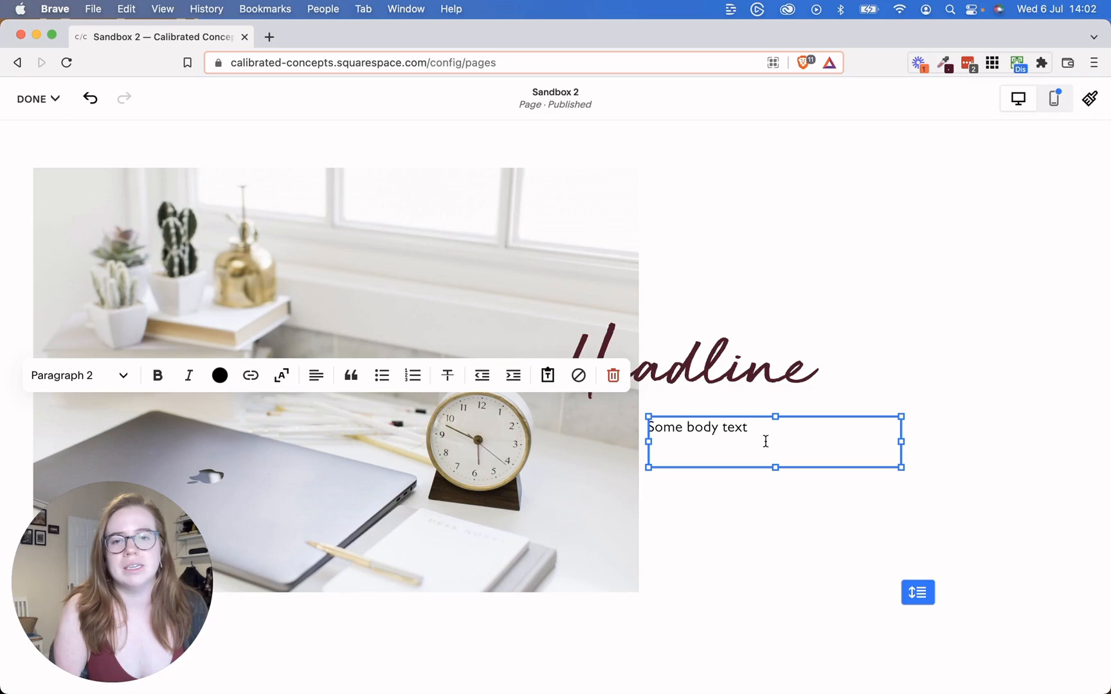
pyautogui.click(686, 365)
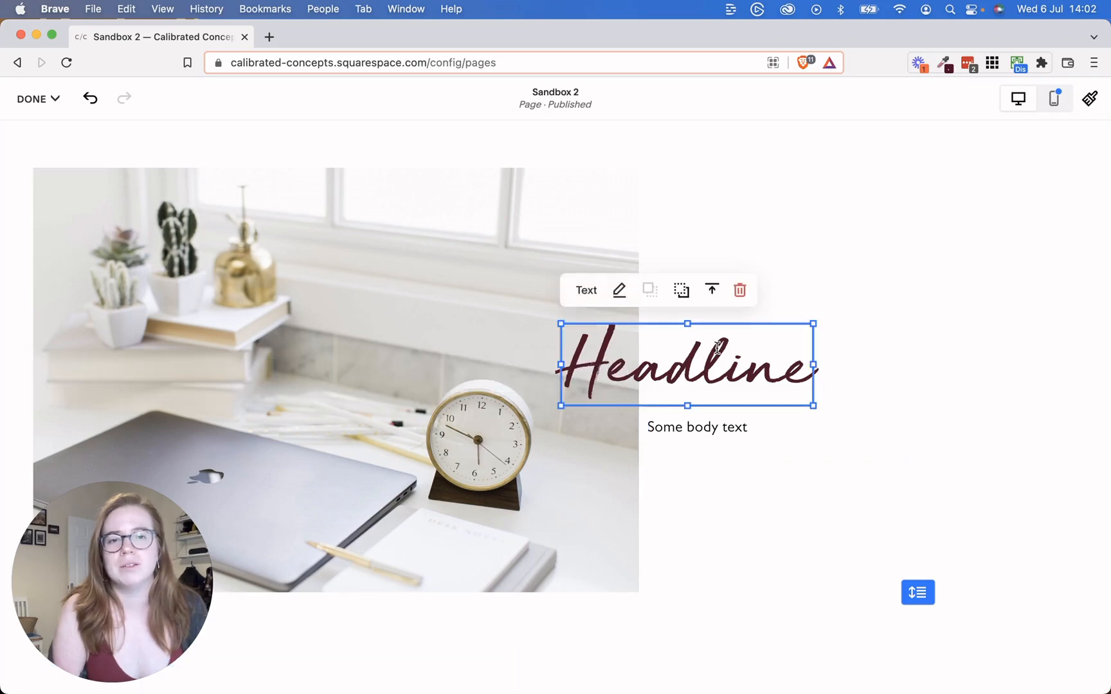
# Turn on a maroon background for the Headline block in its Design settings
pyautogui.click(647, 290)
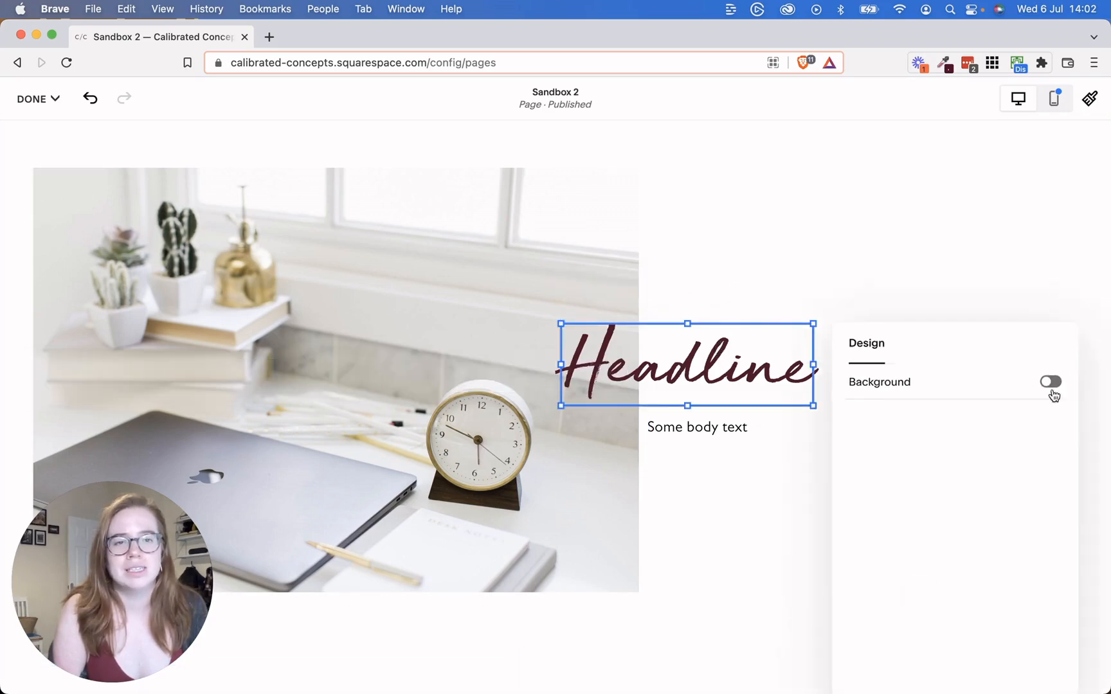
pyautogui.click(1050, 382)
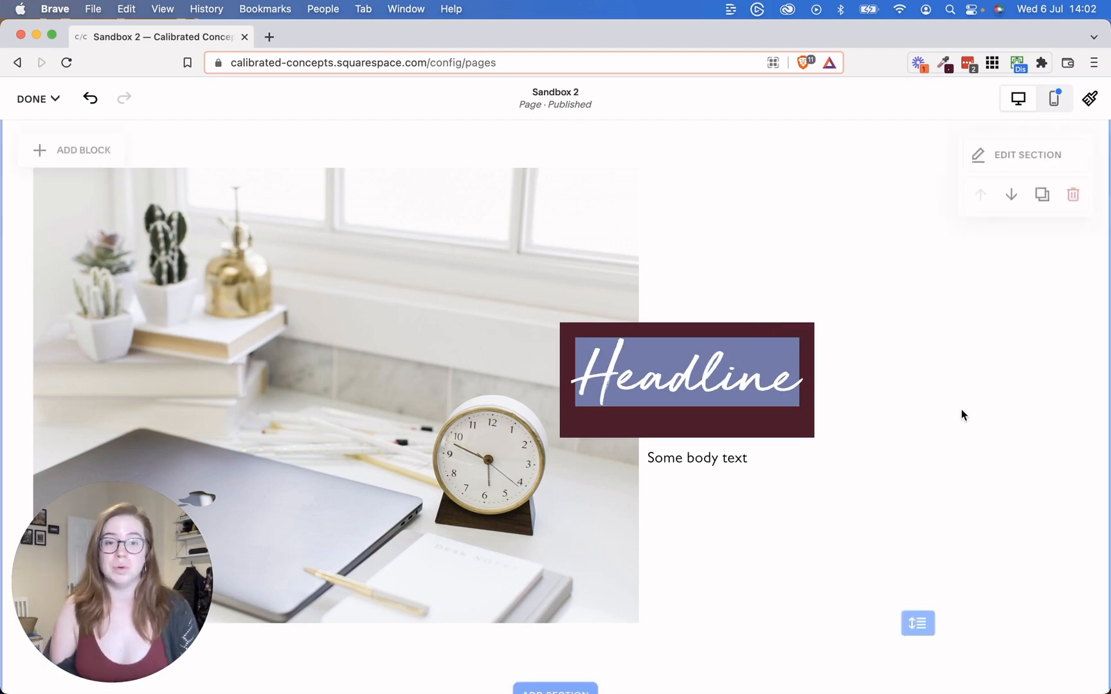
pyautogui.click(697, 458)
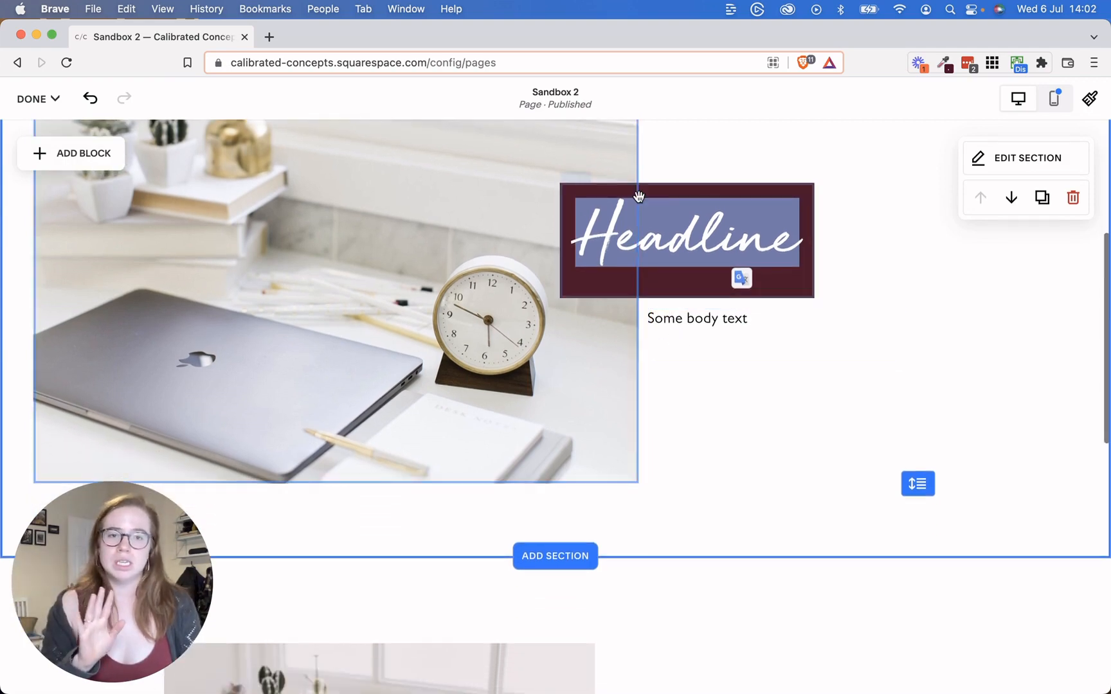
pyautogui.scroll(-3)
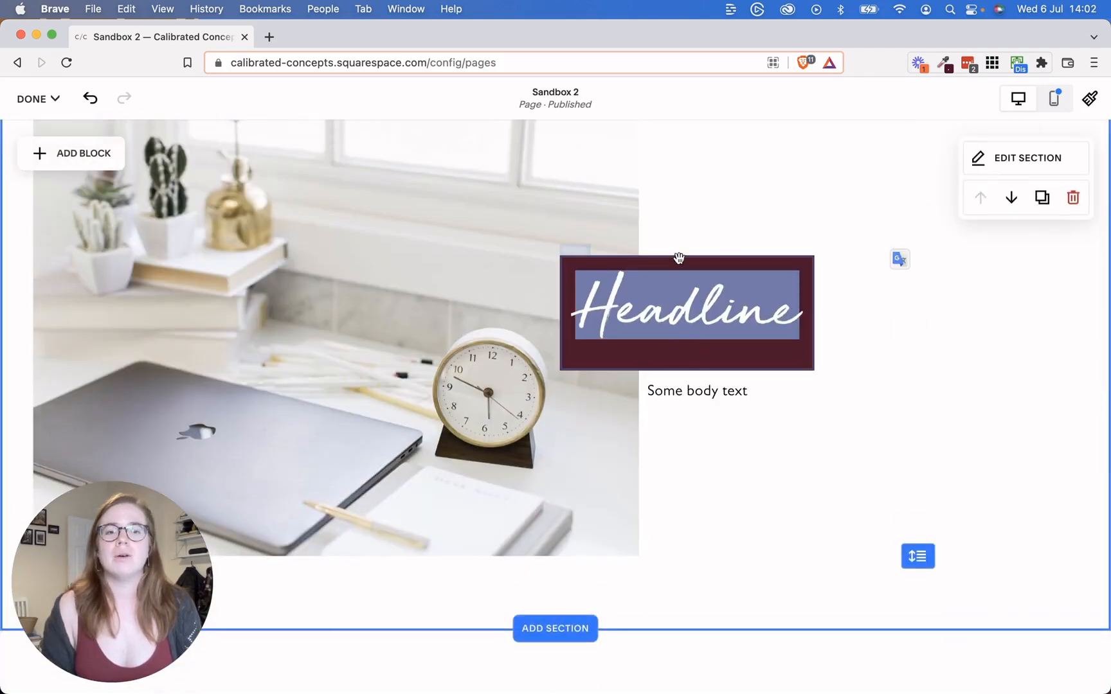
pyautogui.click(709, 390)
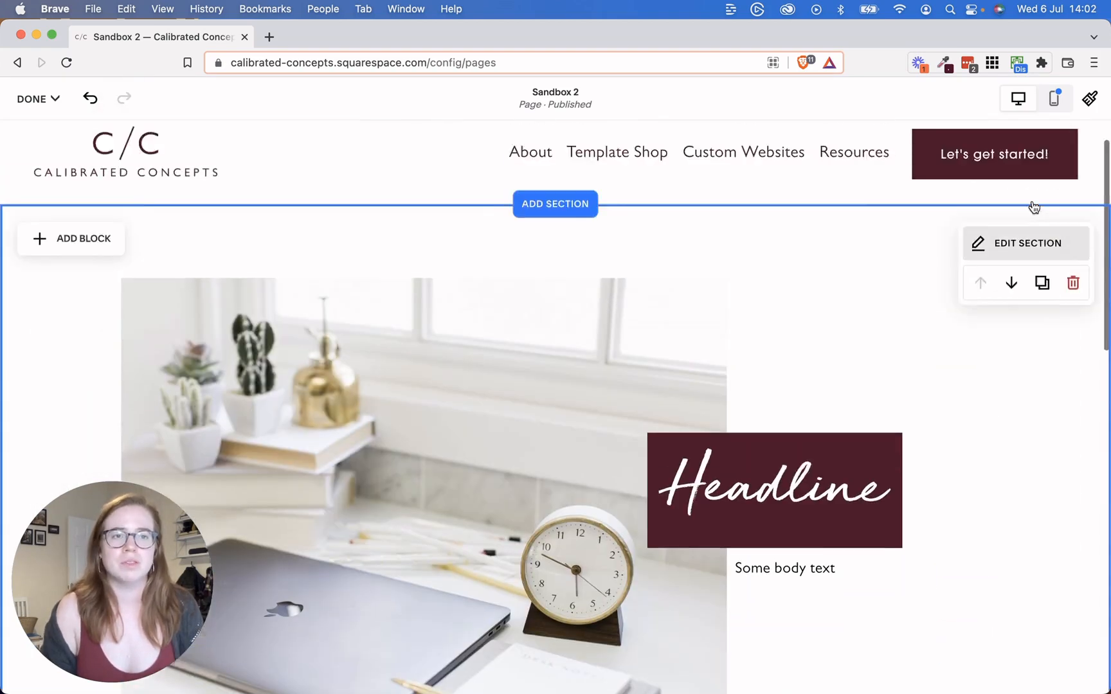
# Set the section grid to 16 rows with zero horizontal and vertical gaps
pyautogui.click(1025, 243)
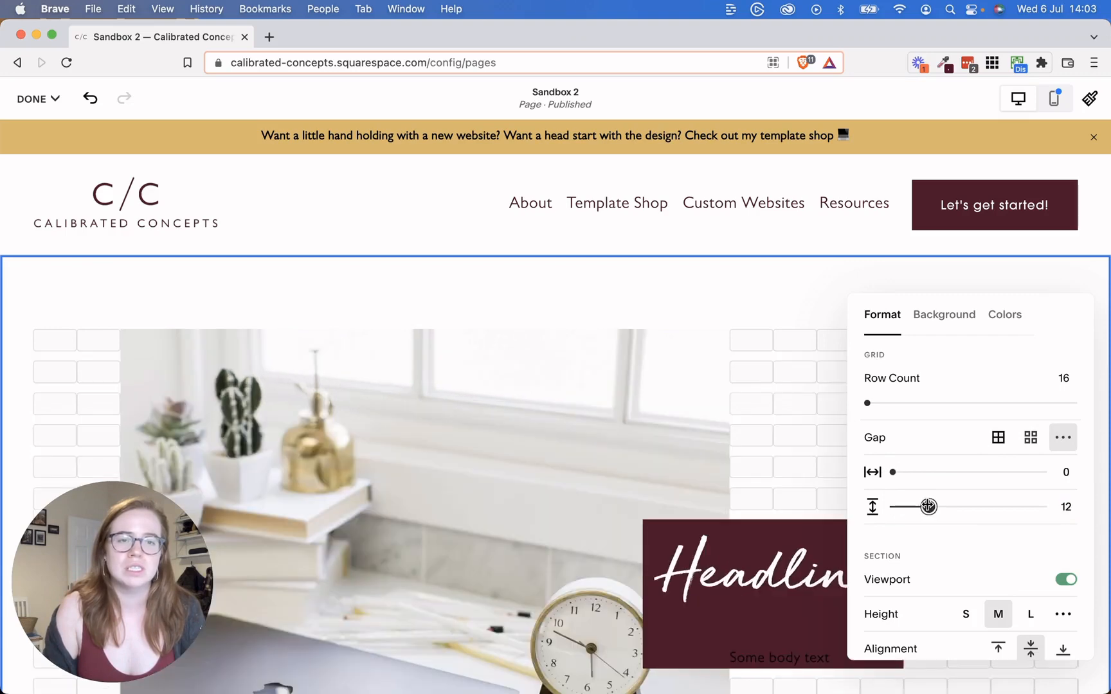
pyautogui.moveTo(915, 506); pyautogui.dragTo(894, 506)
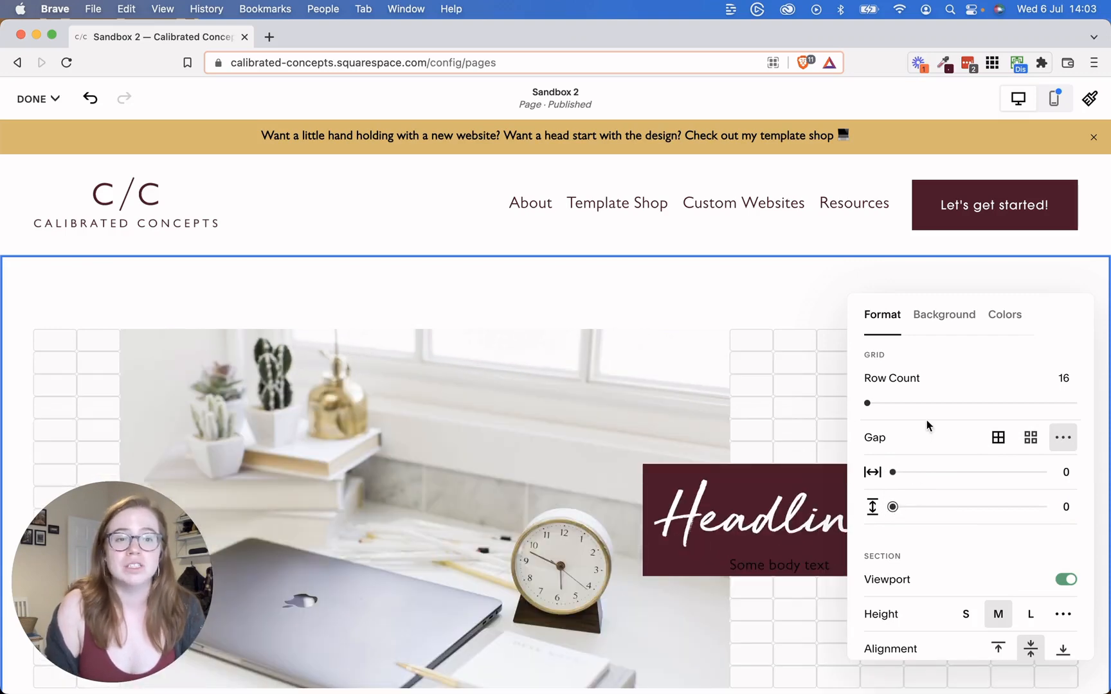
pyautogui.moveTo(866, 403); pyautogui.dragTo(1072, 403)
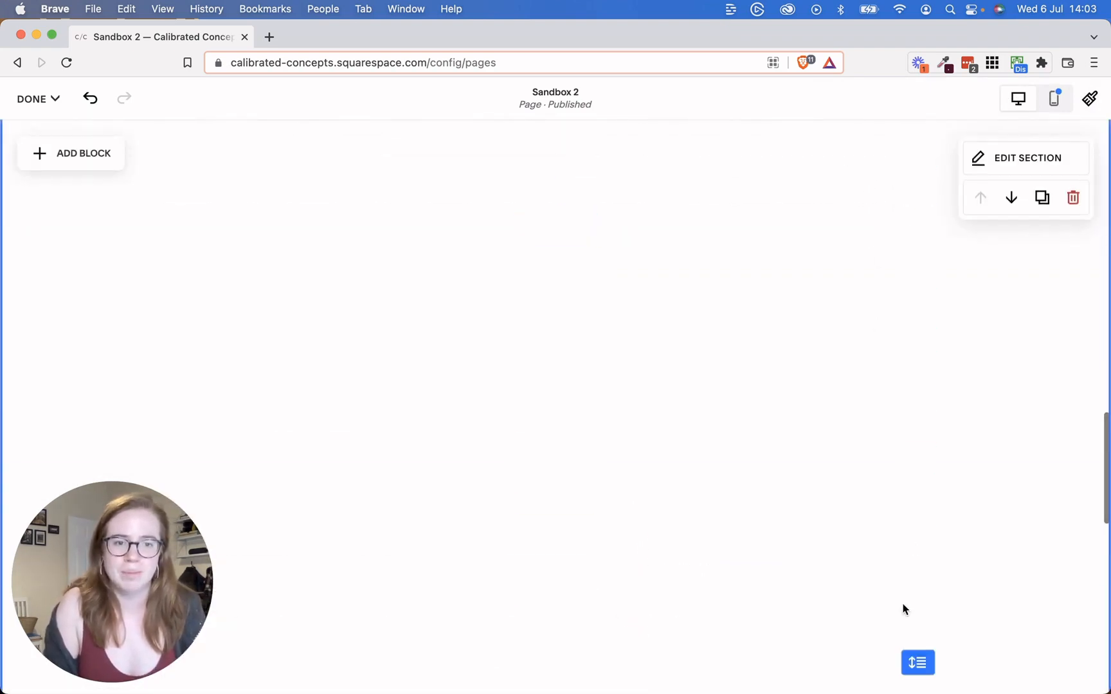
pyautogui.scroll(-3)
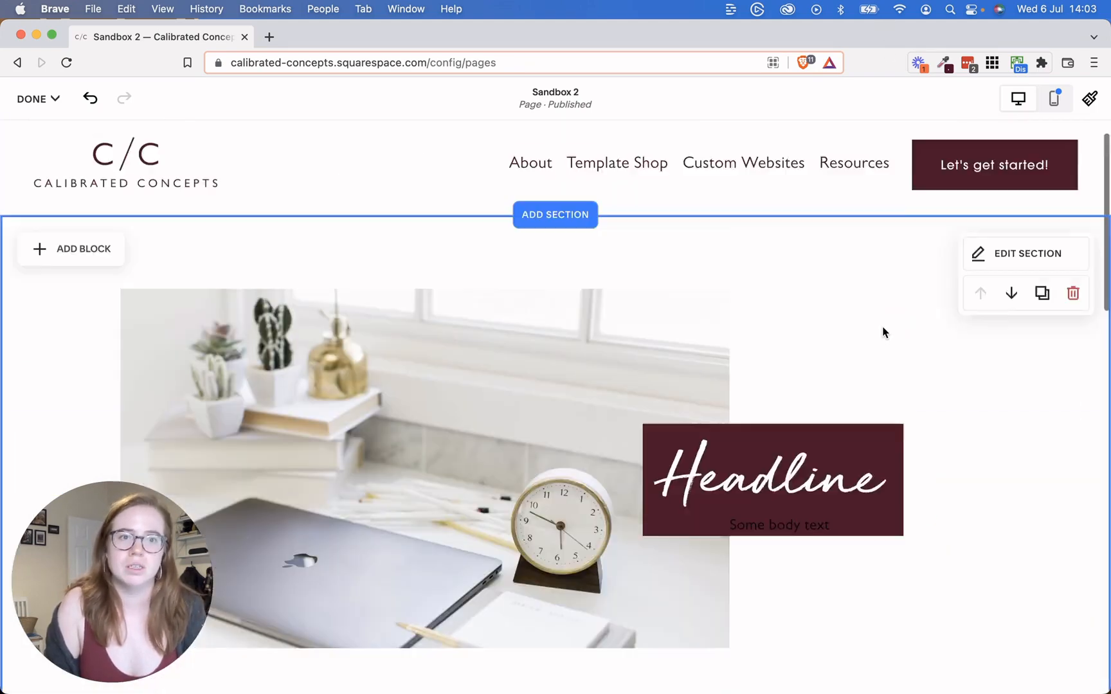
pyautogui.scroll(-3)
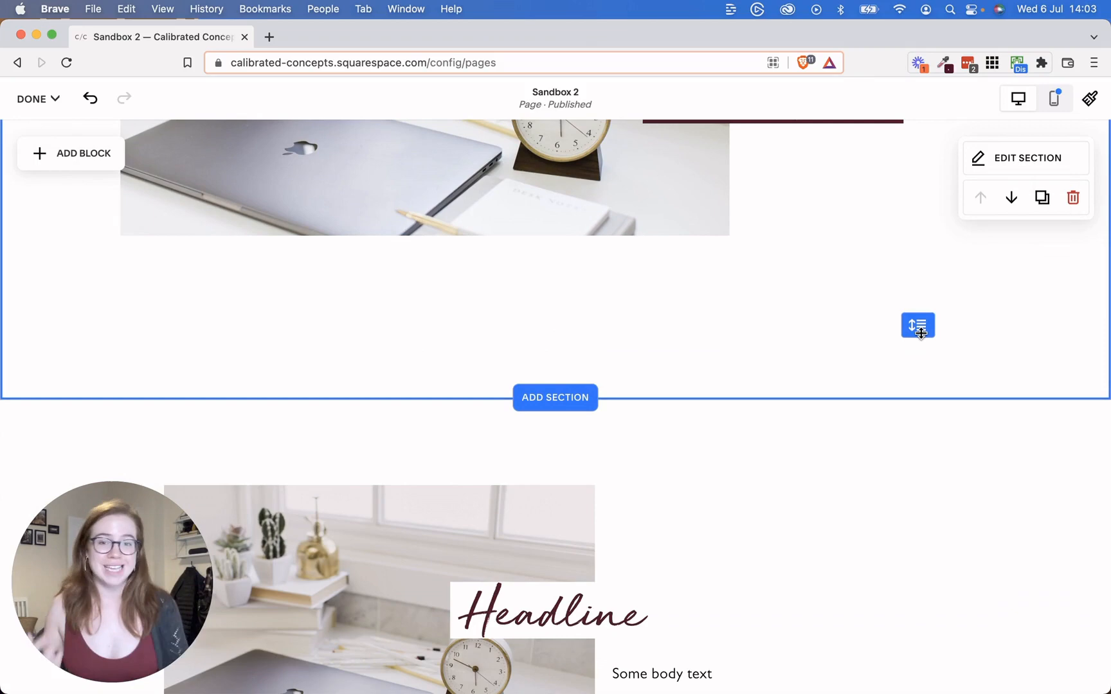
pyautogui.scroll(-3)
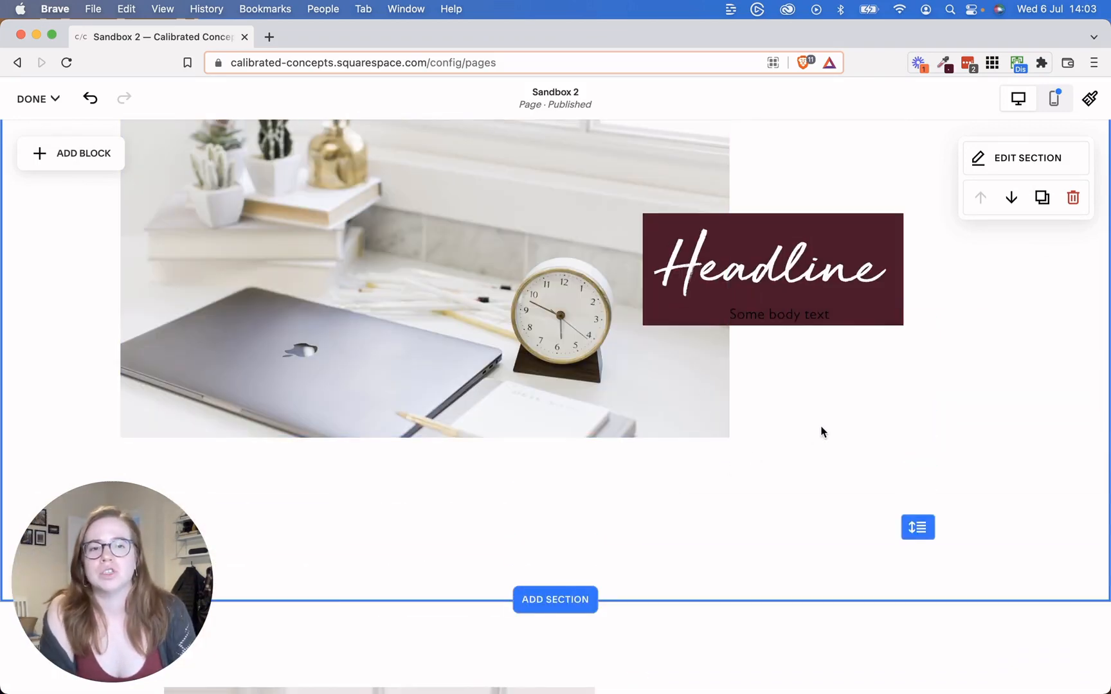
# Move the 'Some body text' block directly below the maroon Headline box
pyautogui.click(778, 313)
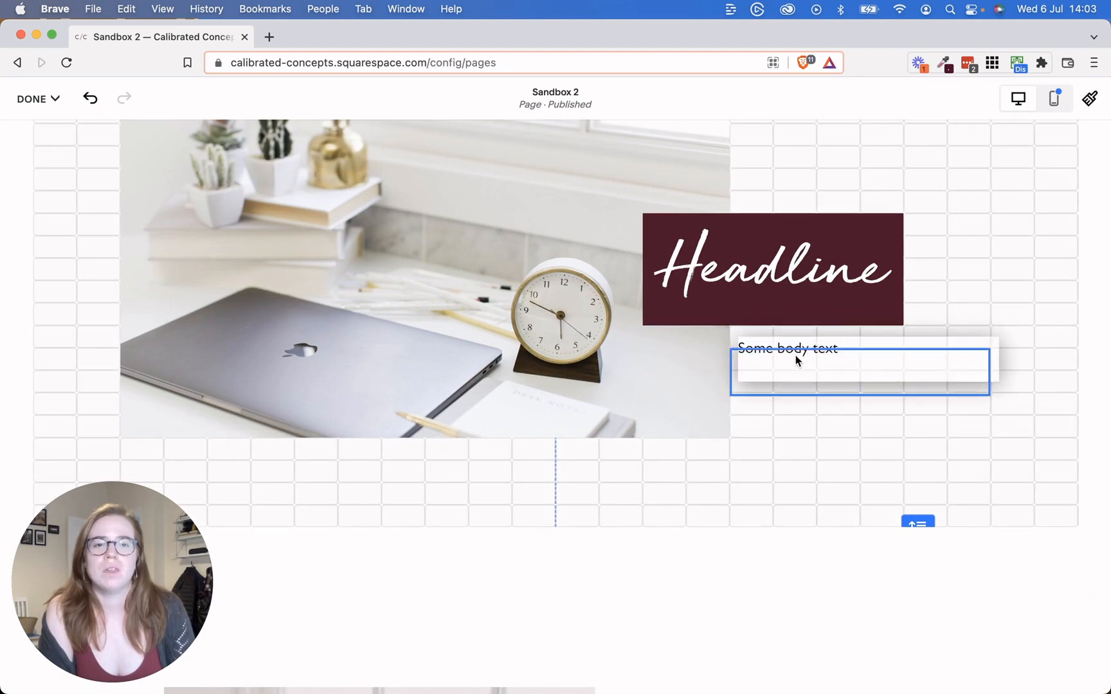
pyautogui.click(787, 369)
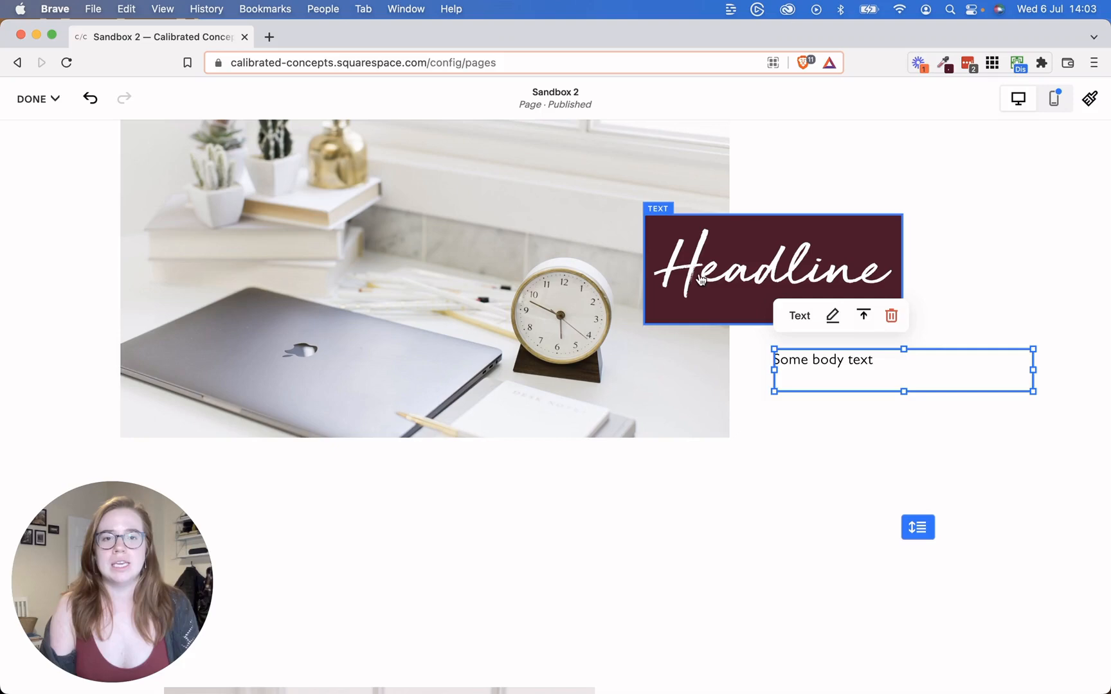
pyautogui.scroll(-3)
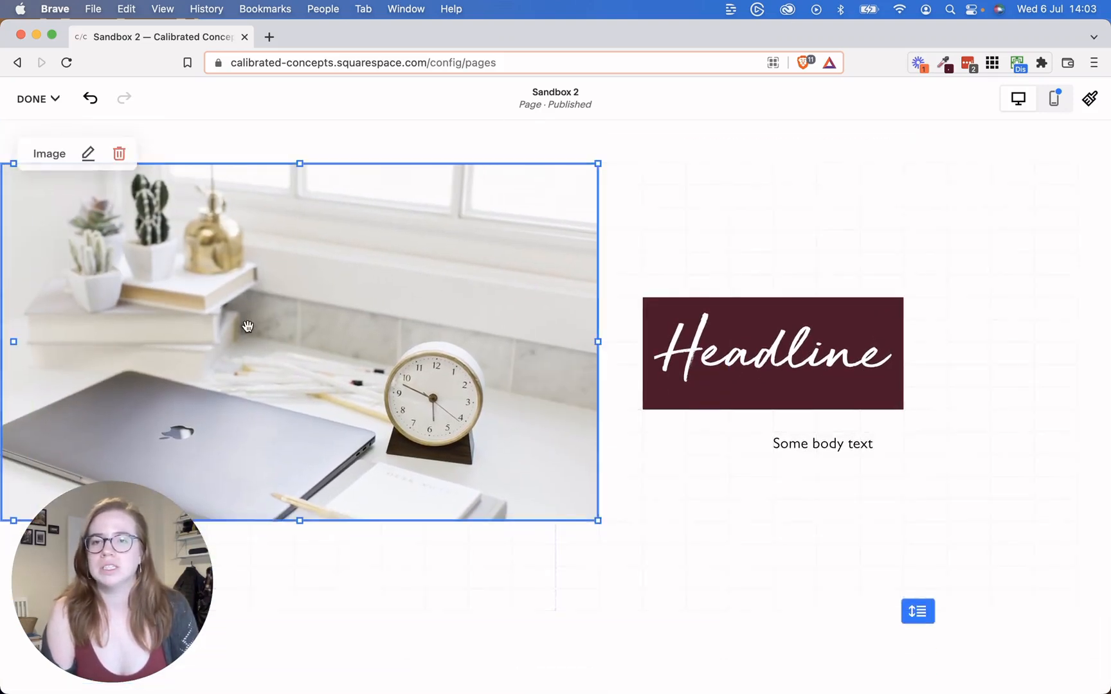
pyautogui.scroll(-3)
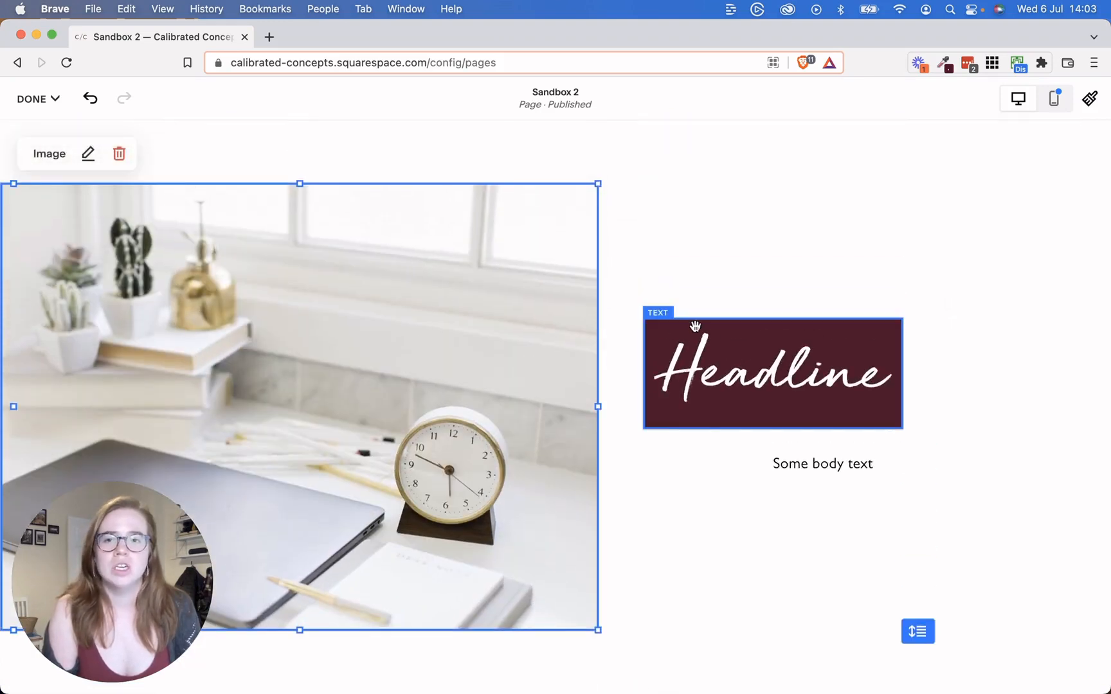
pyautogui.scroll(-3)
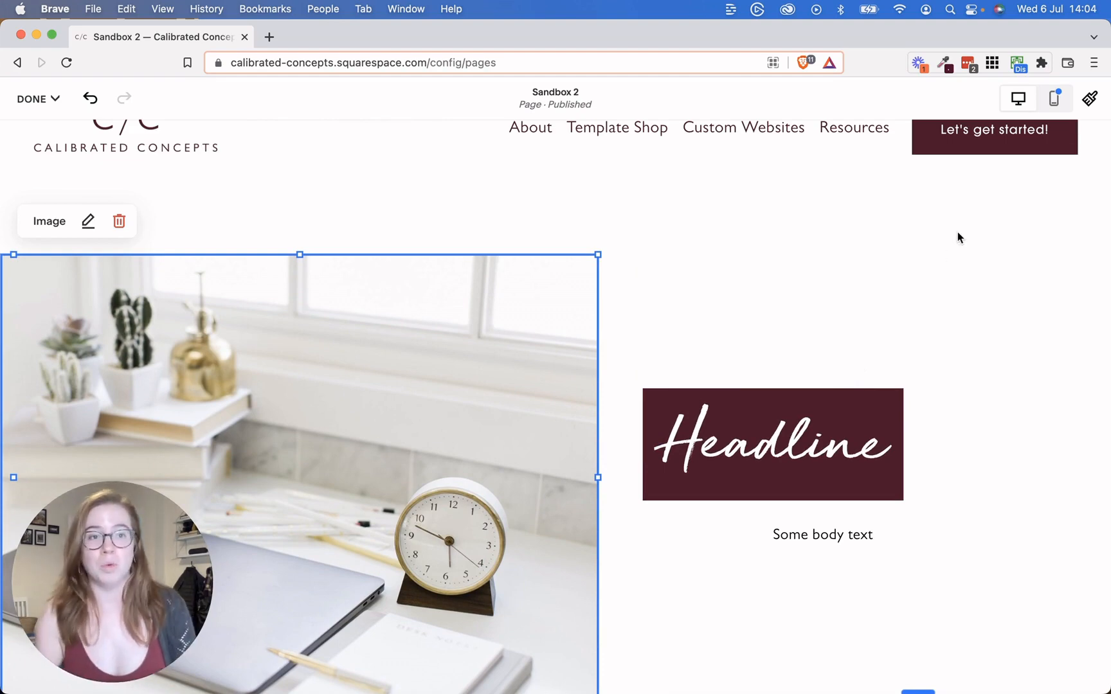
pyautogui.moveTo(843, 342)
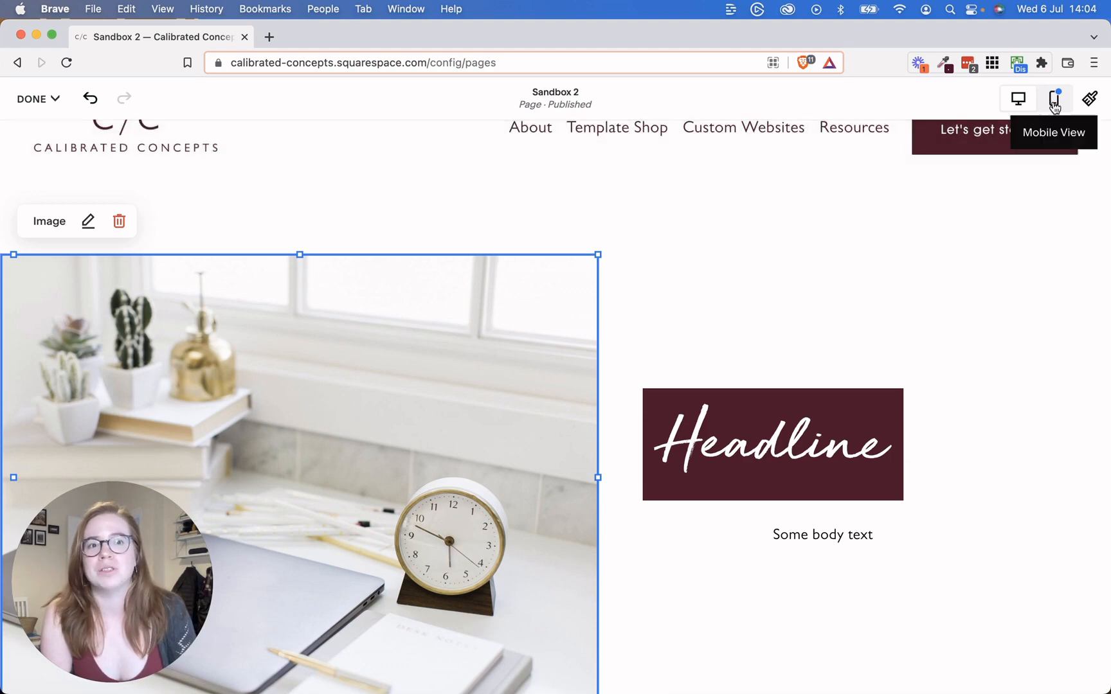
# Preview the section in Mobile View, with the desk photo stacked above the maroon headline and body text
pyautogui.click(1054, 99)
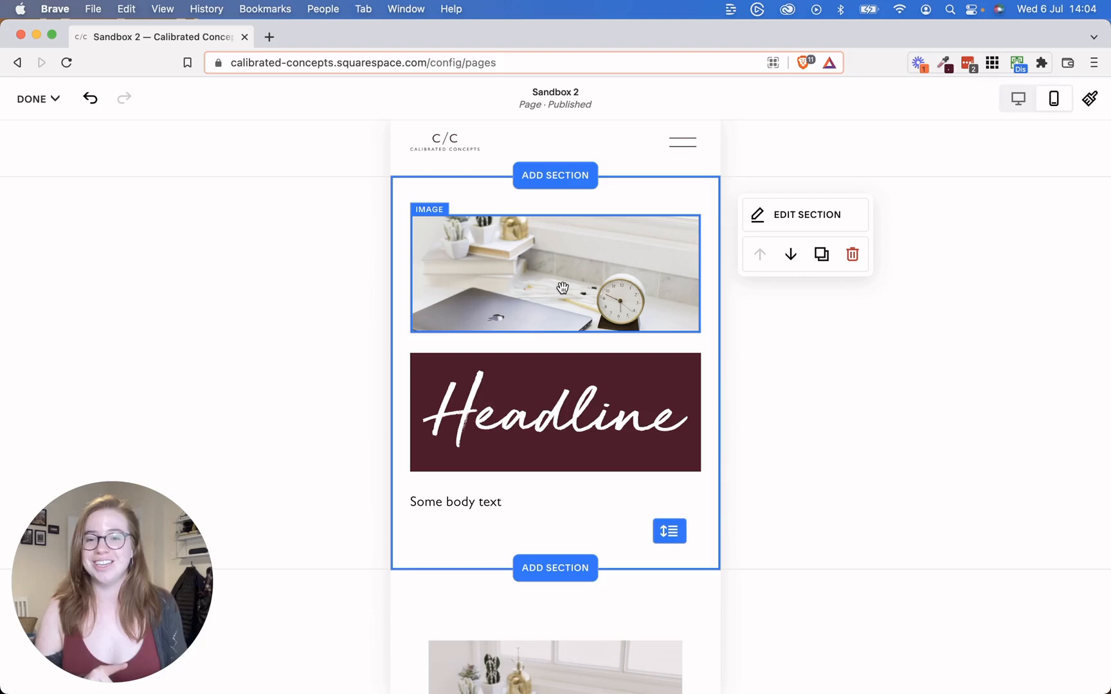
pyautogui.moveTo(403, 159)
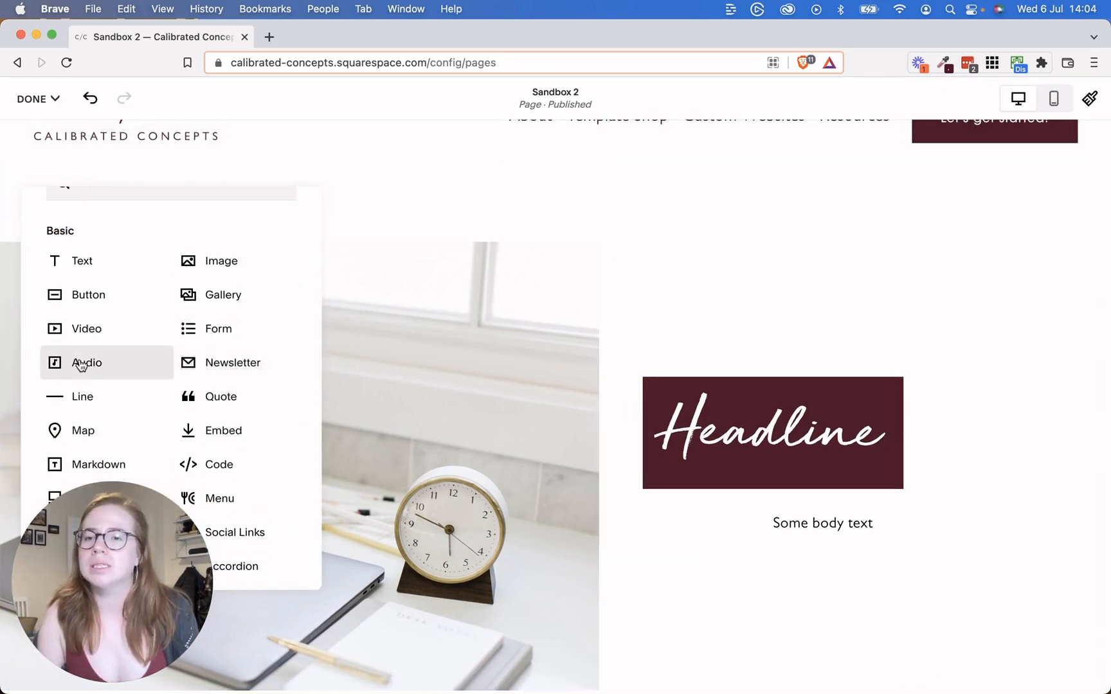
# Insert a Scrolling text block into the section
pyautogui.scroll(-3)
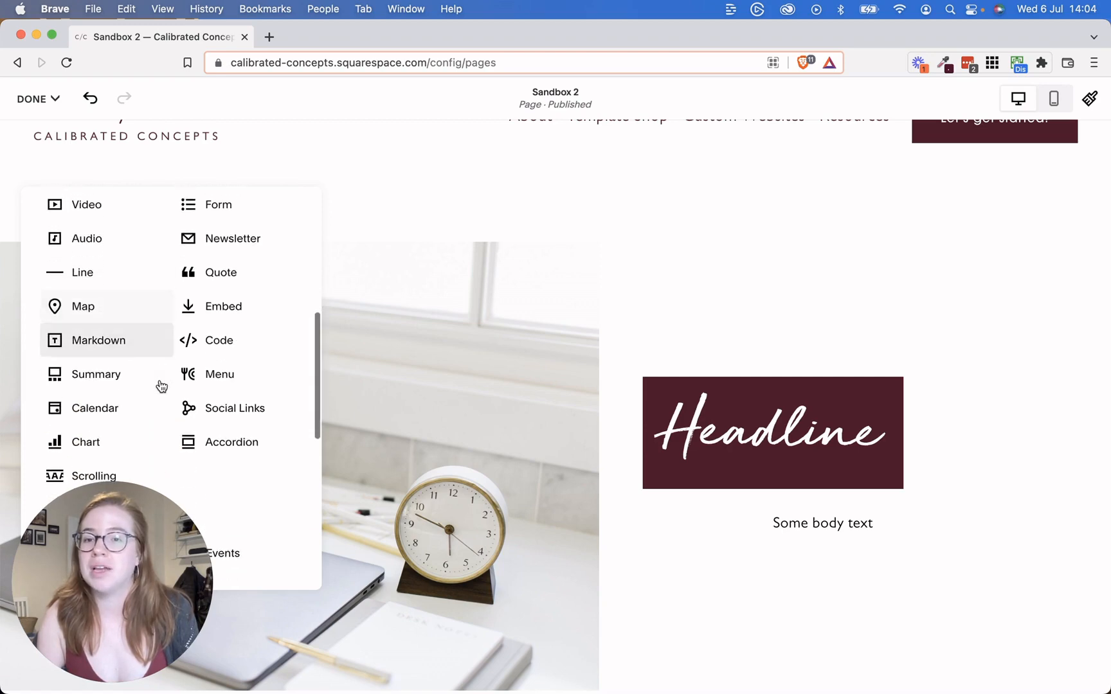
pyautogui.click(92, 475)
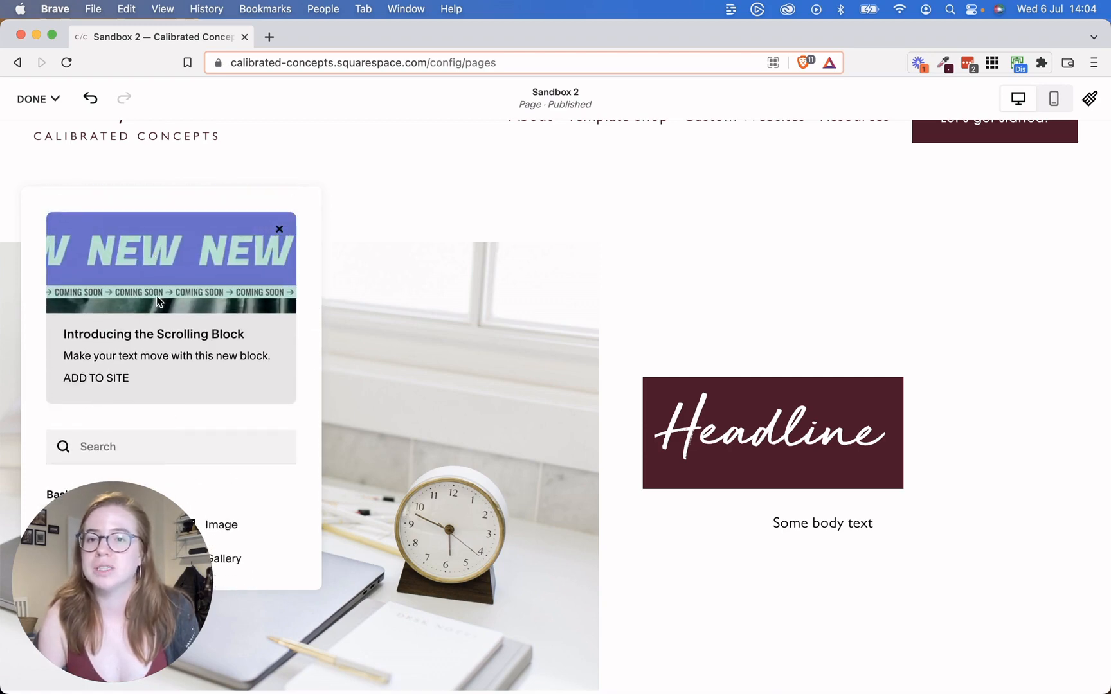
pyautogui.click(96, 377)
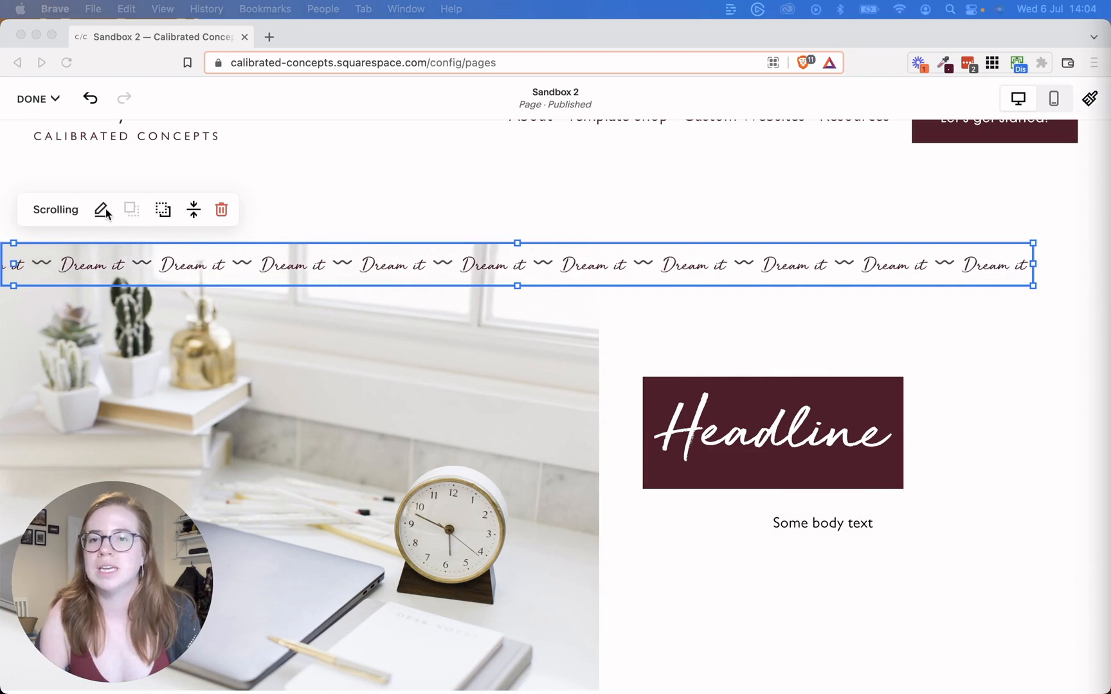
# Give the scrolling block faded edges, a background and 0.2em item spacing
pyautogui.click(103, 210)
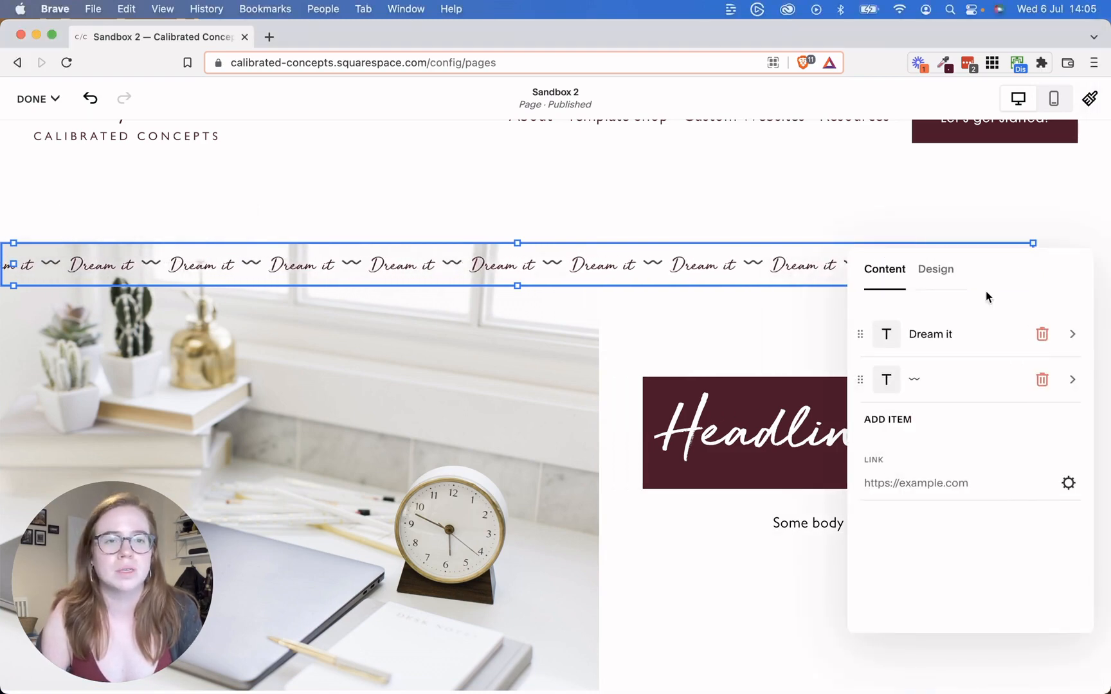
pyautogui.click(936, 270)
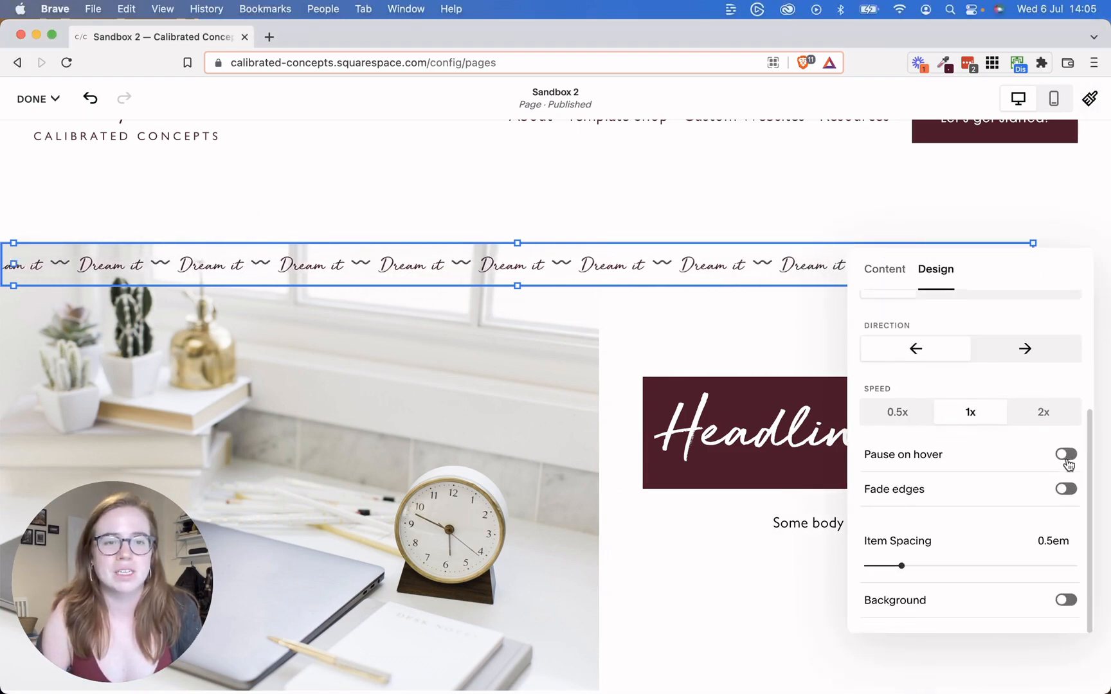
pyautogui.click(1065, 488)
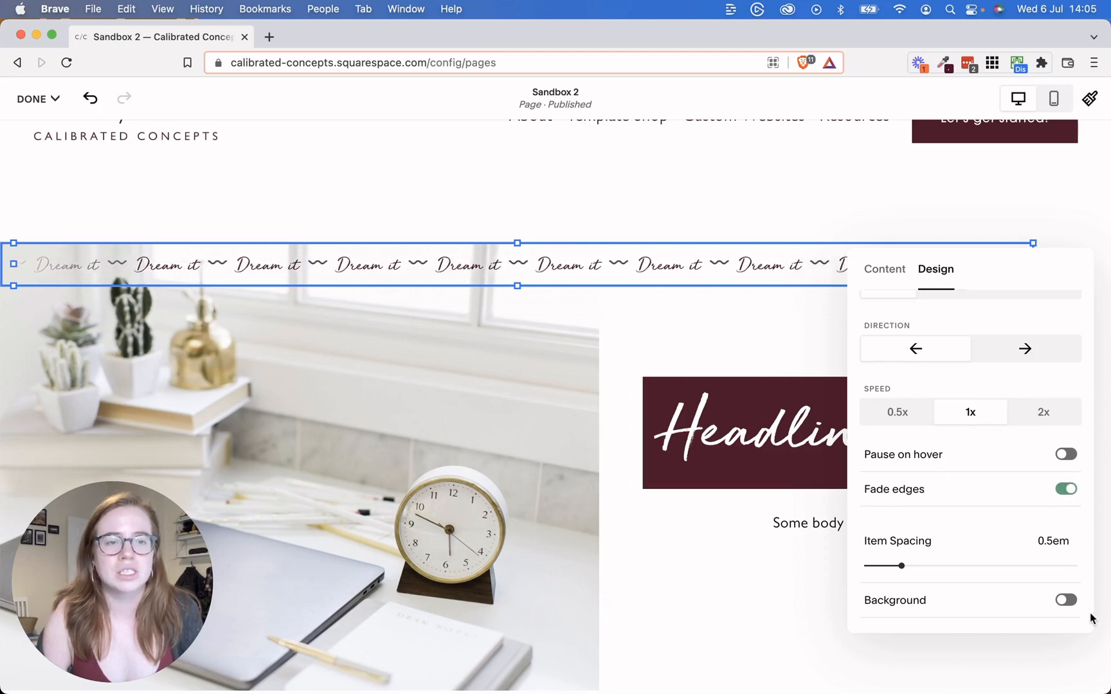
pyautogui.click(1064, 600)
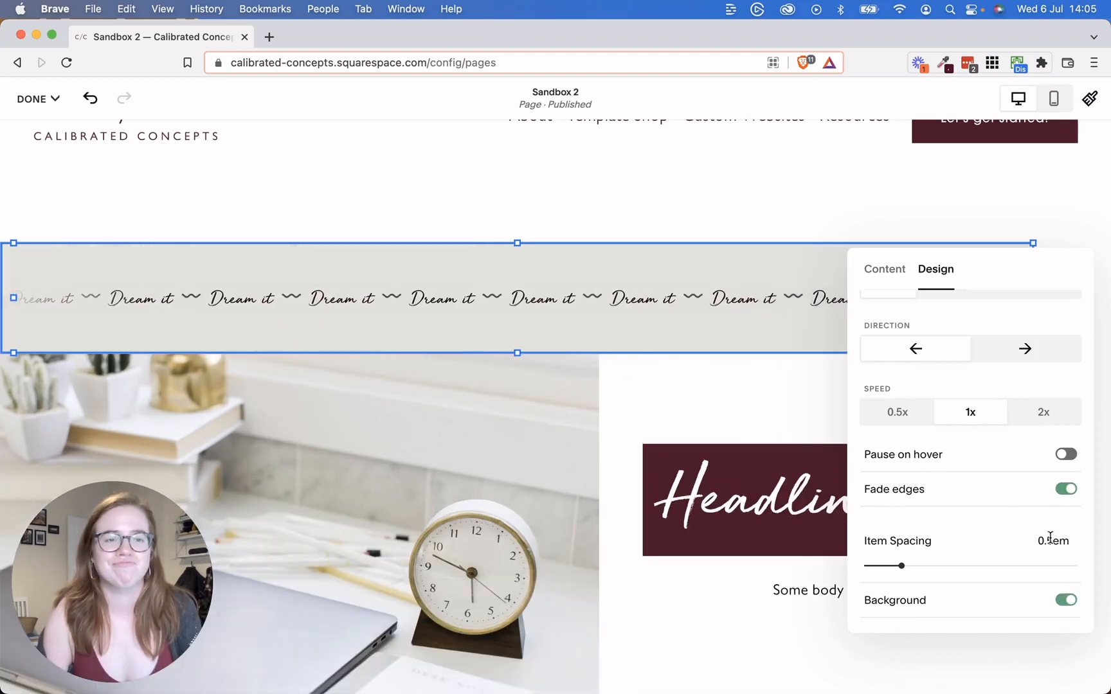
pyautogui.moveTo(882, 565); pyautogui.dragTo(901, 566)
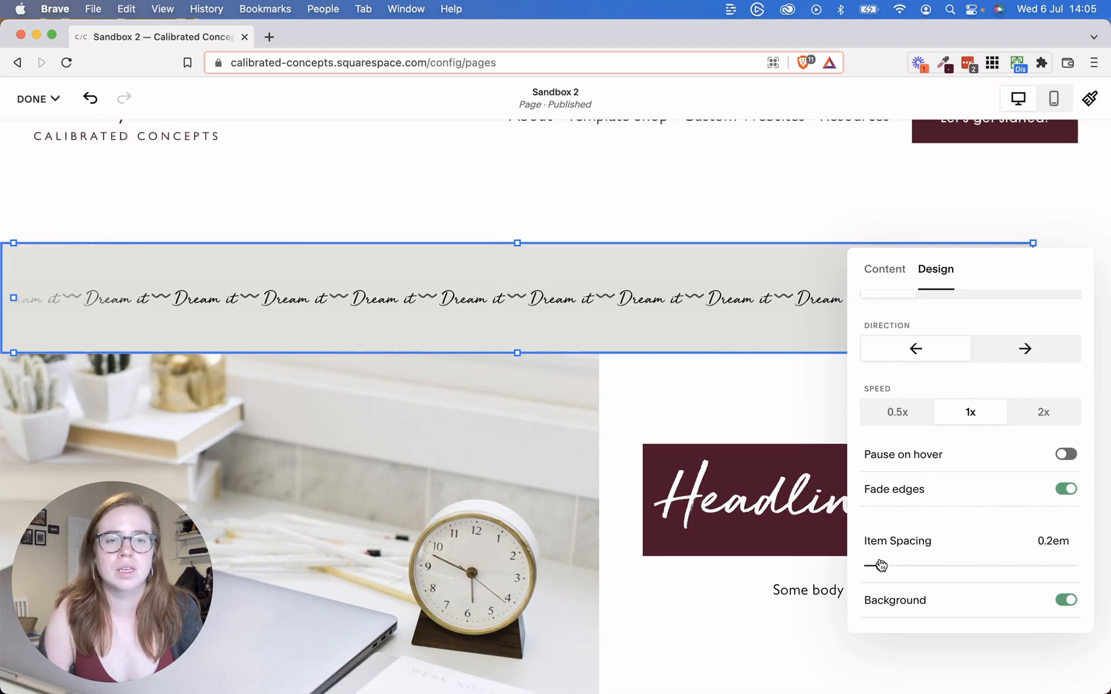
pyautogui.moveTo(876, 565); pyautogui.dragTo(909, 565)
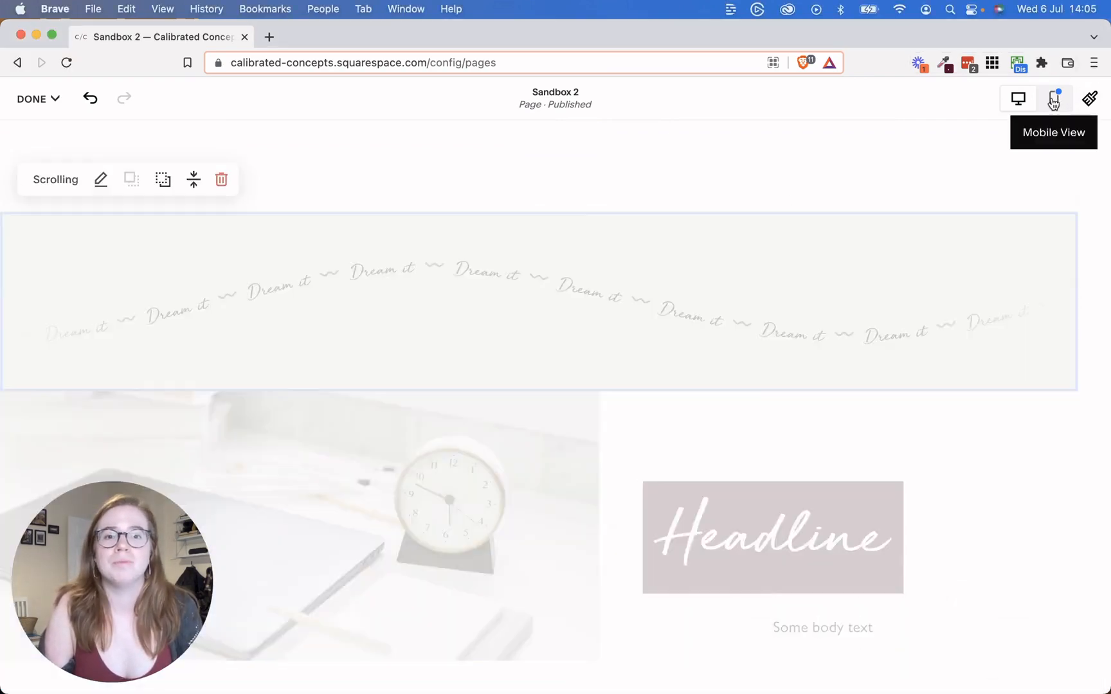
# In Mobile View, put the body text under the headline and the image under the scrolling block
pyautogui.click(1054, 98)
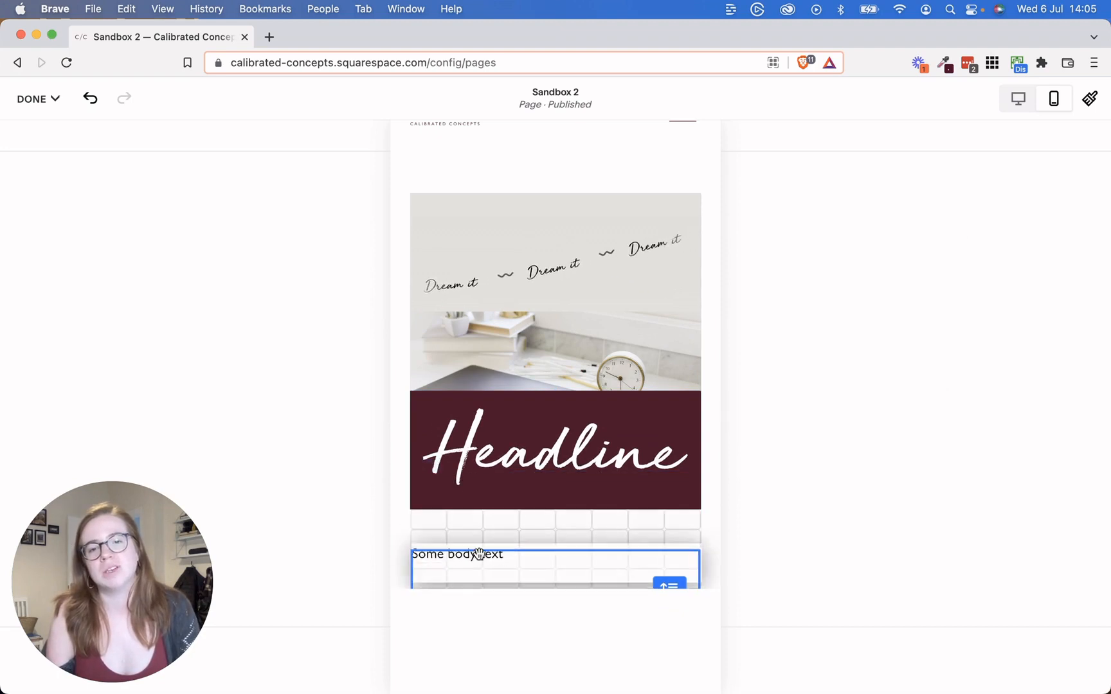
pyautogui.click(555, 369)
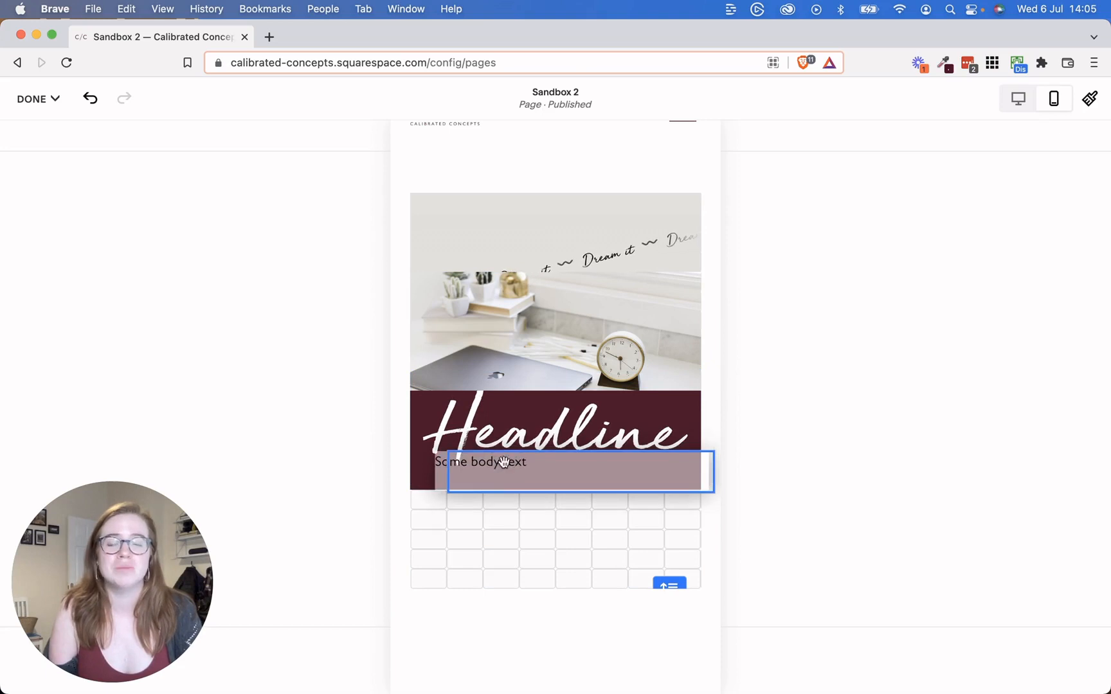
pyautogui.click(496, 471)
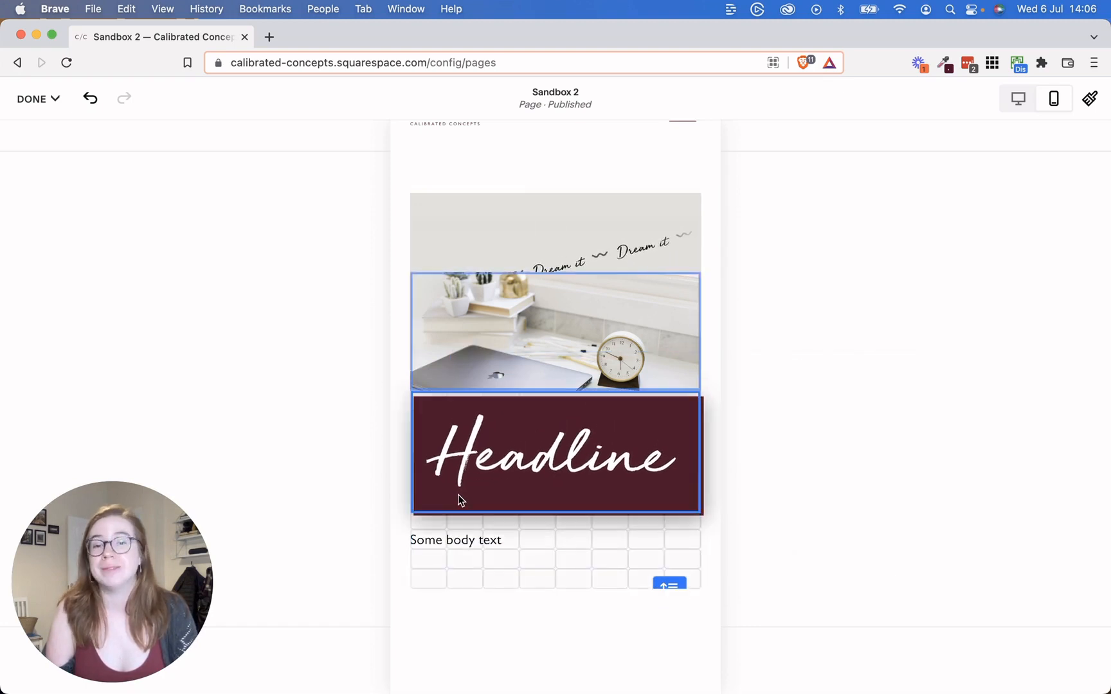
pyautogui.click(555, 348)
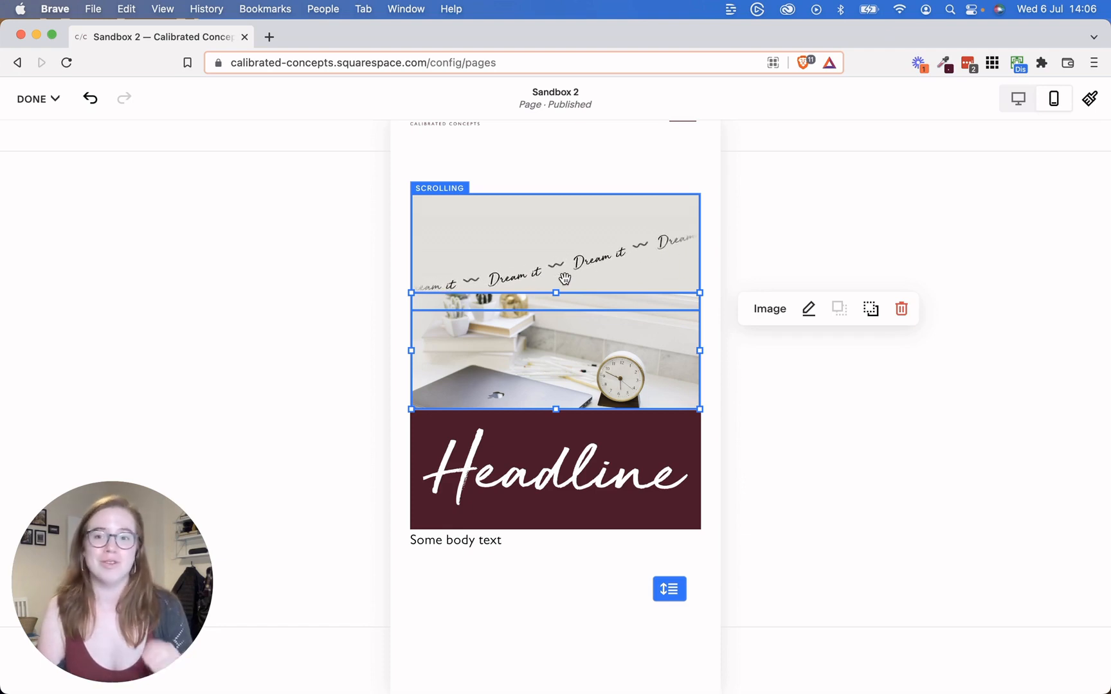
pyautogui.click(556, 351)
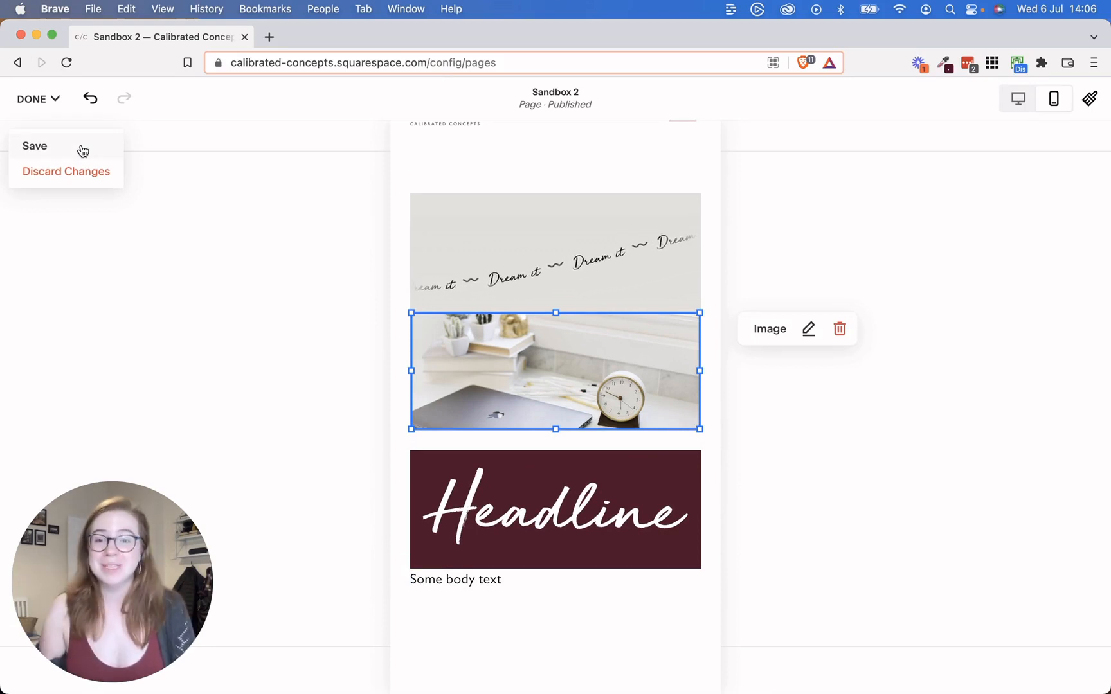
# Save the Sandbox 2 edits, resume editing, and open the block-type list
pyautogui.click(34, 146)
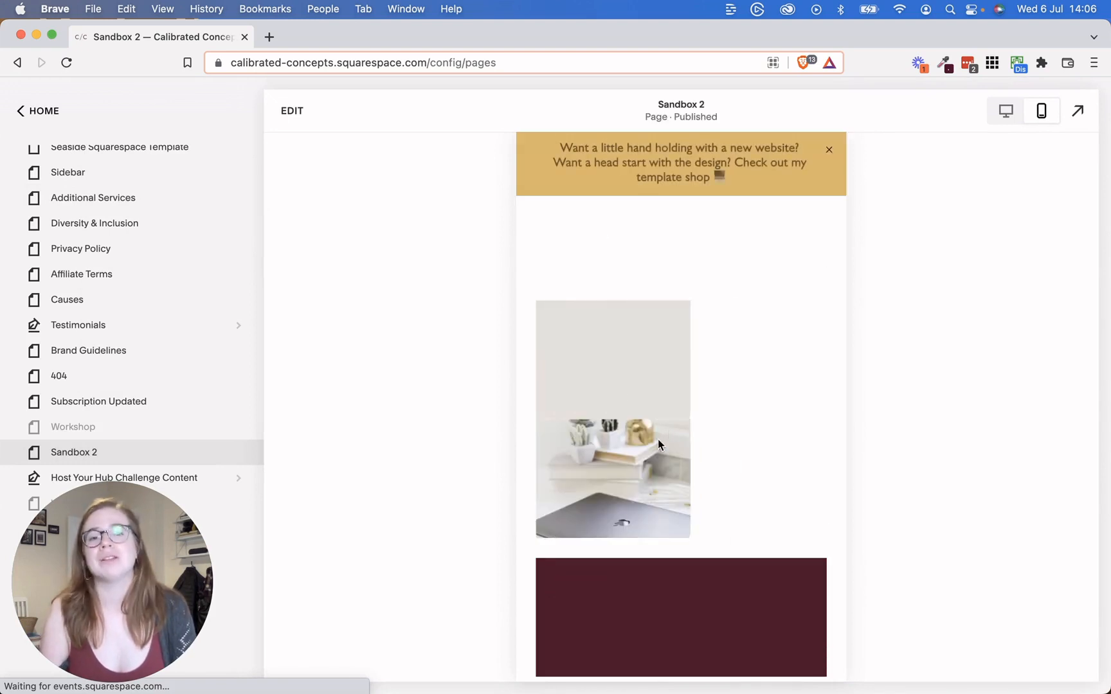
pyautogui.scroll(-3)
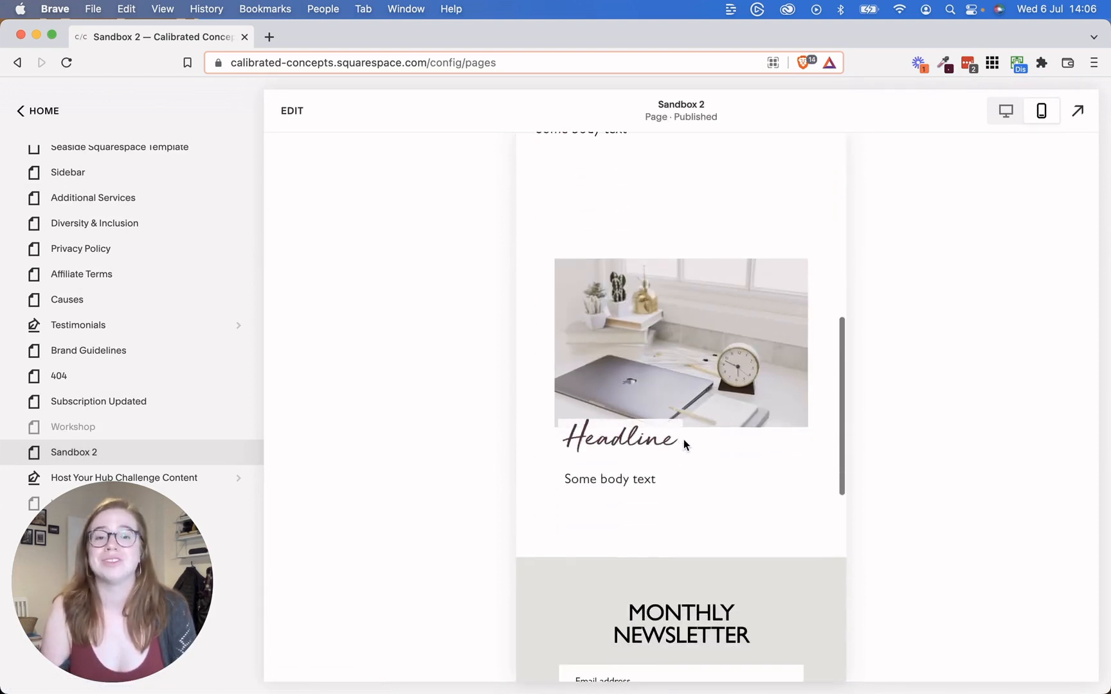
pyautogui.click(292, 111)
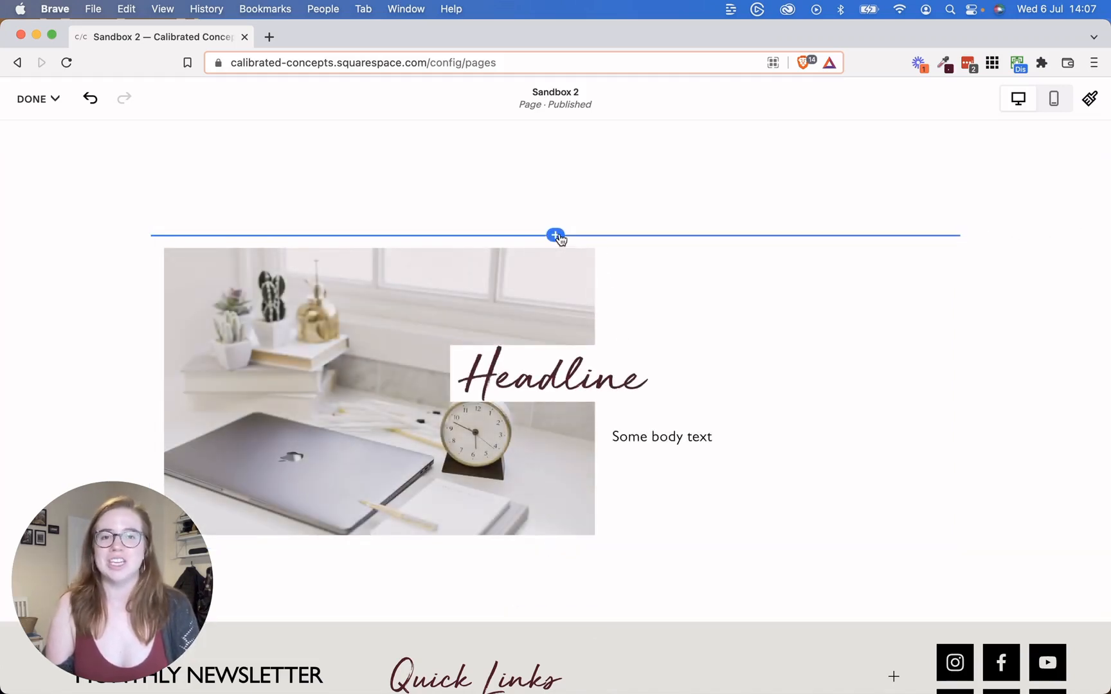
pyautogui.click(556, 236)
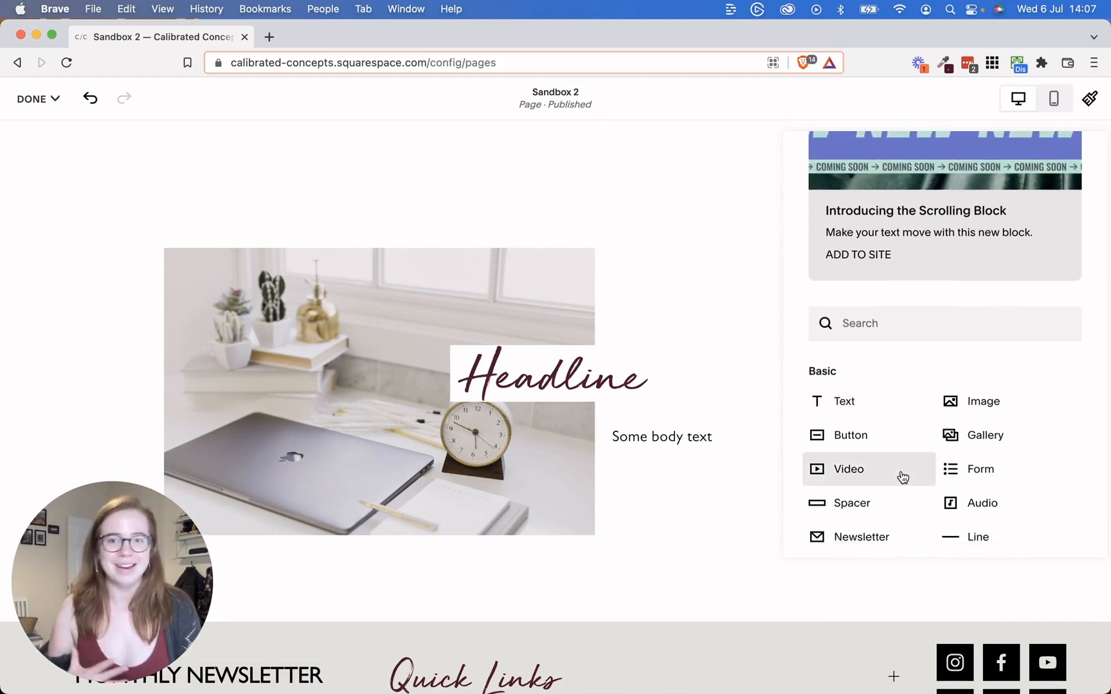